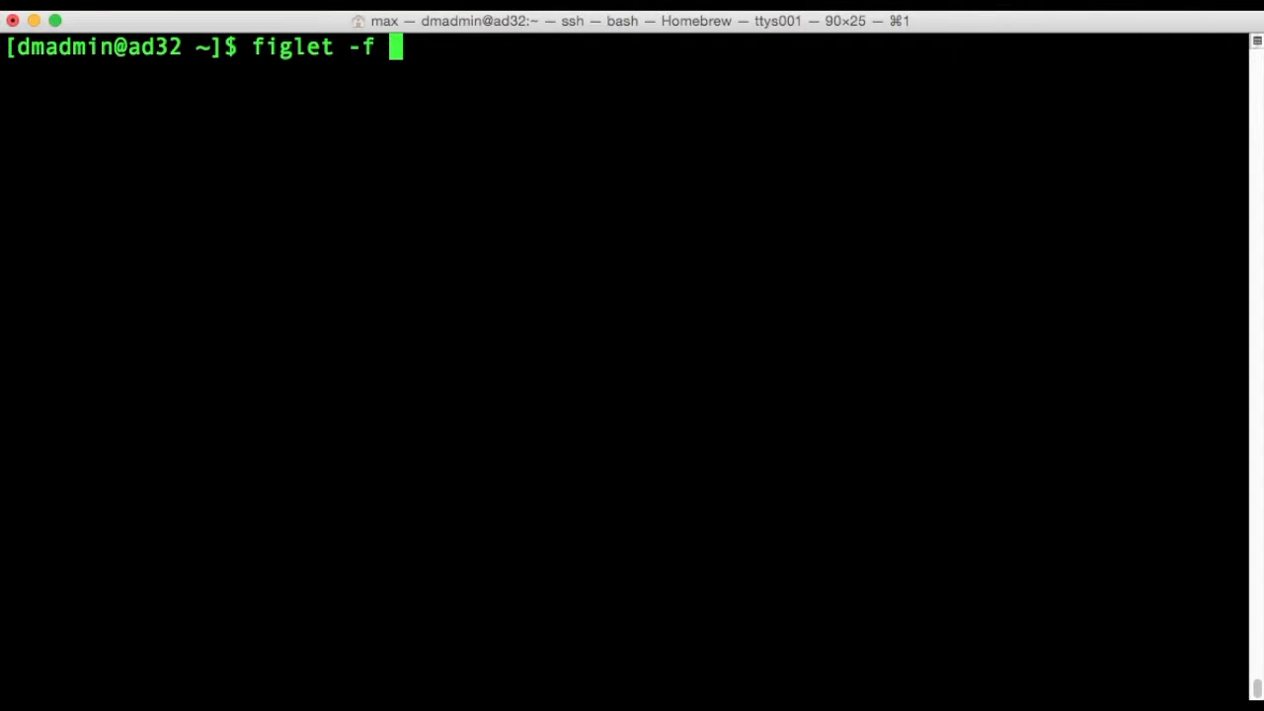
Step: Render 'ETL is hard' as a figlet banner in the isometric3 font
text(isometric)
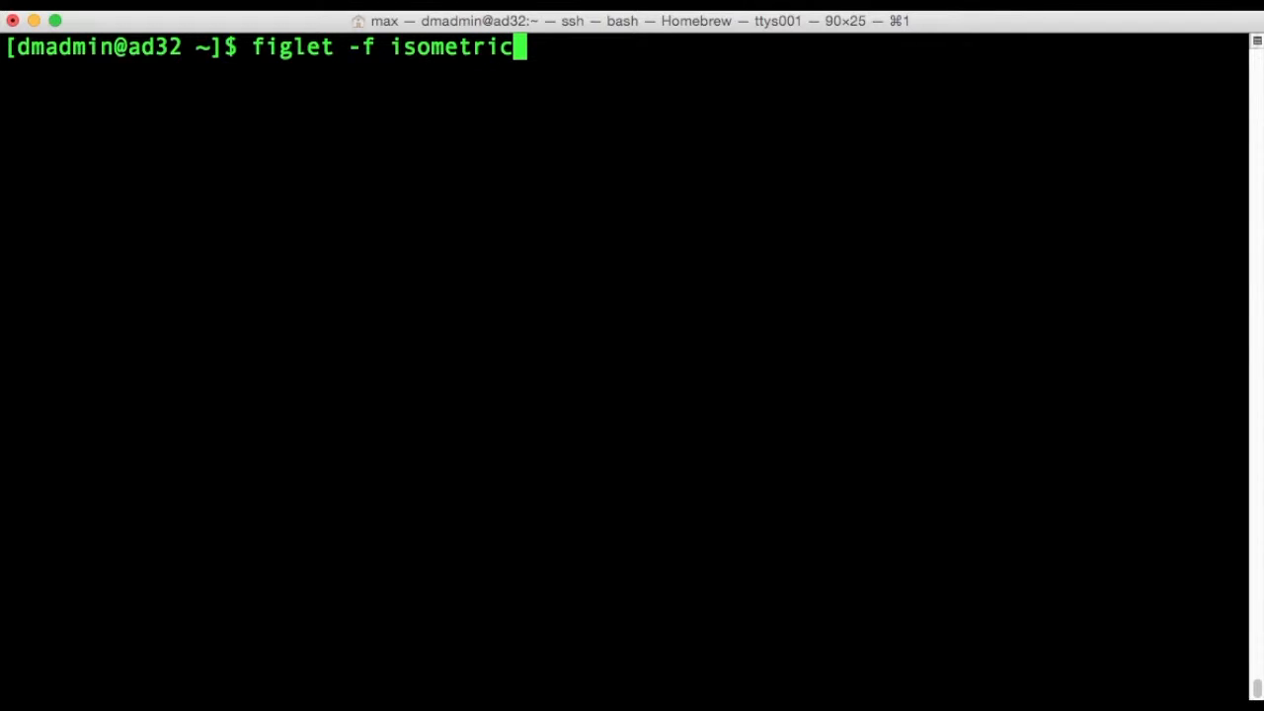
text(3)
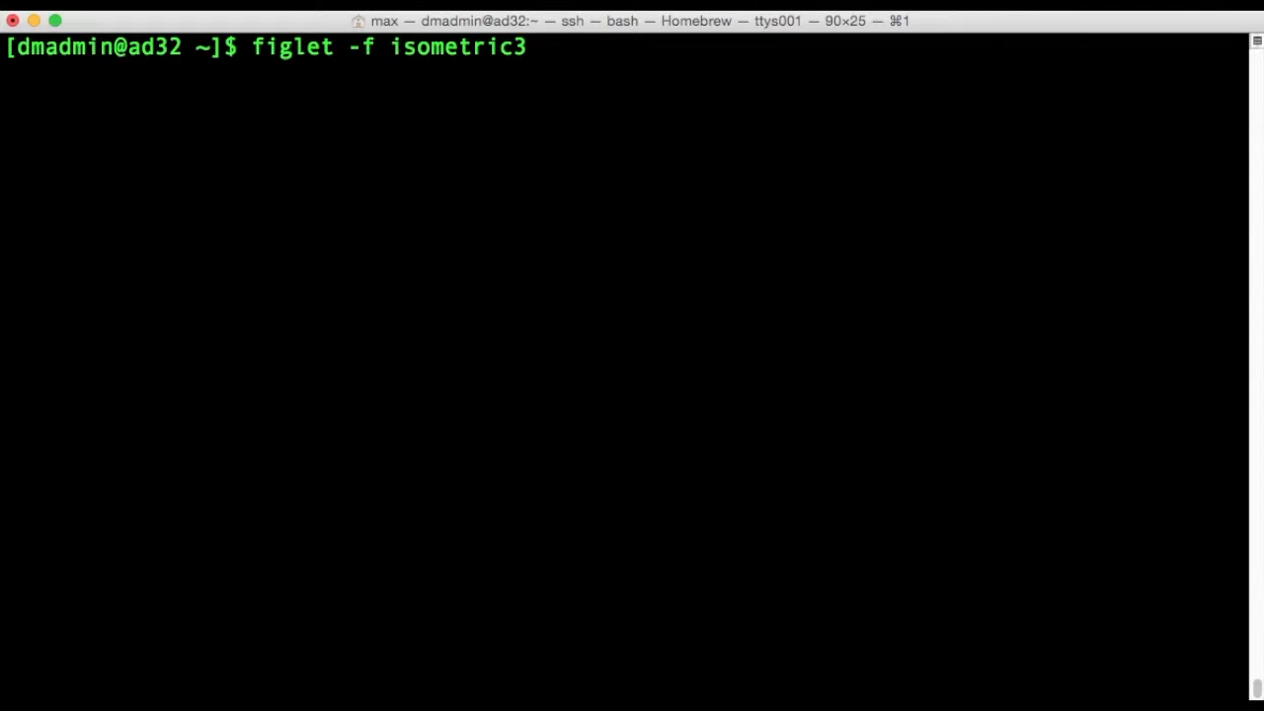
text('ETL is)
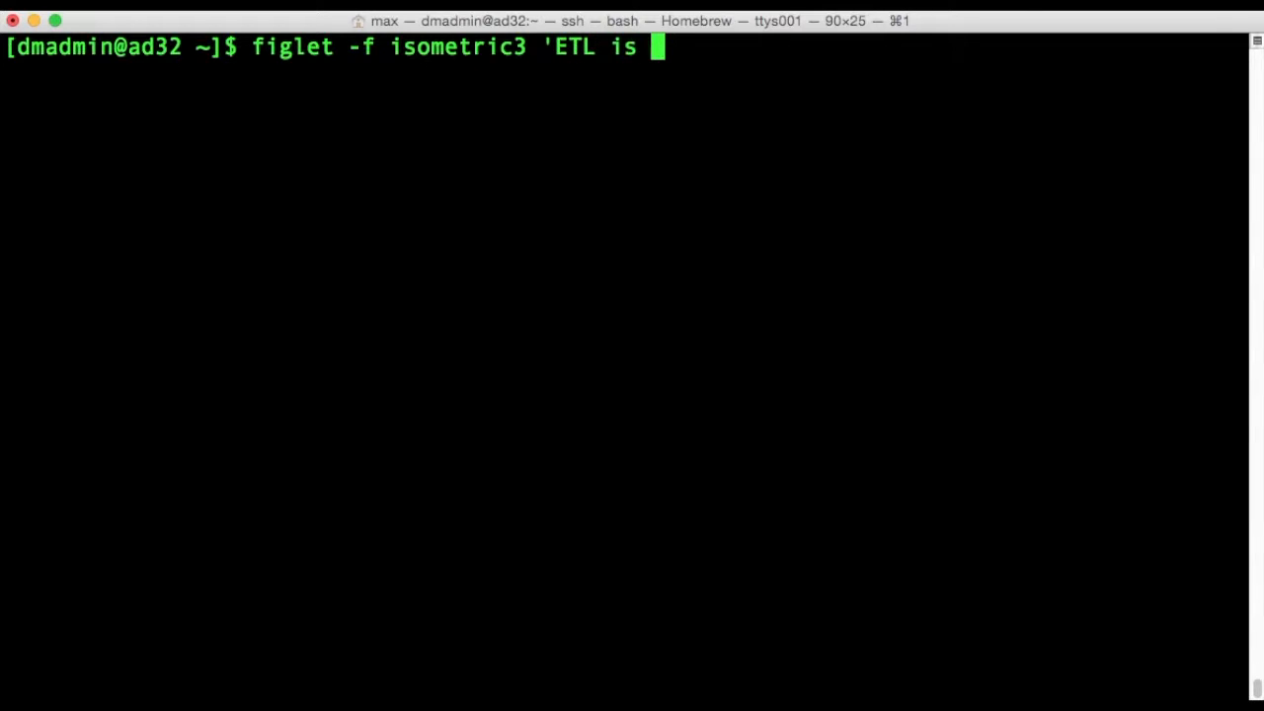
text(hard')
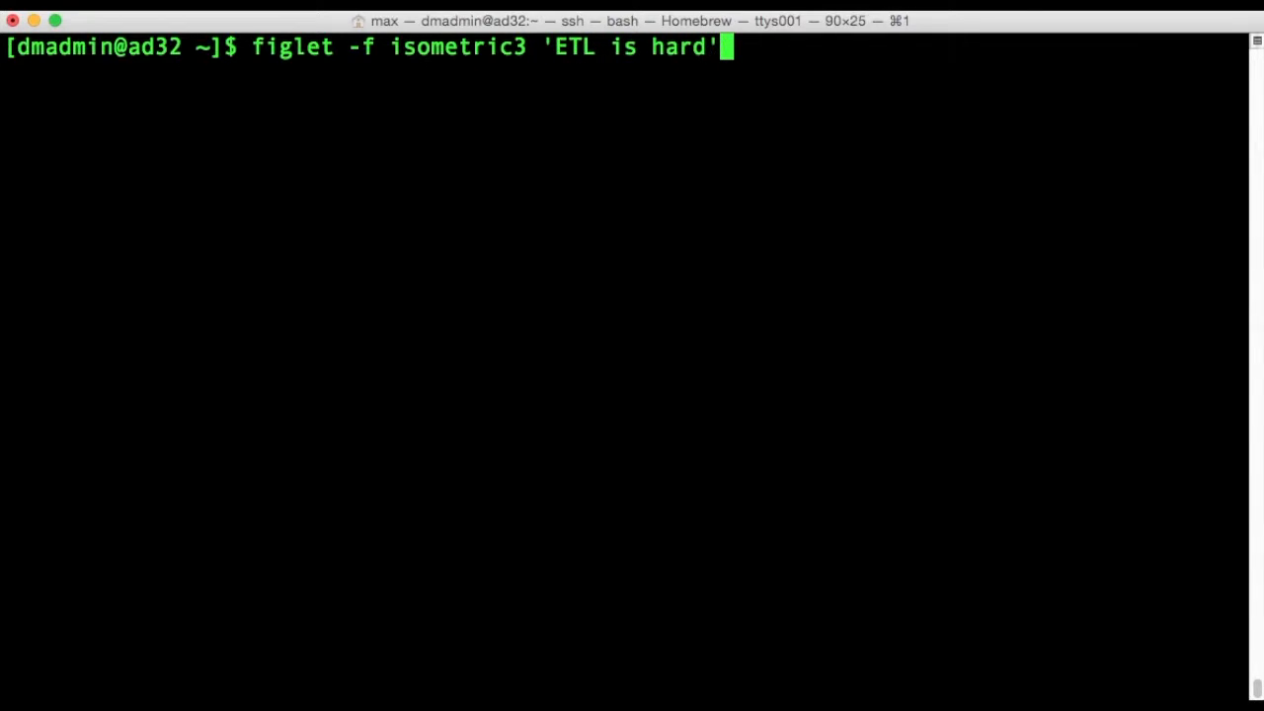
key(Return)
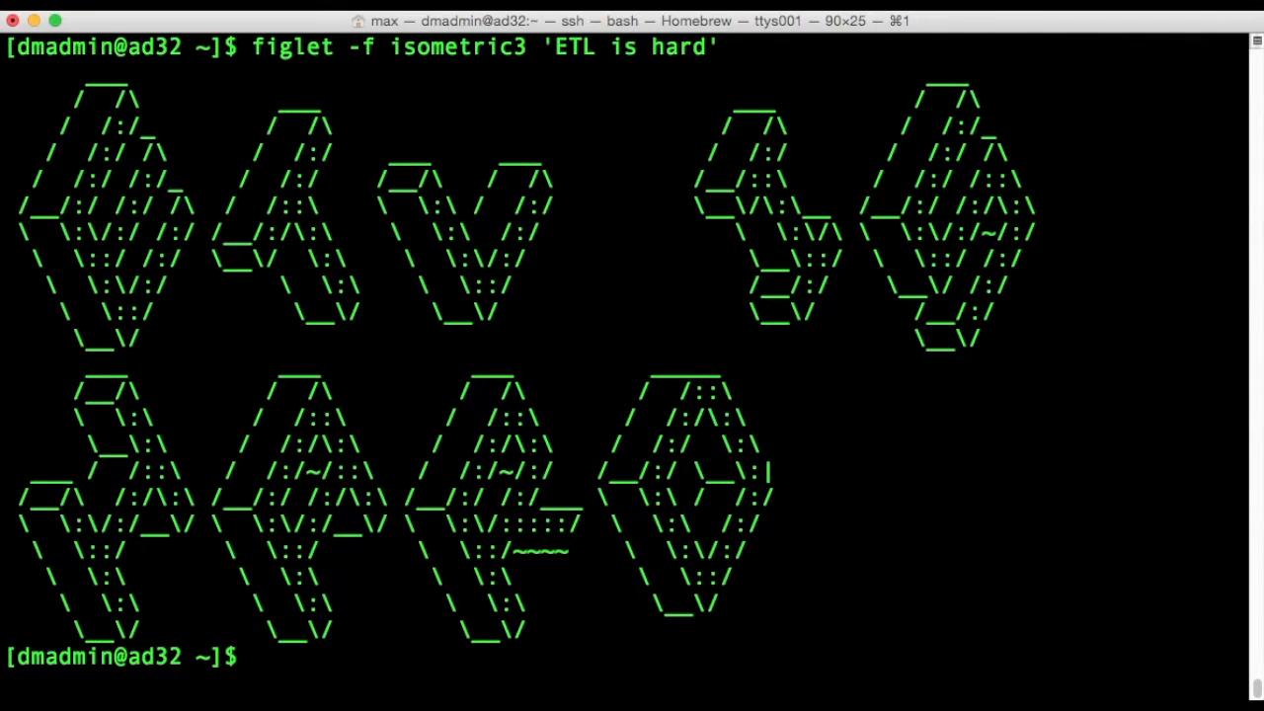
Step: Clear the screen and compose cowsay 'ETL is easy and free.', fixing a mistyped word
text(clear;)
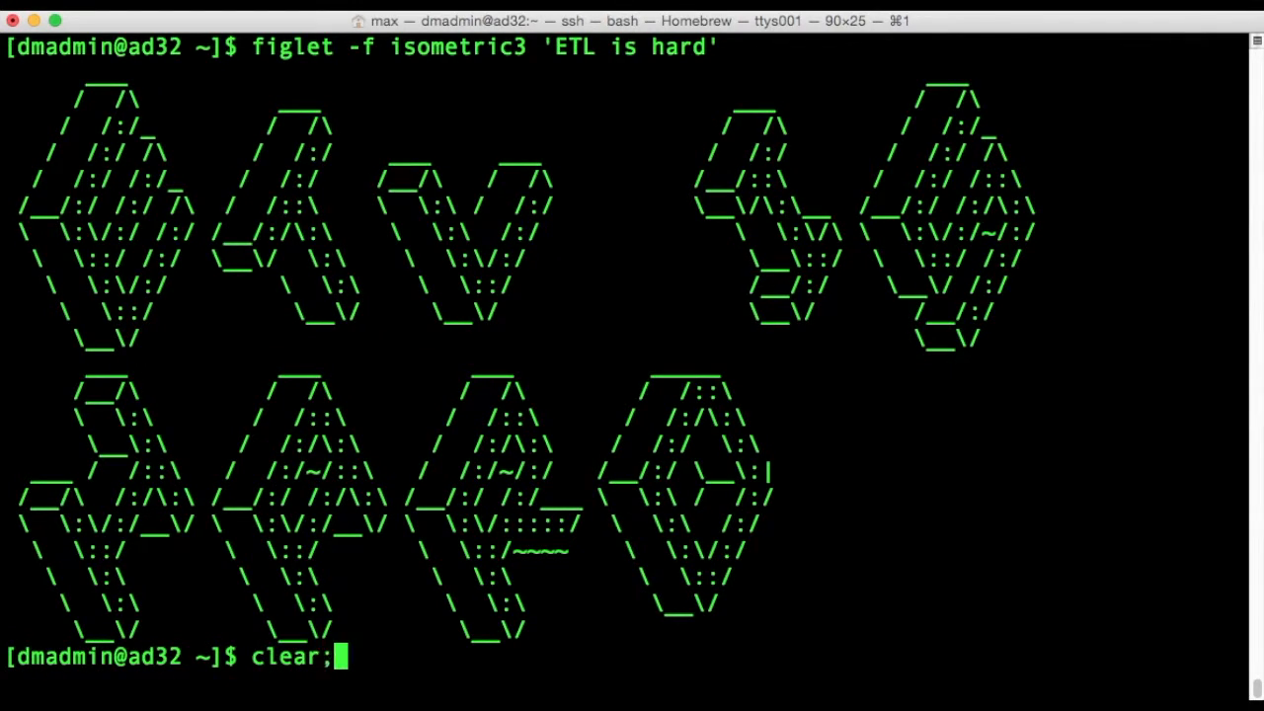
text(co)
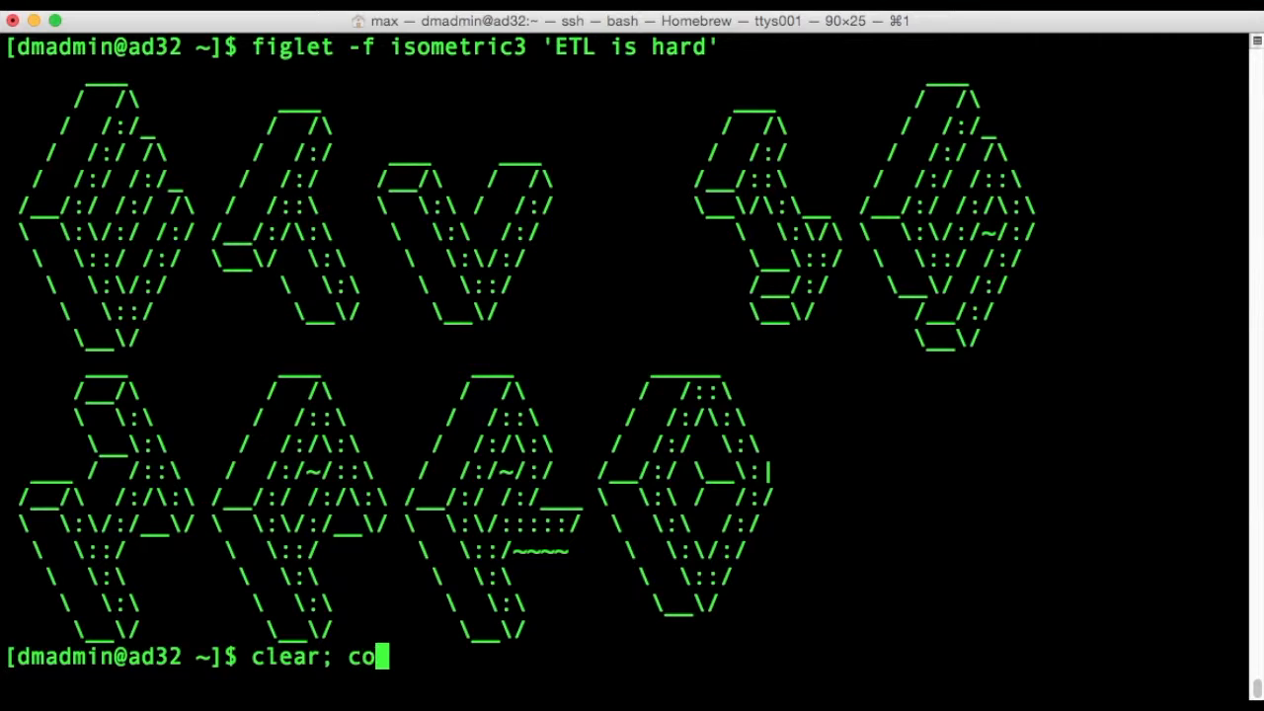
text(wsay)
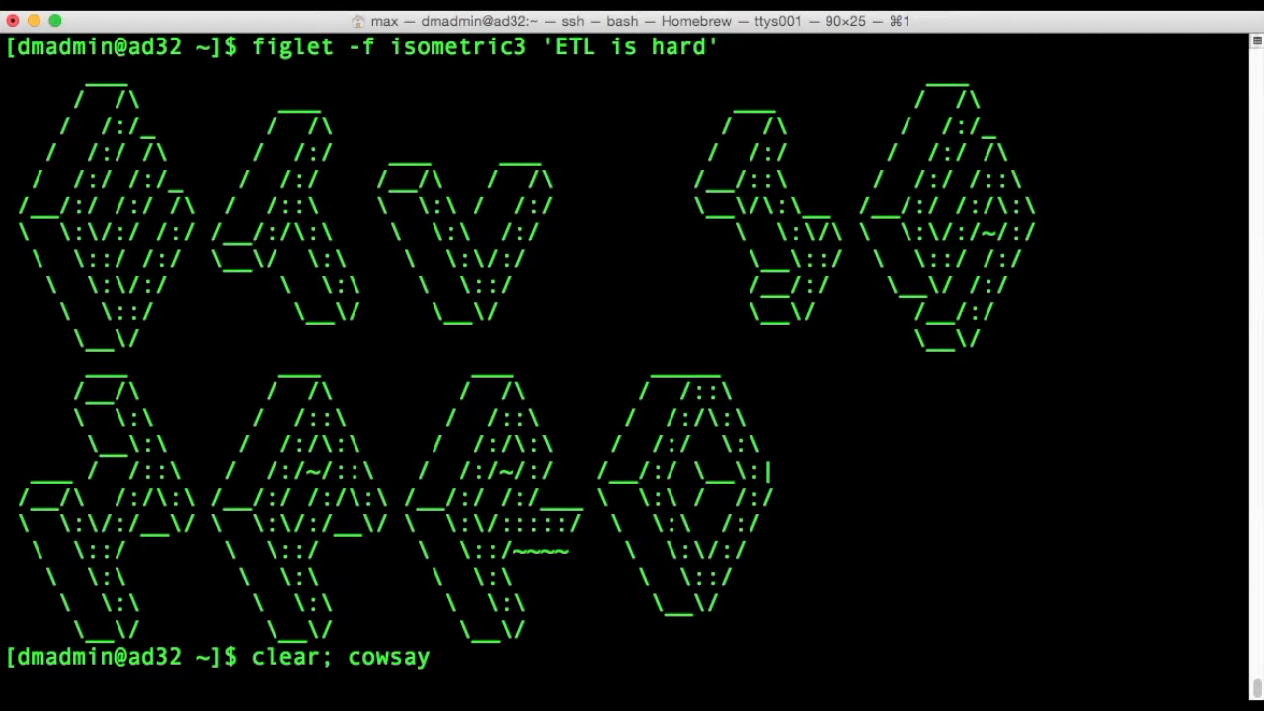
text(')
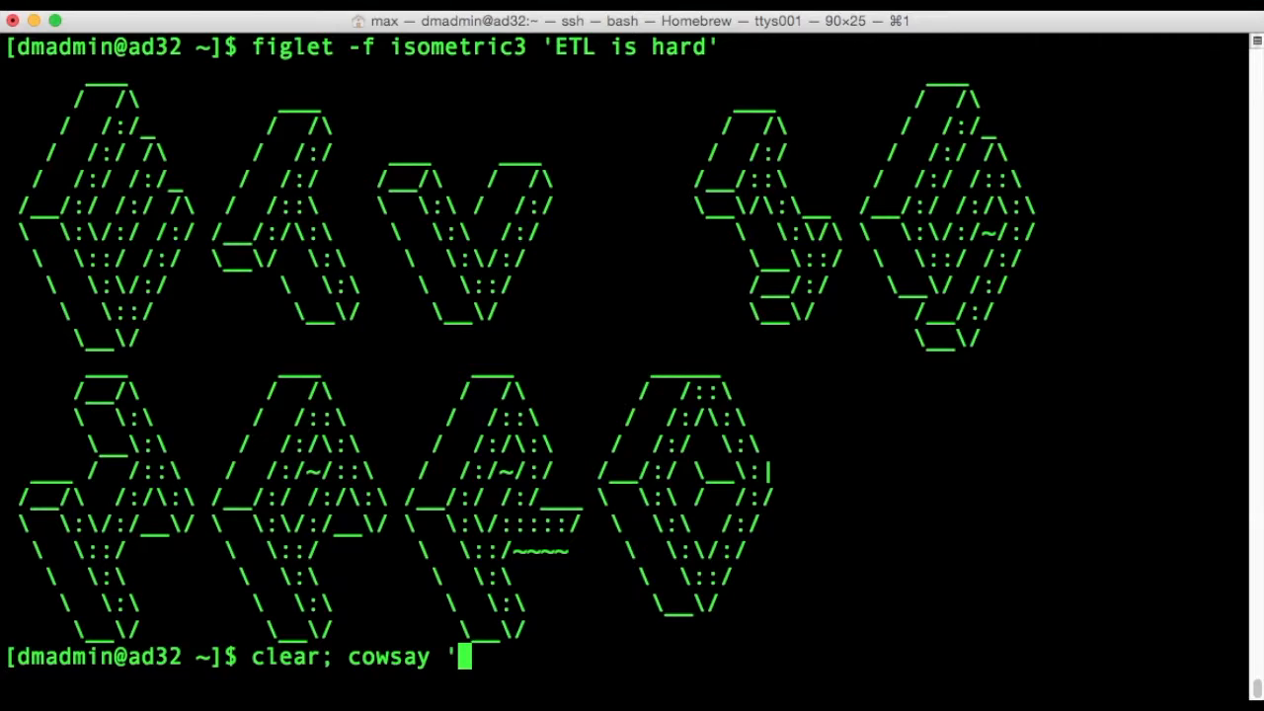
text(EXT)
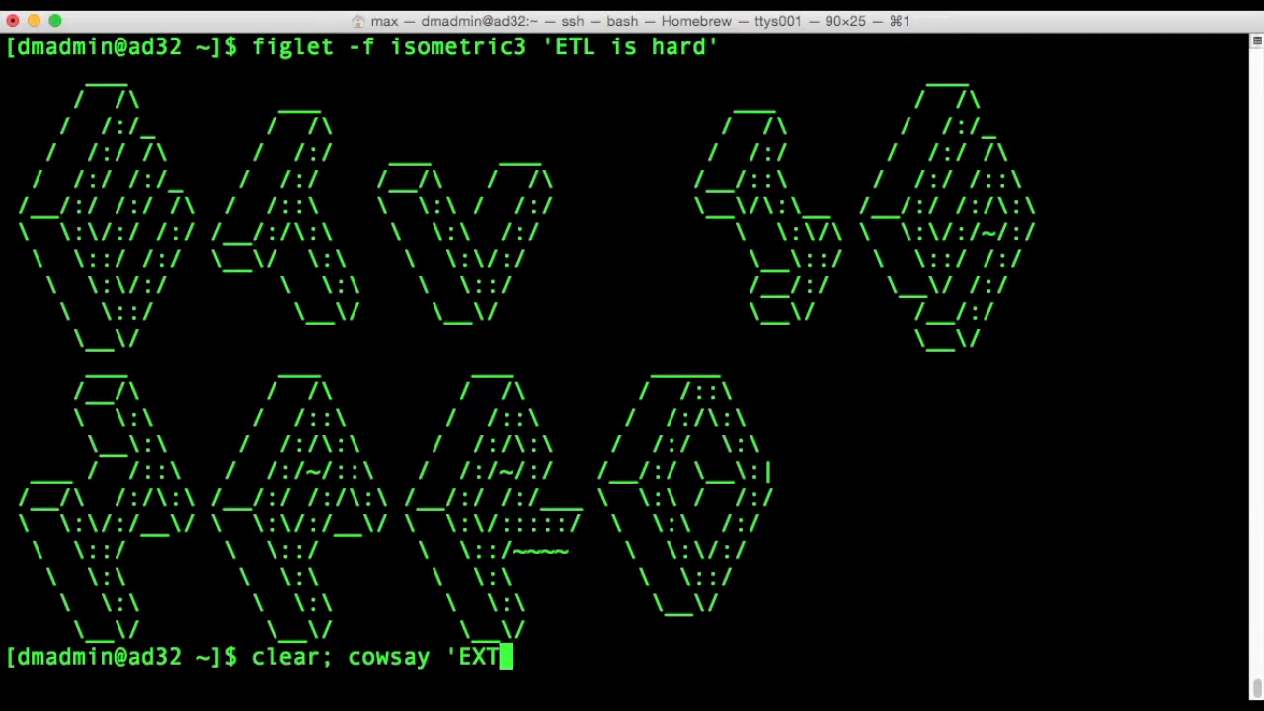
key(Backspace)
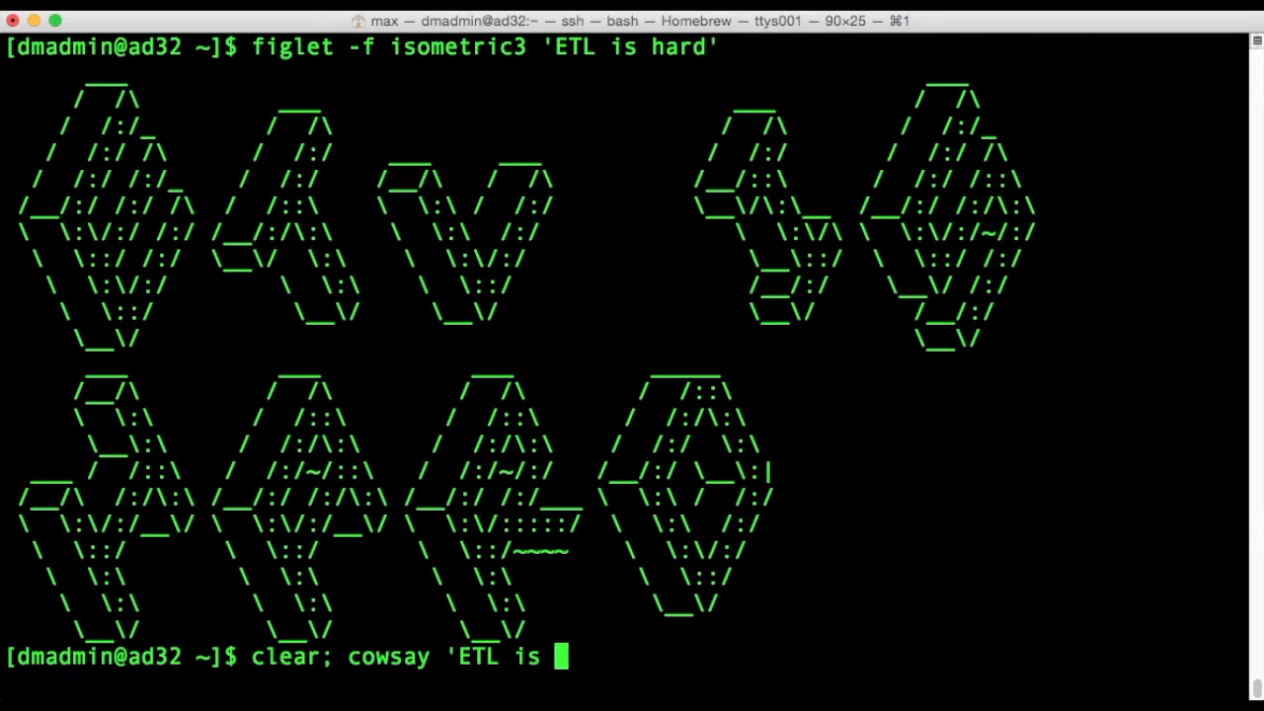
text(easy and fre)
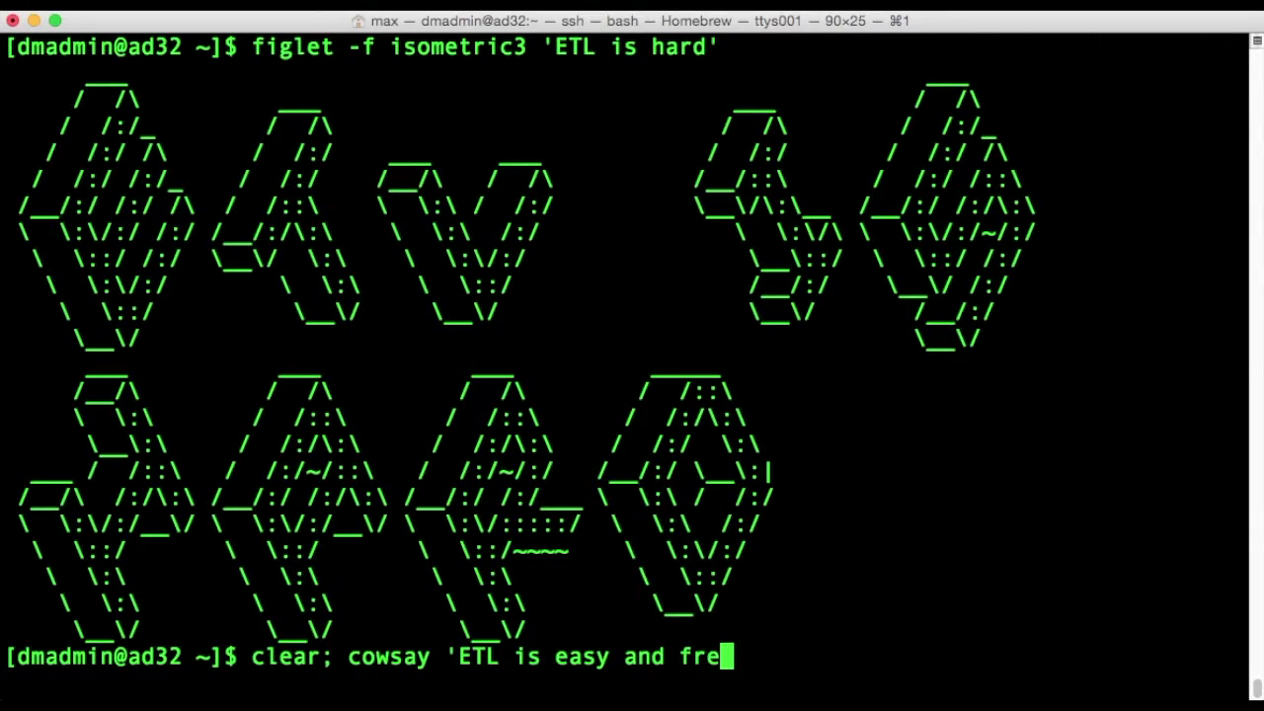
text(e.)
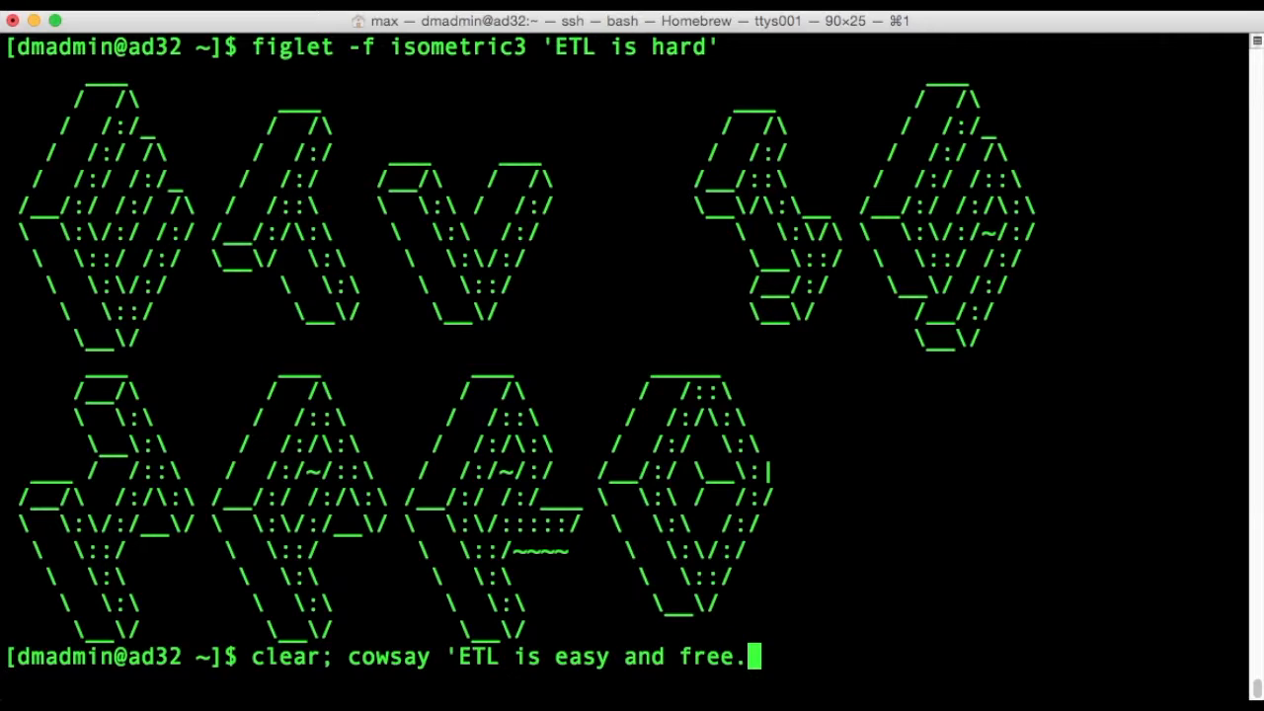
text(')
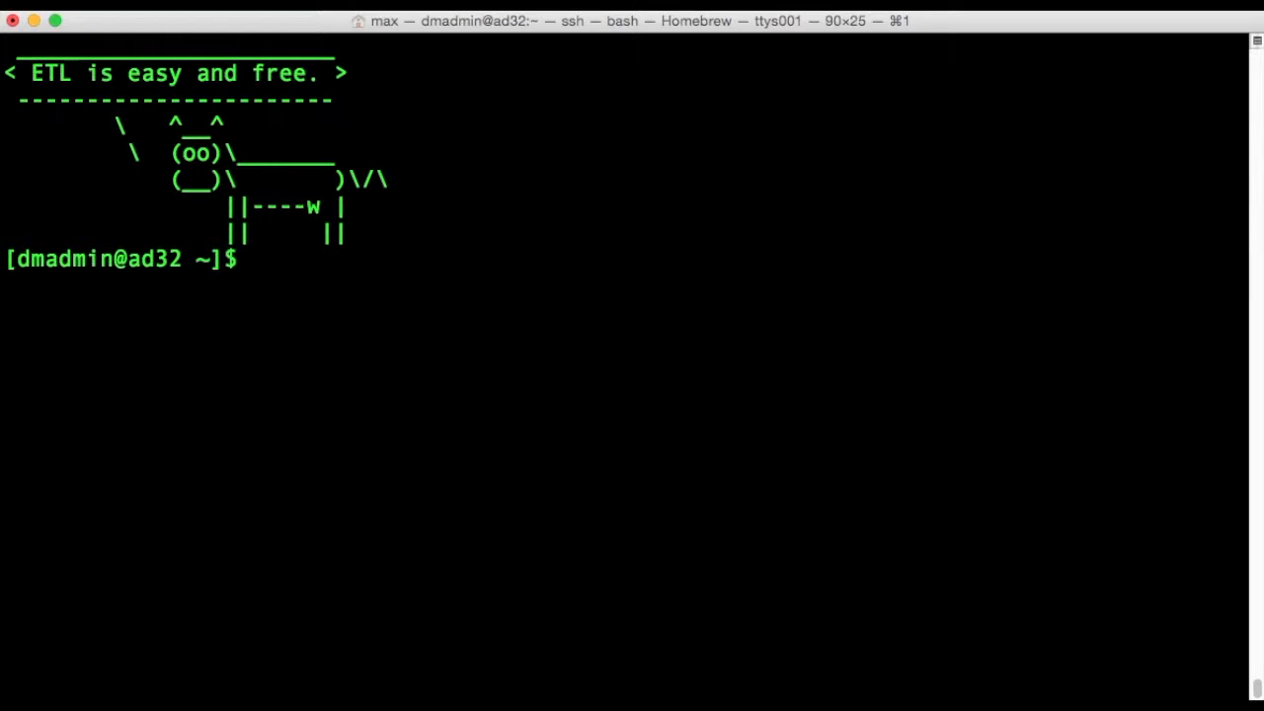
Step: Clear the screen and compose cowsay 'EXTRACT from usmint.gov with wget'
text(clear)
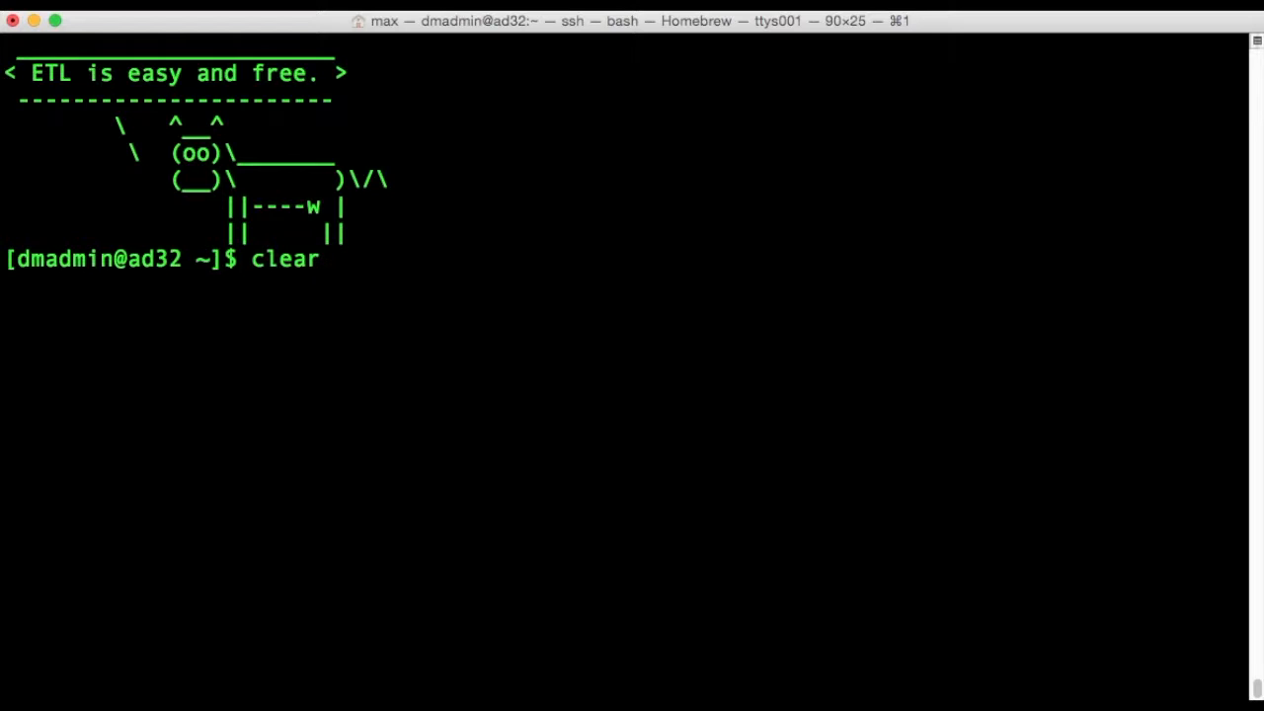
text(;)
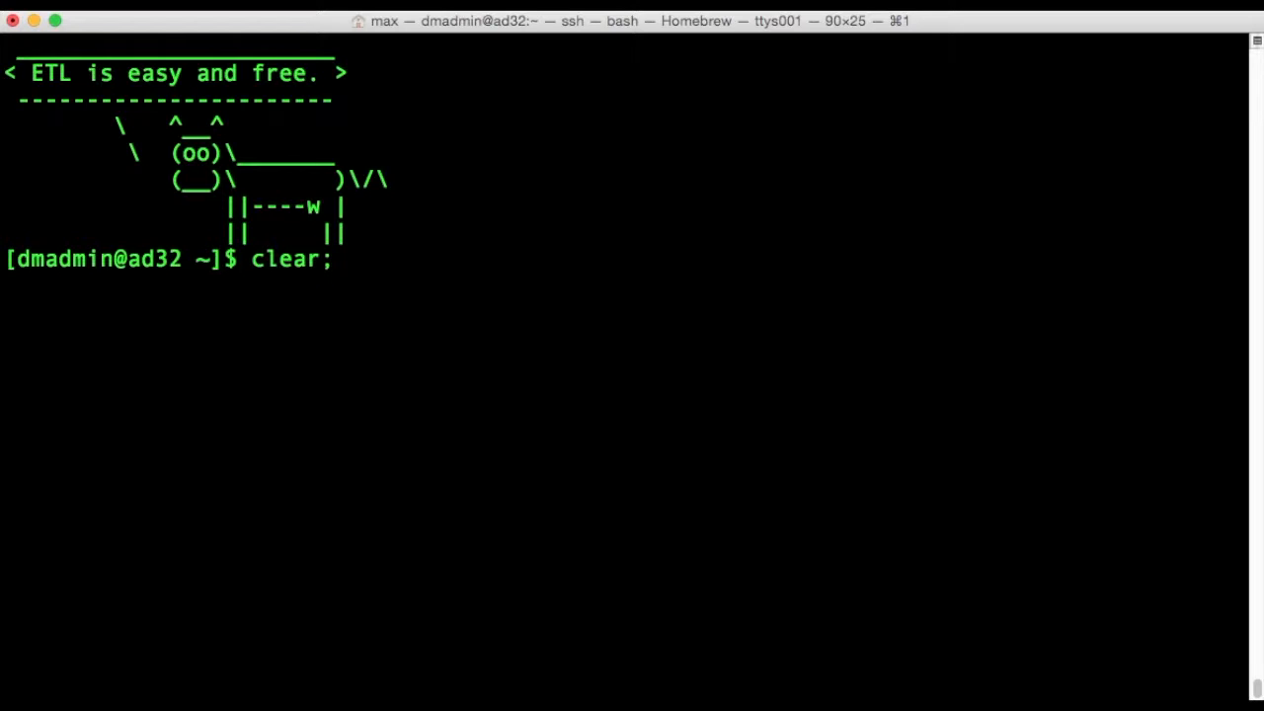
text(cowsa)
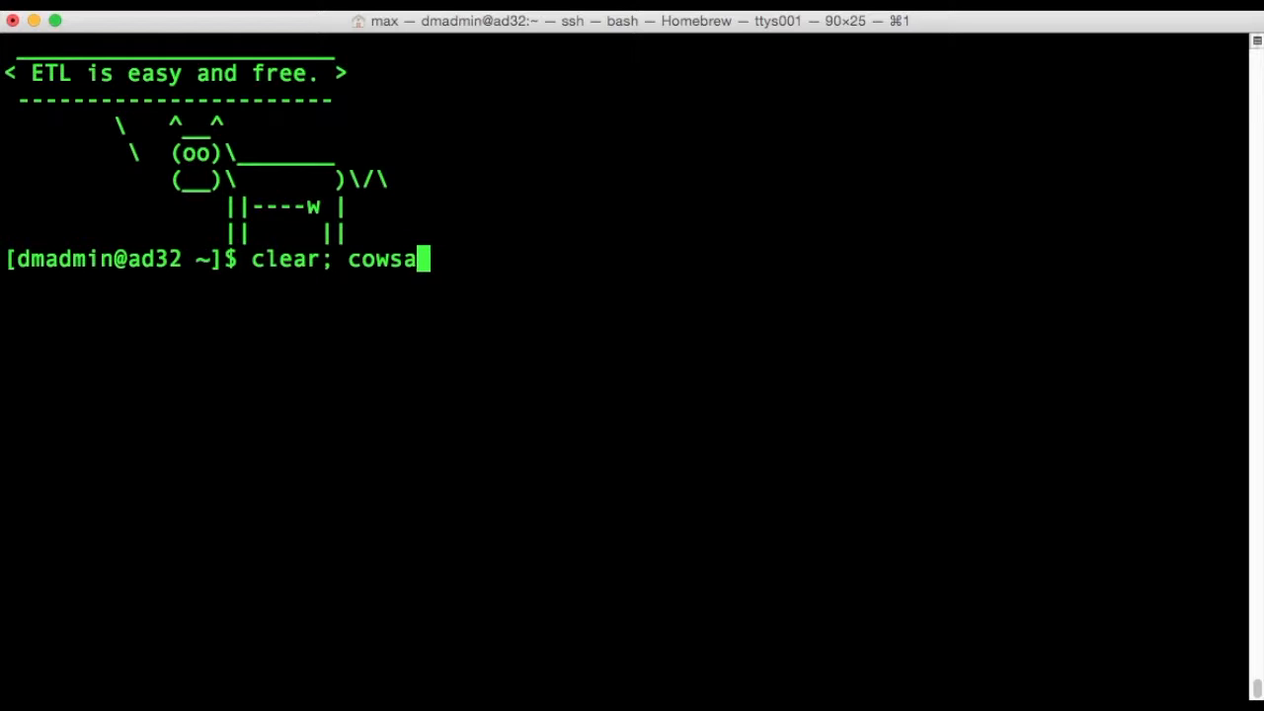
text(y ')
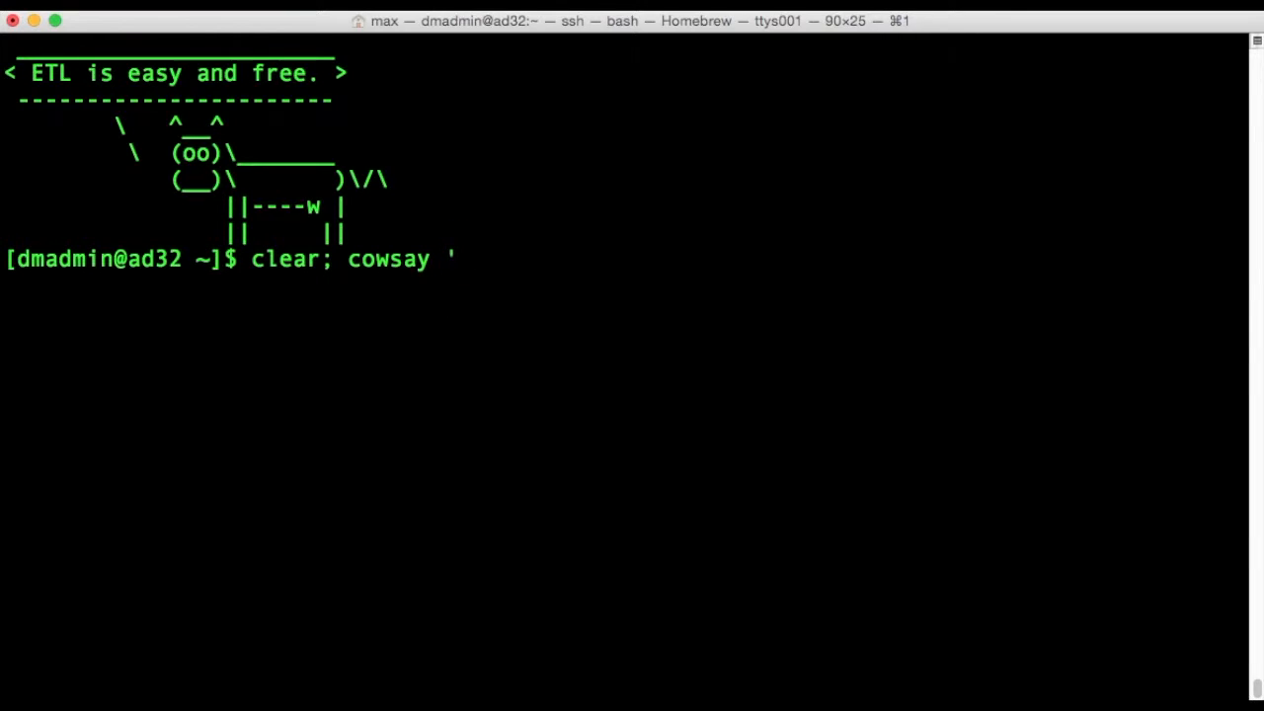
text(EXTRACT from usmi)
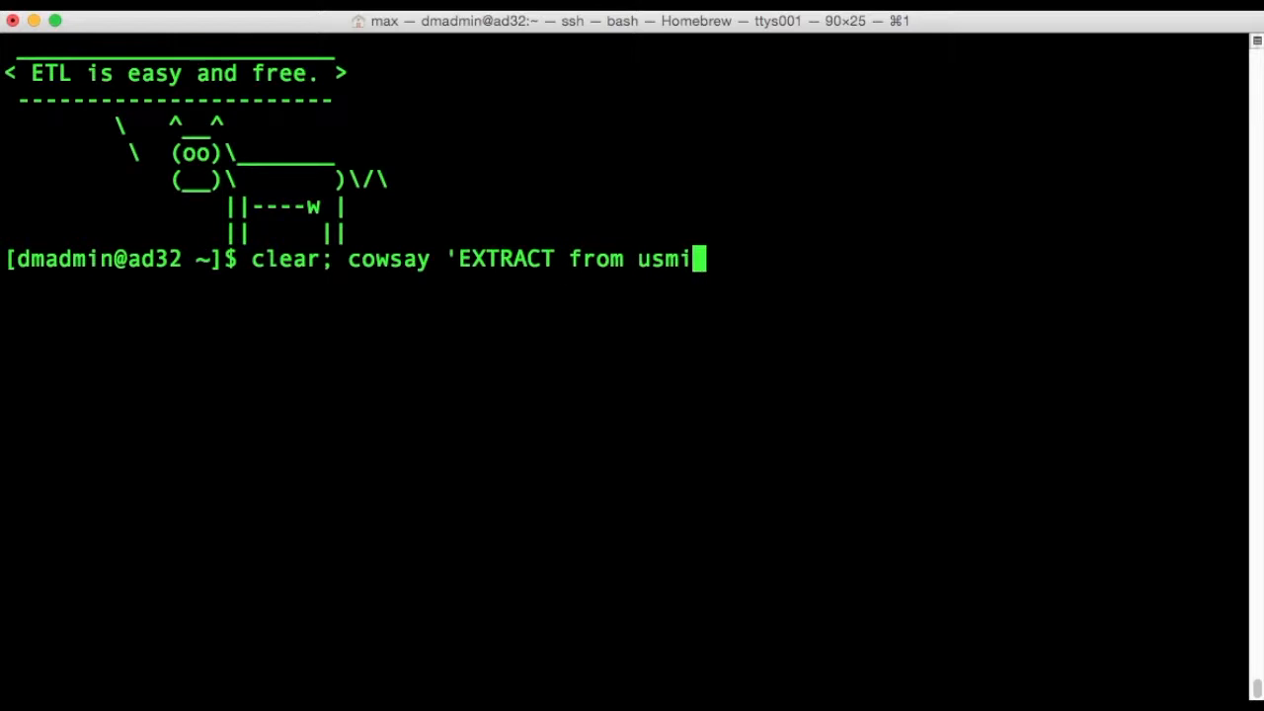
text(nt.gov)
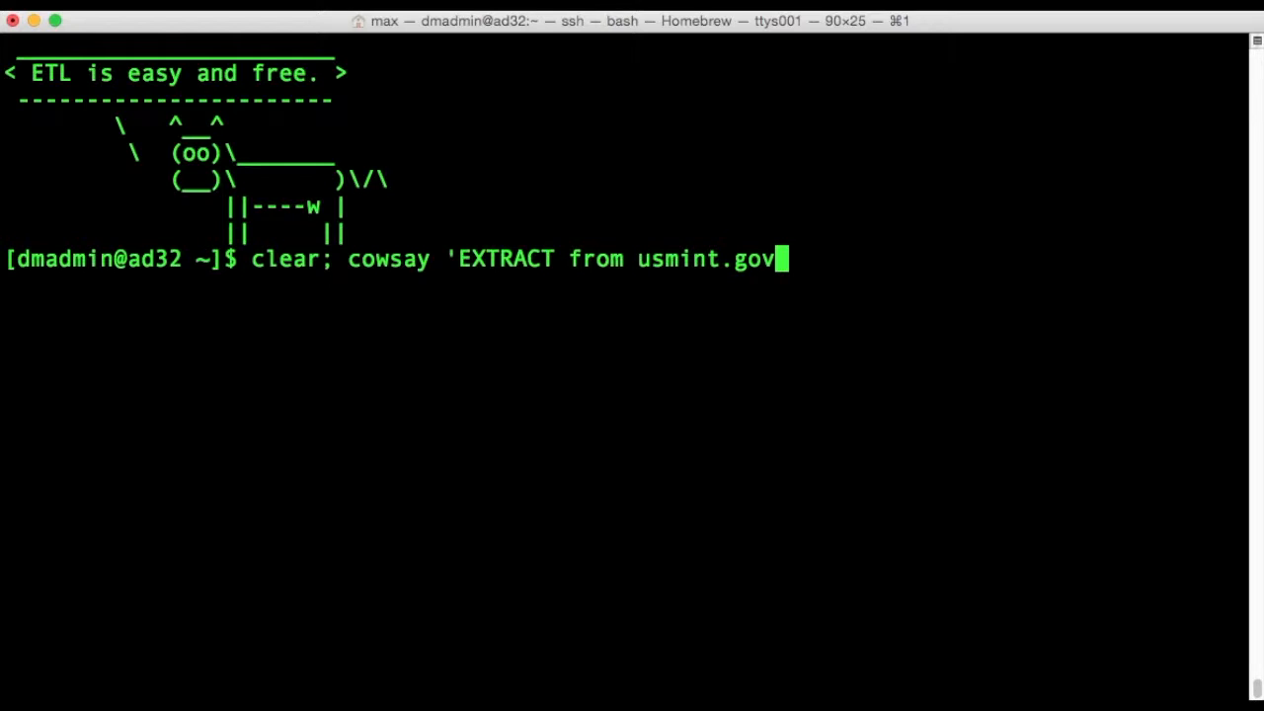
text(with w)
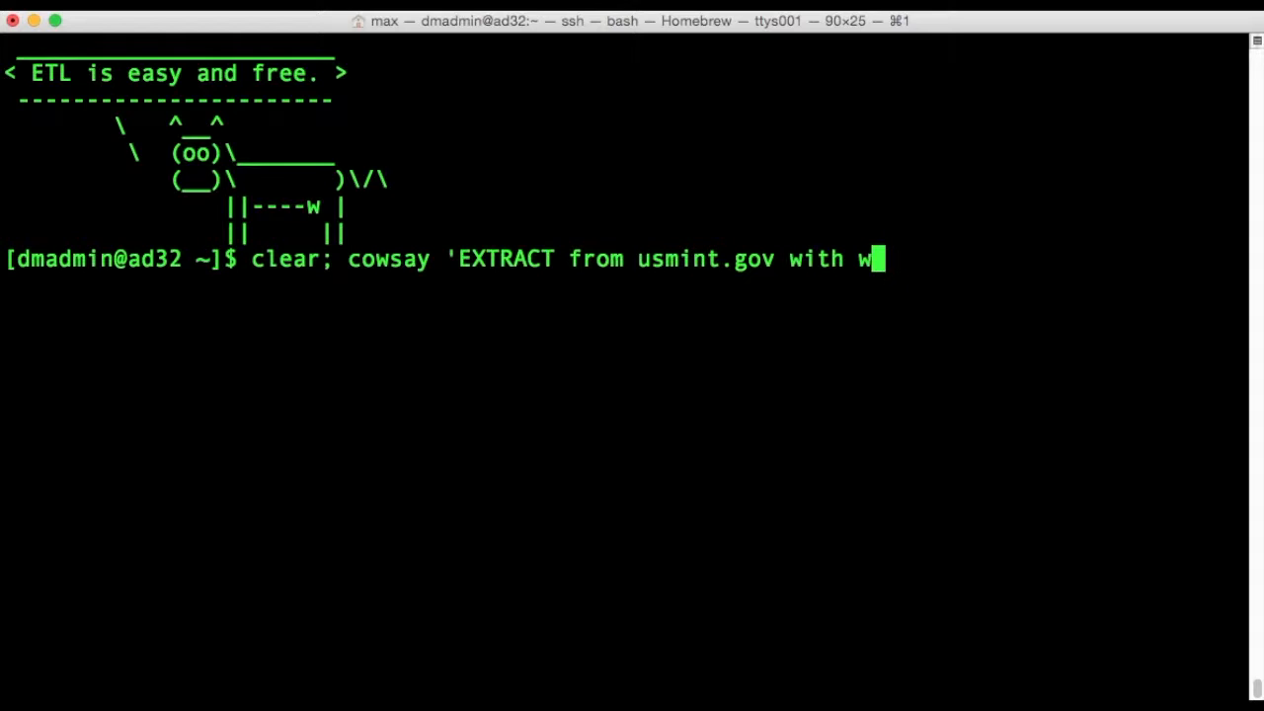
text(get')
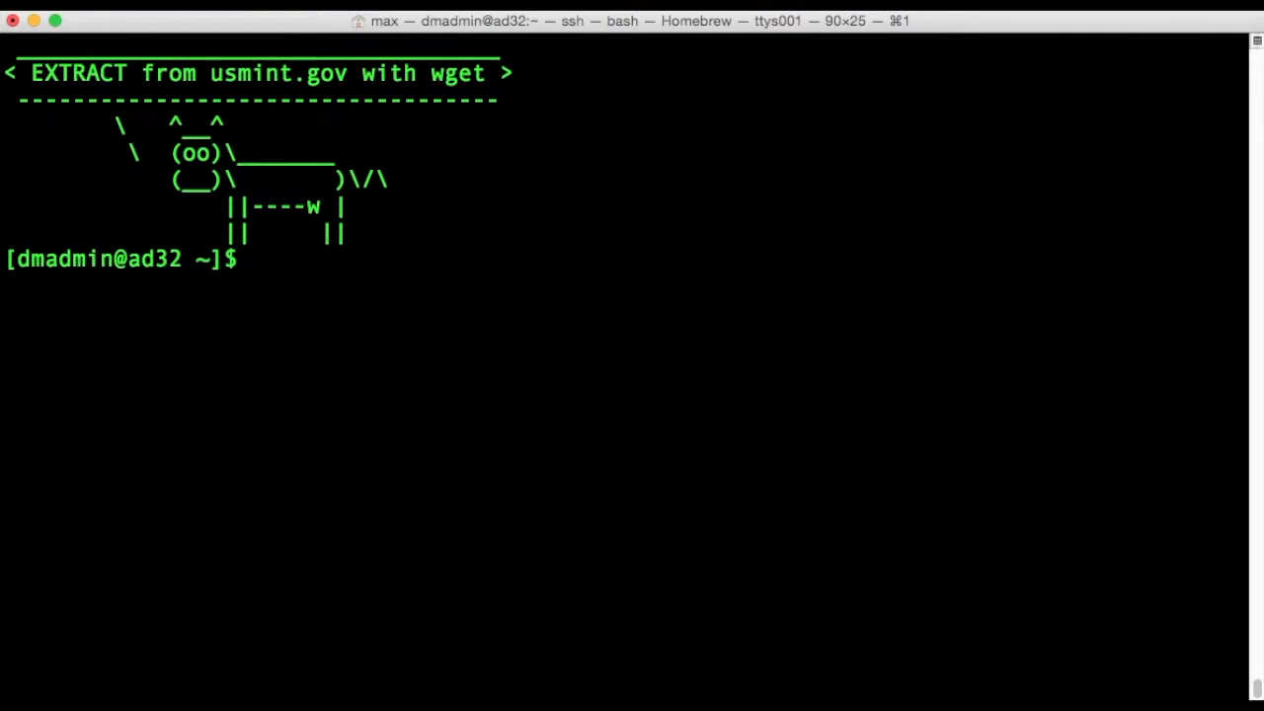
mouse_move(399, 310)
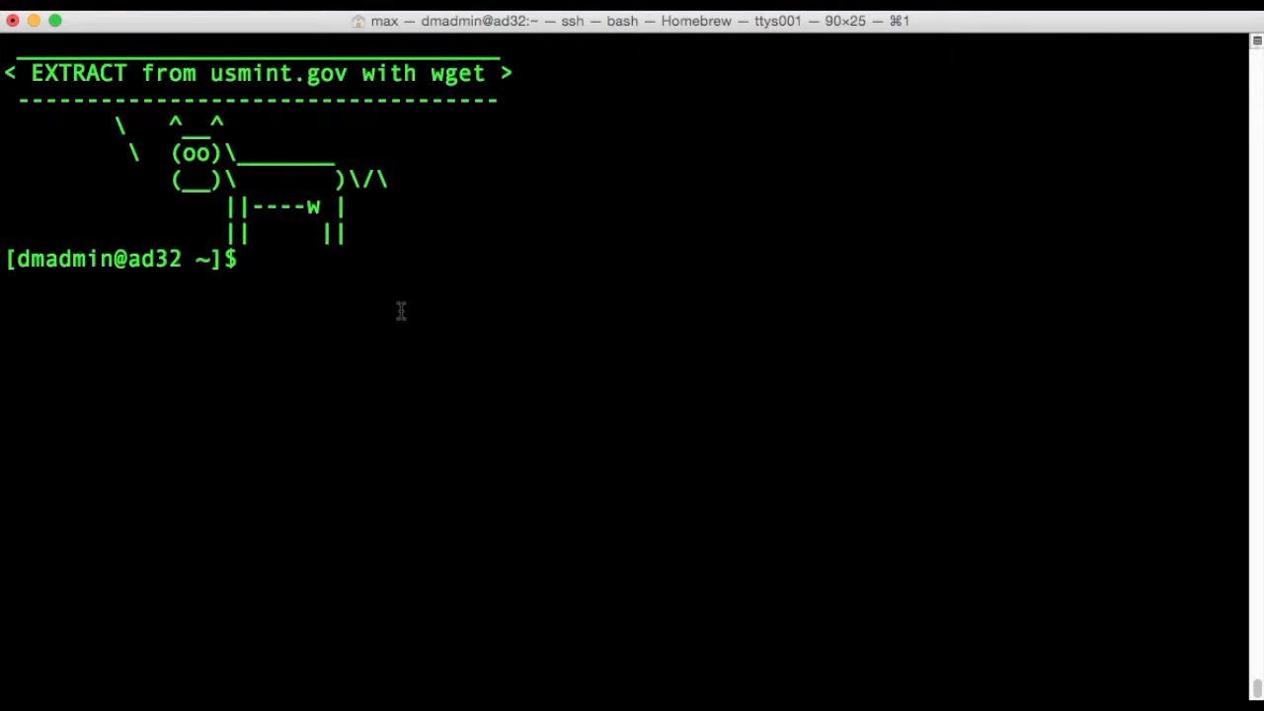
Step: Compose a wget fetch of the usmint.gov cumulative sales report URL
text(wget)
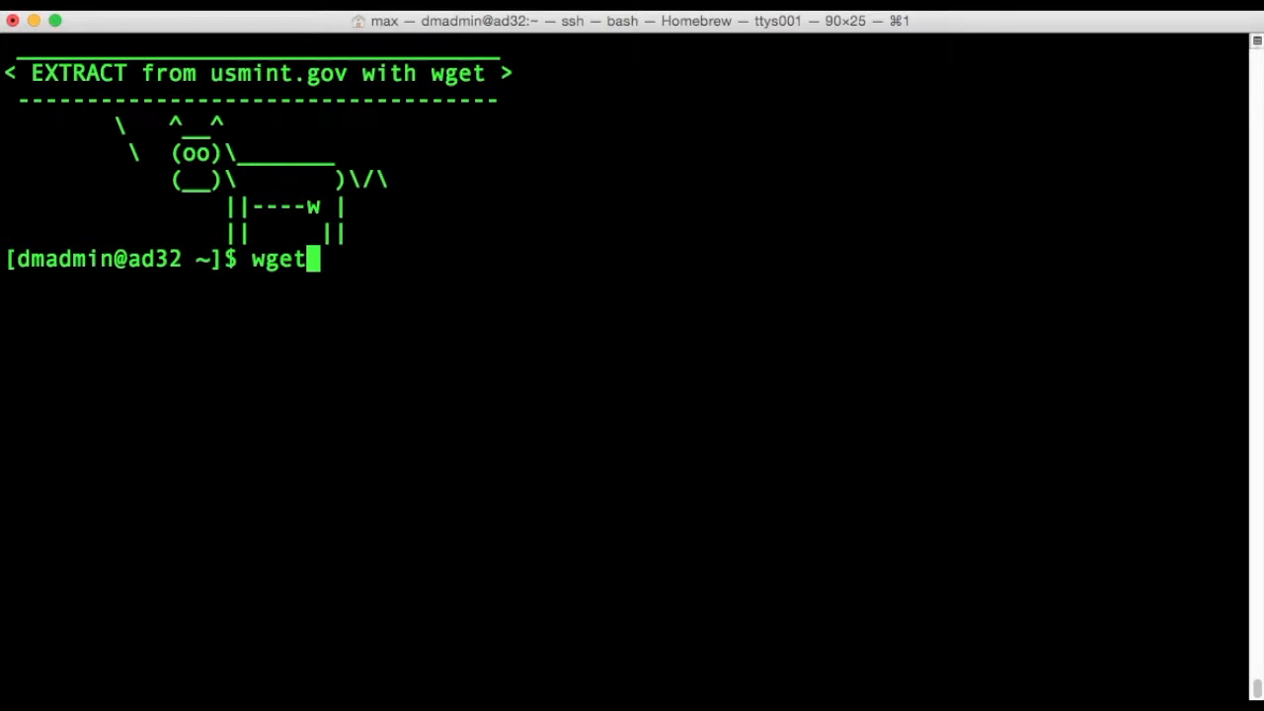
text(http://www.usmint.gov/about_the_mint/cumulativeSalesStatistics/downloadsalesreport.cfm)
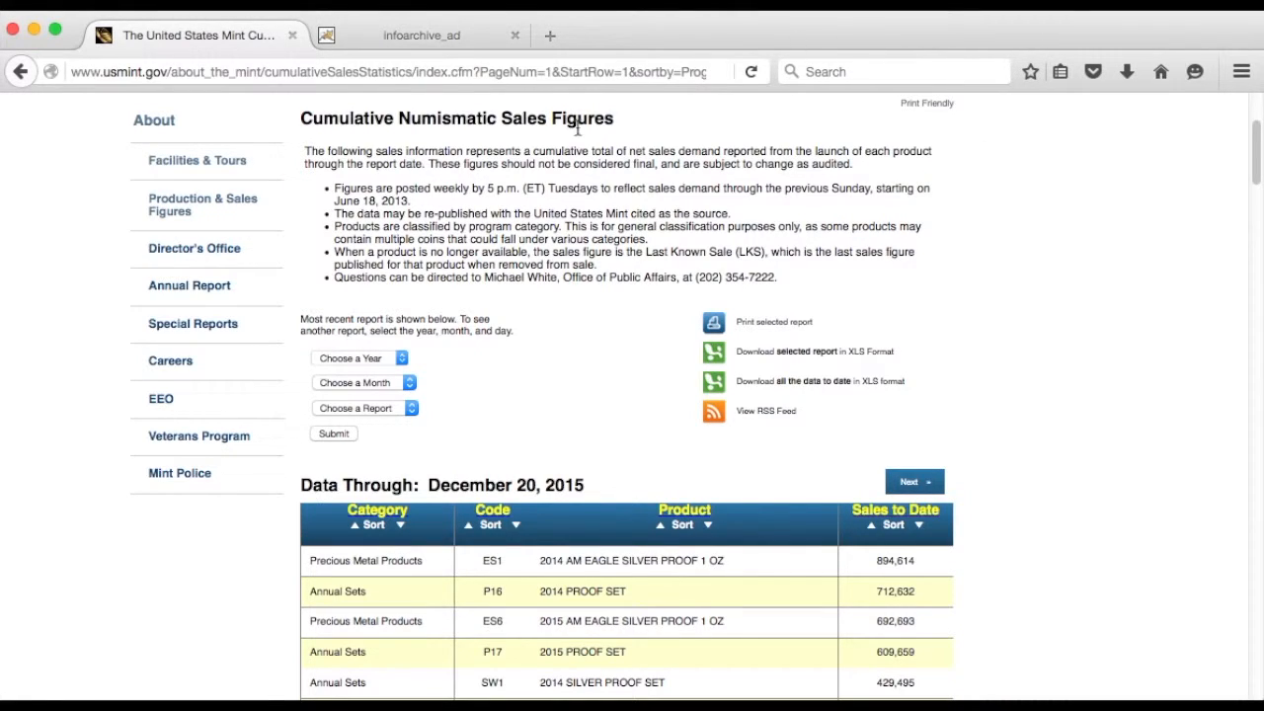
Step: Request the sales report as XLS on usmint.gov, then cancel the download dialog
right_click(709, 381)
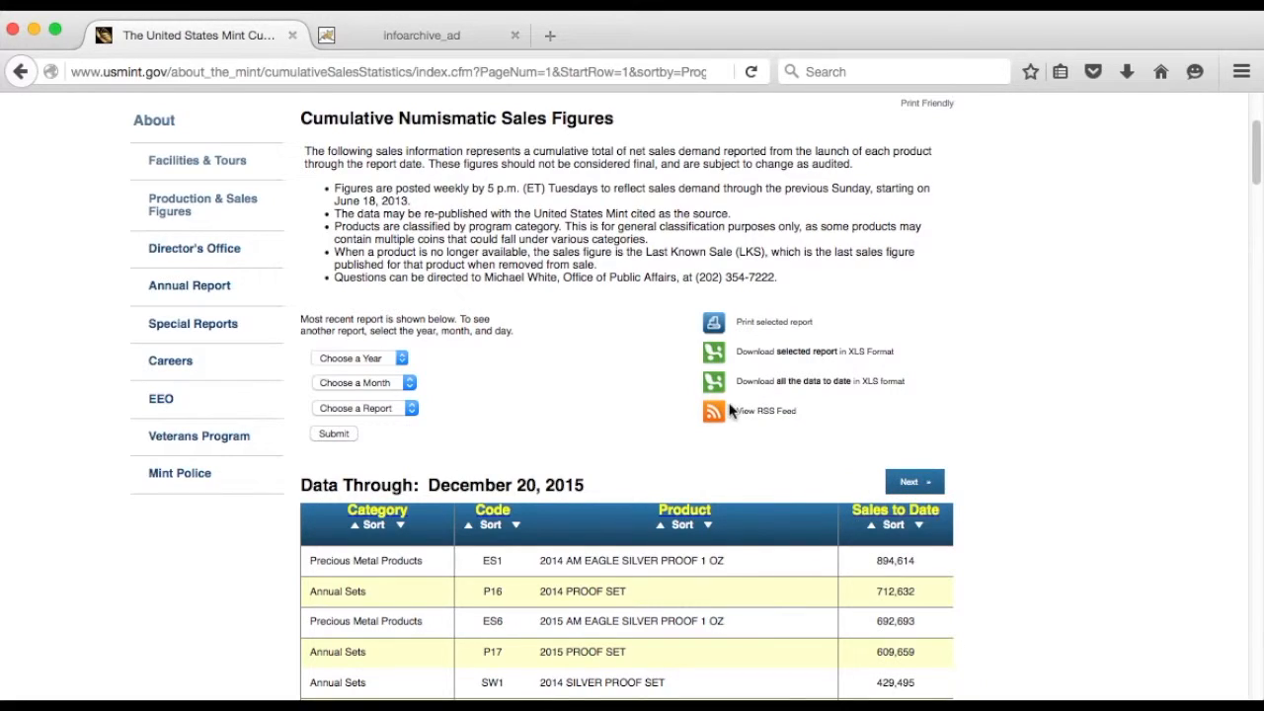
click(715, 352)
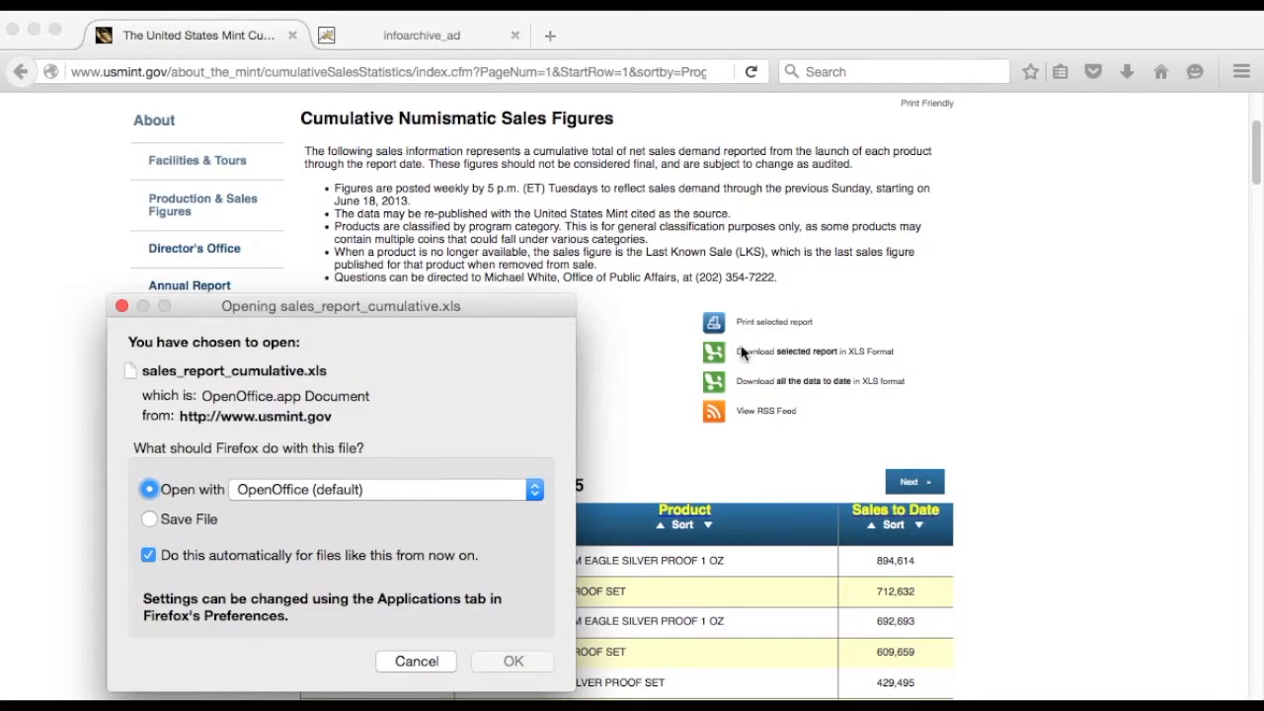
click(414, 661)
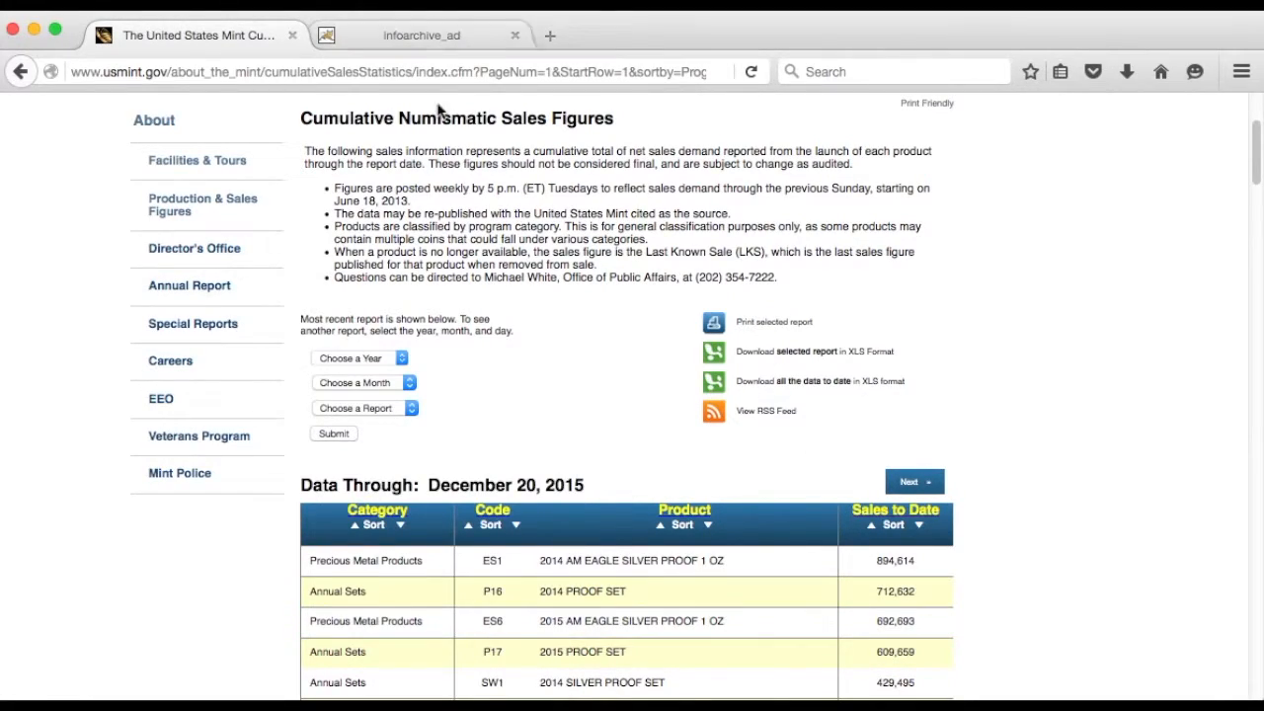
mouse_move(549, 385)
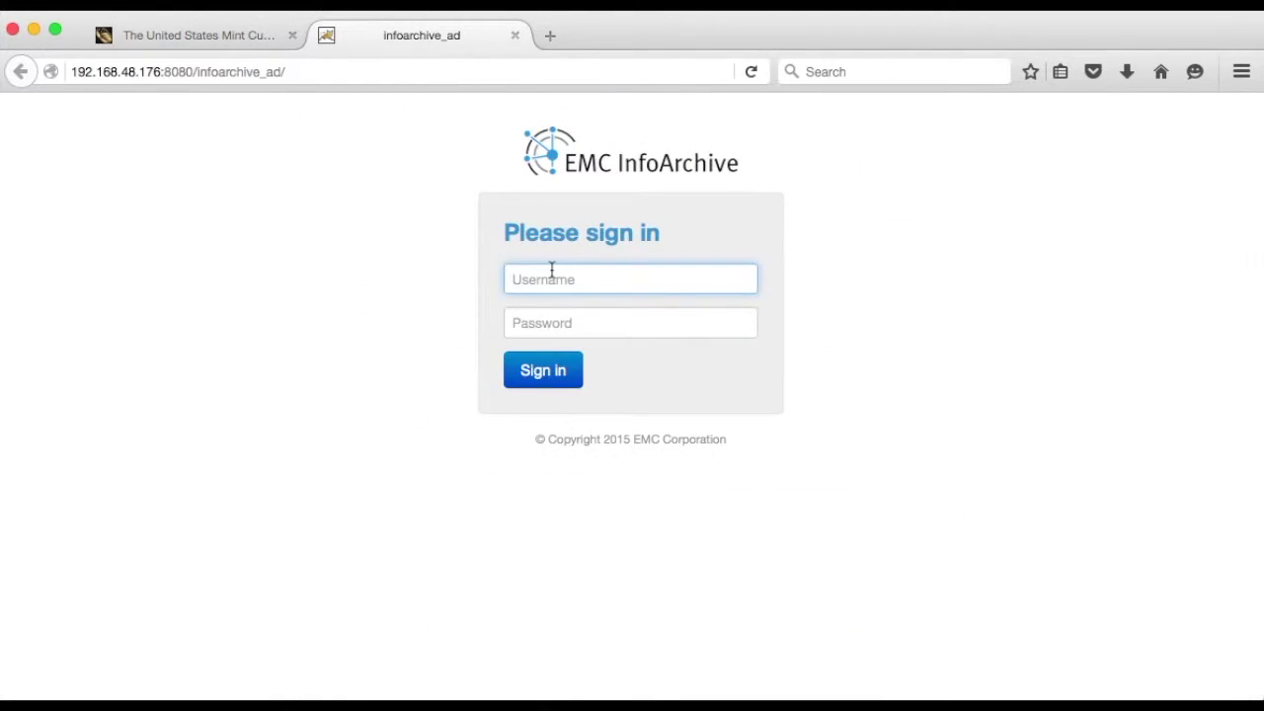
Step: Sign in to InfoArchive as admin and run the empty US Mint Coin Mintage search
text(admin)
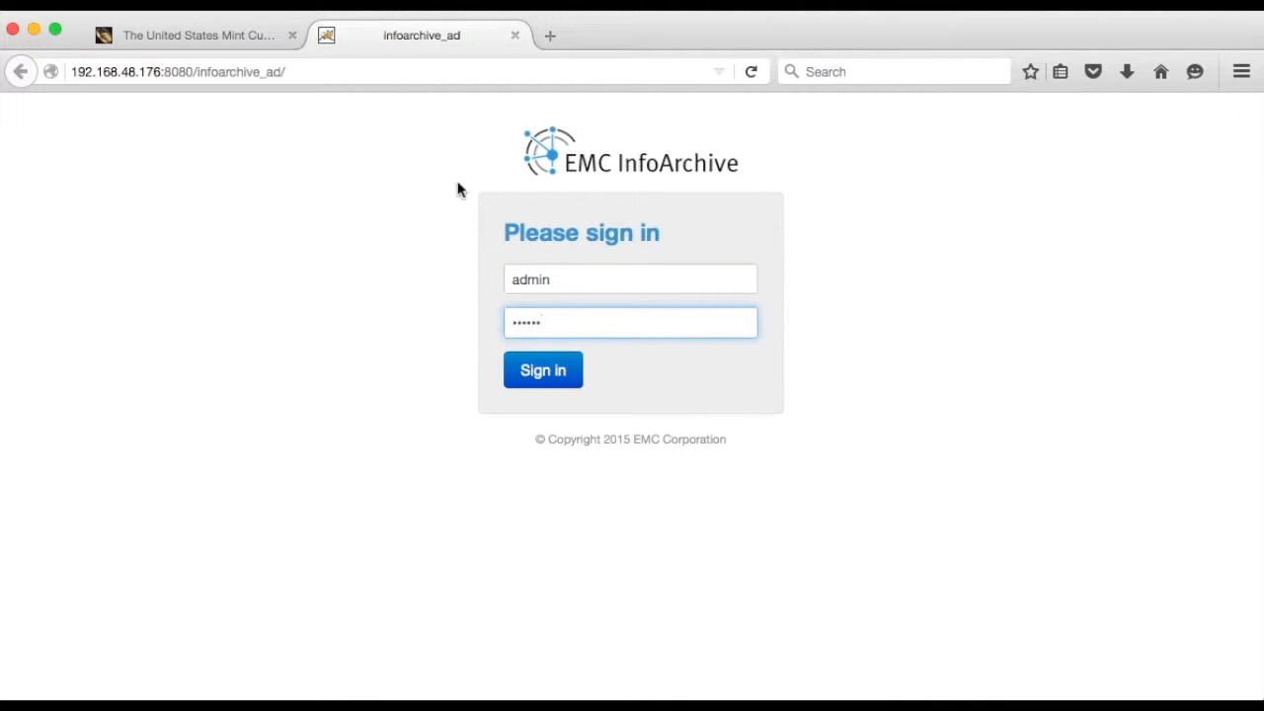
click(542, 370)
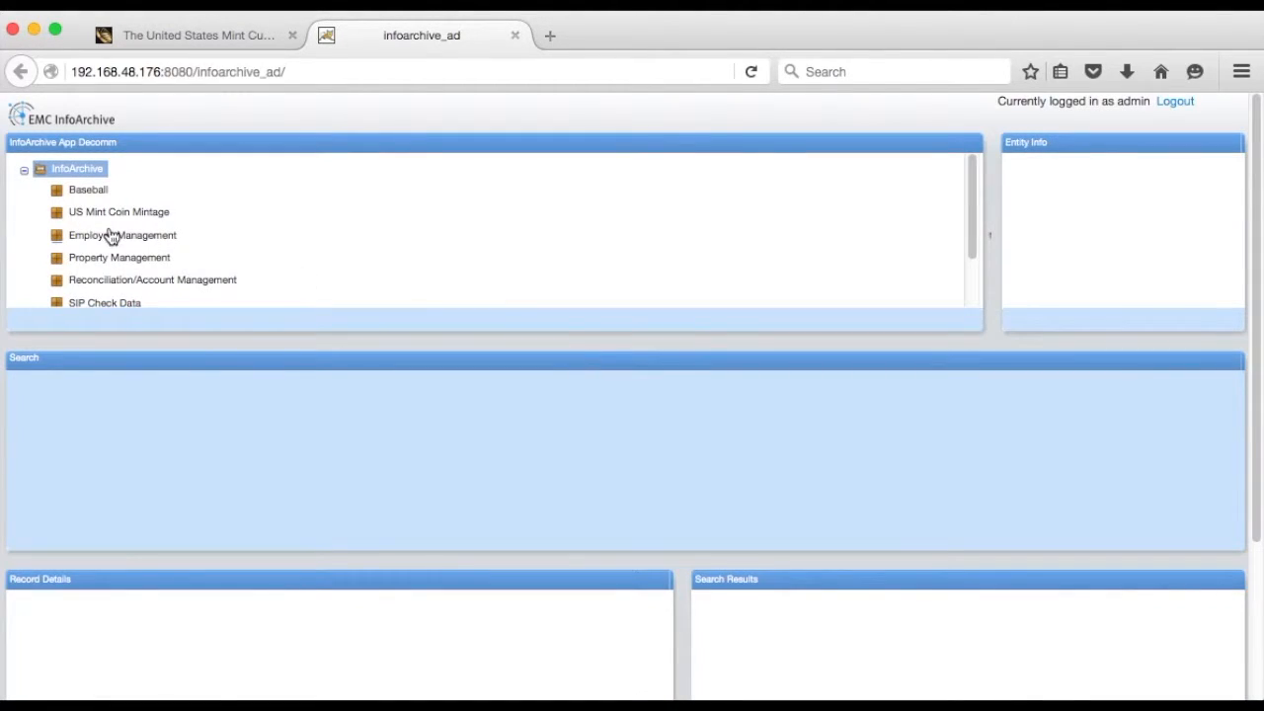
click(118, 211)
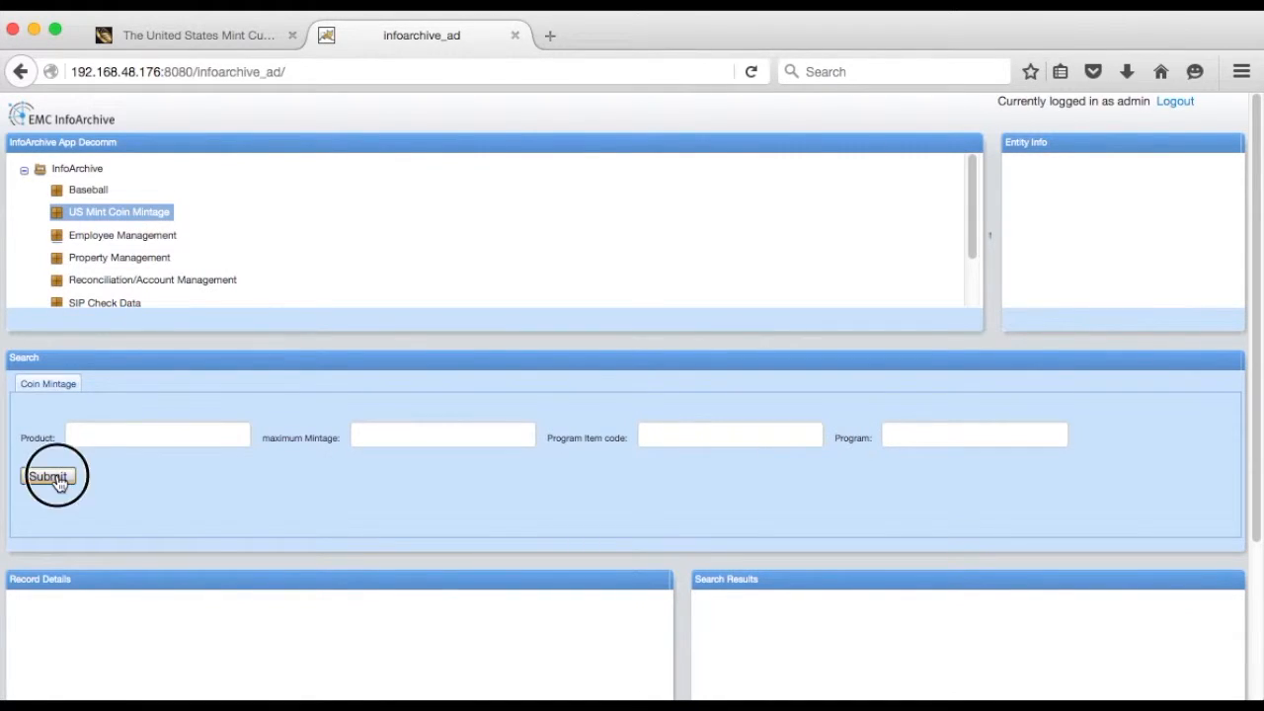
click(47, 476)
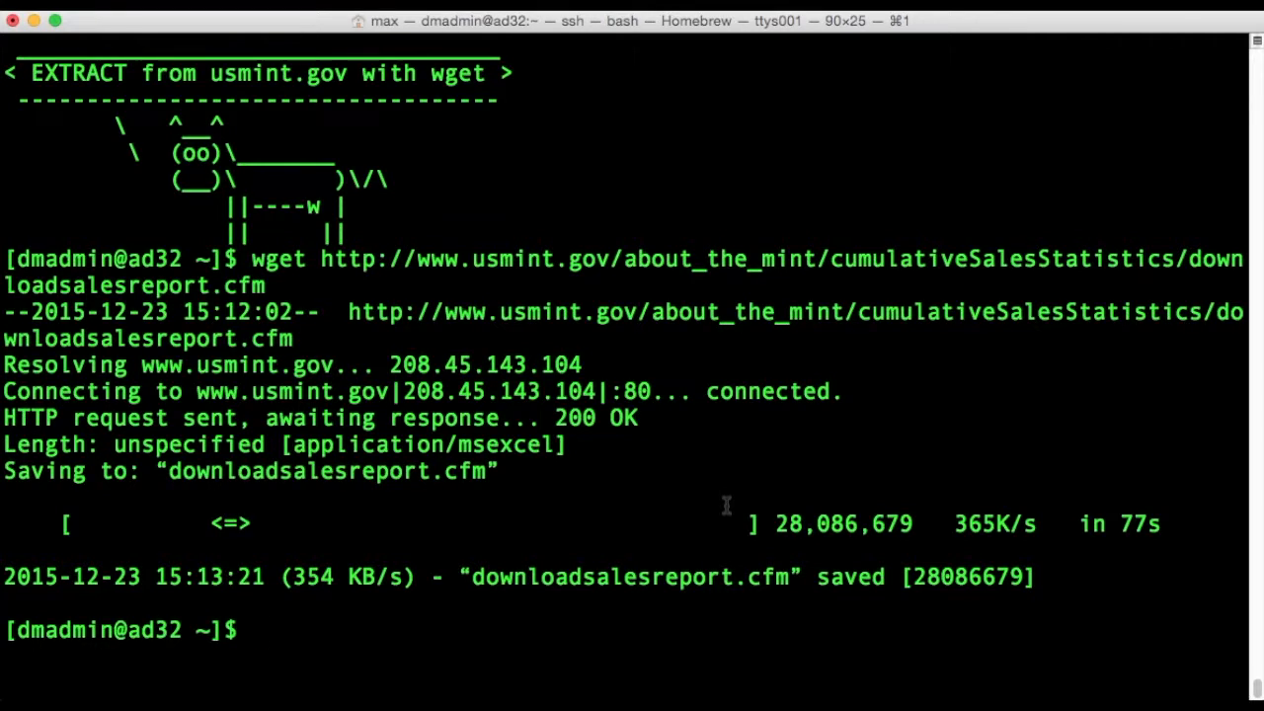
Step: Page through the raw HTML of downloadsalesreport.cfm with more
text(more)
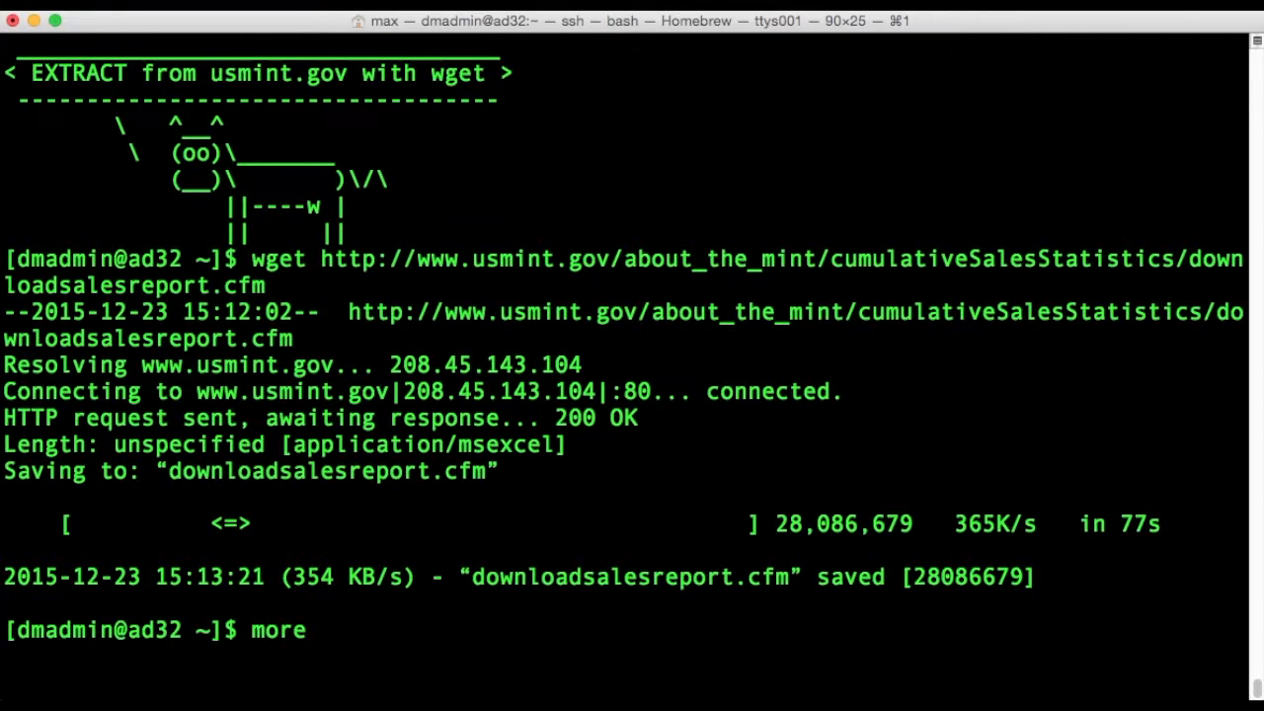
text(downloadsalesreport.cfm)
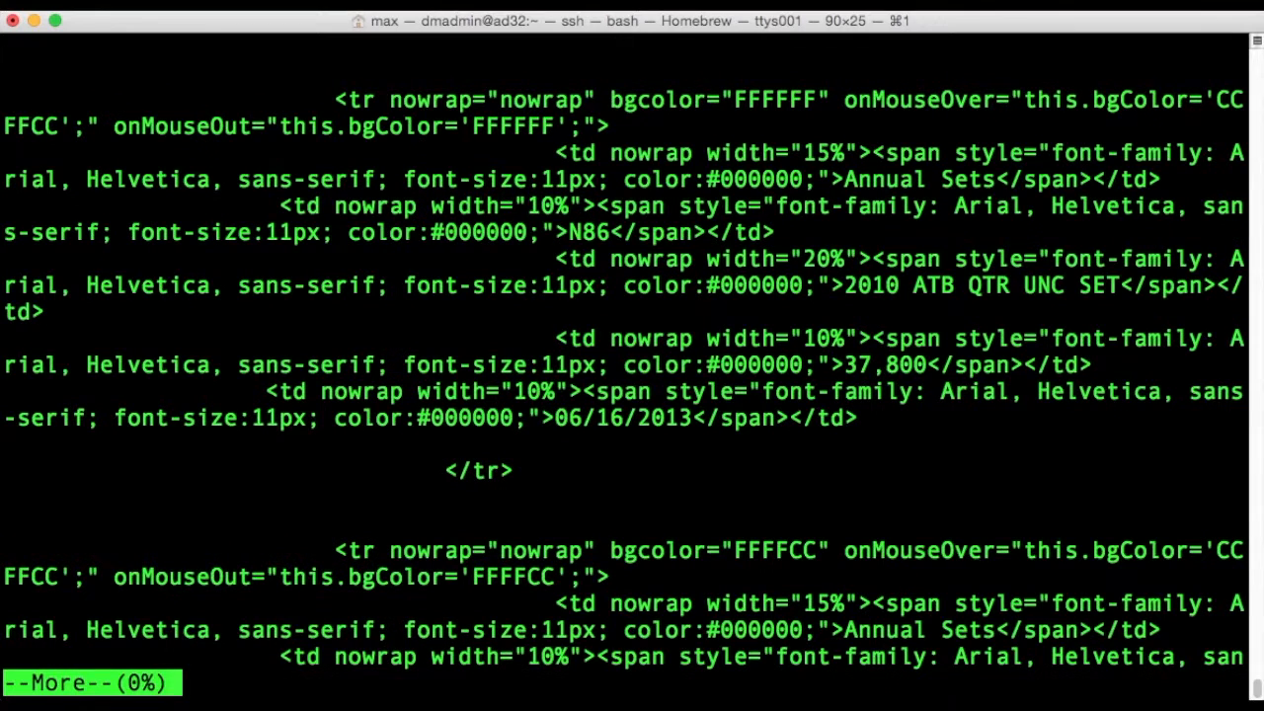
mouse_move(1122, 297)
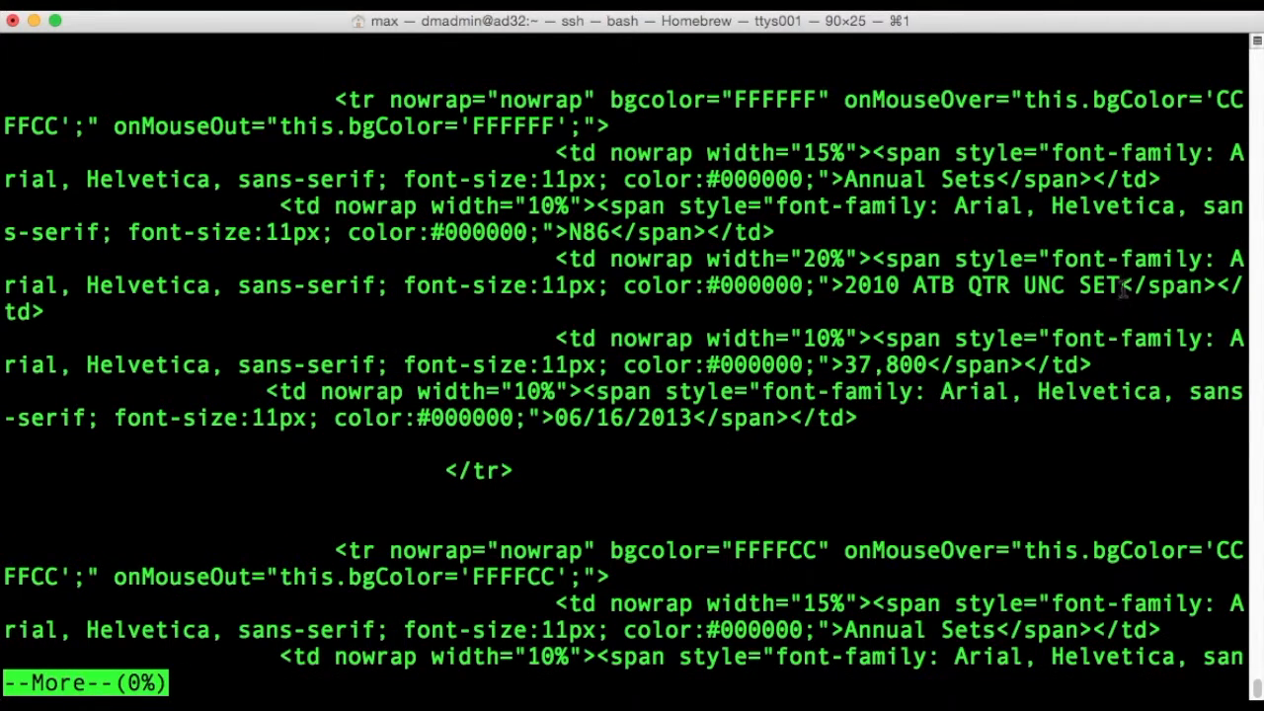
drag(845, 284, 1122, 285)
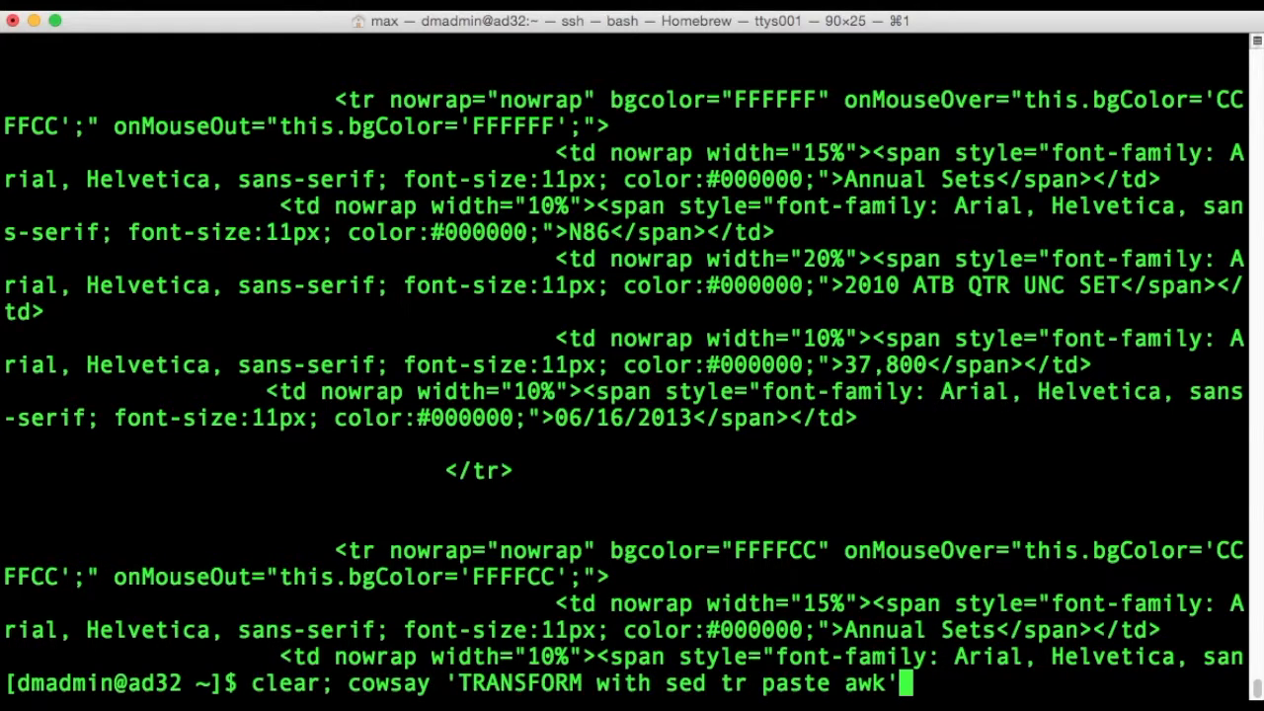
Step: Show the TRANSFORM banner and pipe the report through sed to strip HTML tags
key(Return)
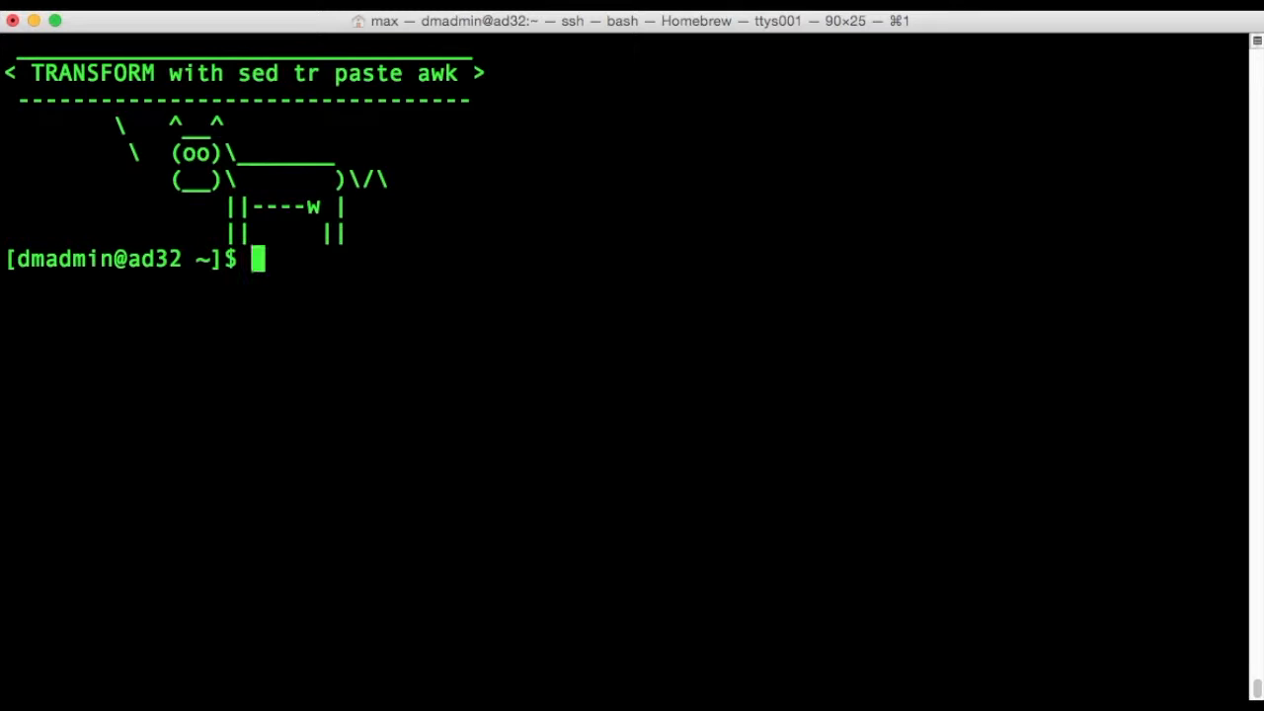
mouse_move(593, 683)
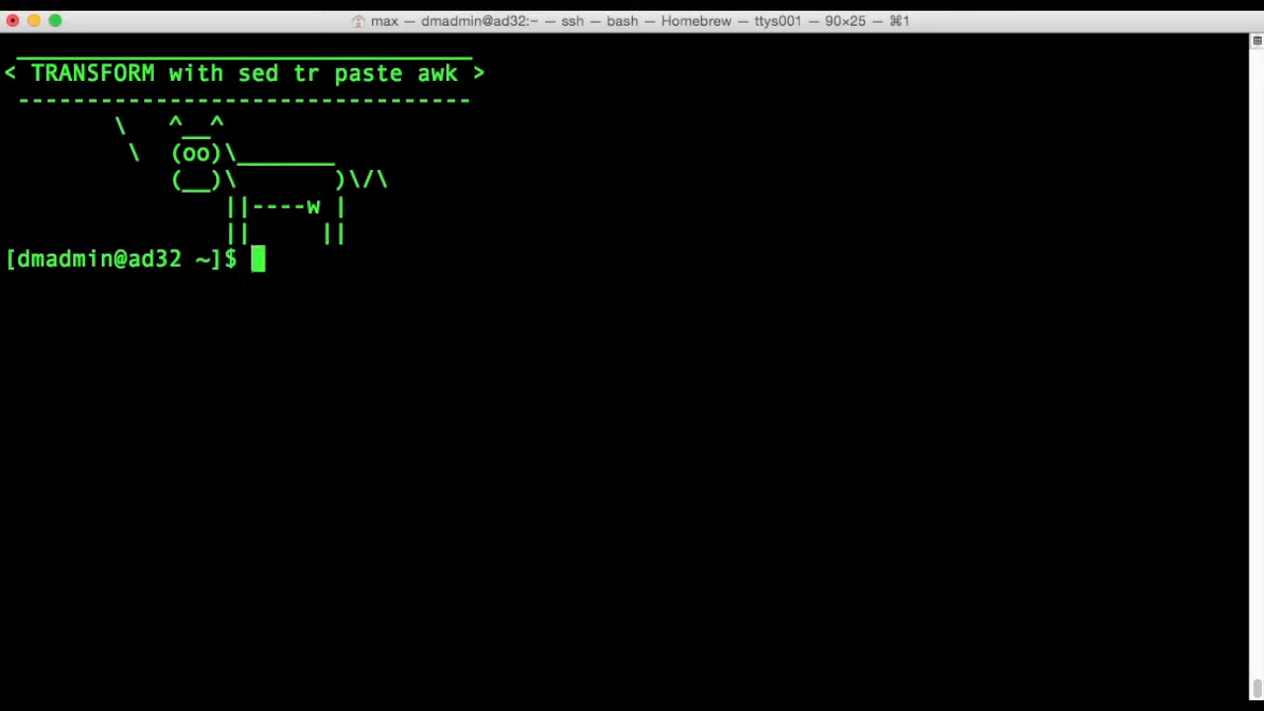
text(cat down)
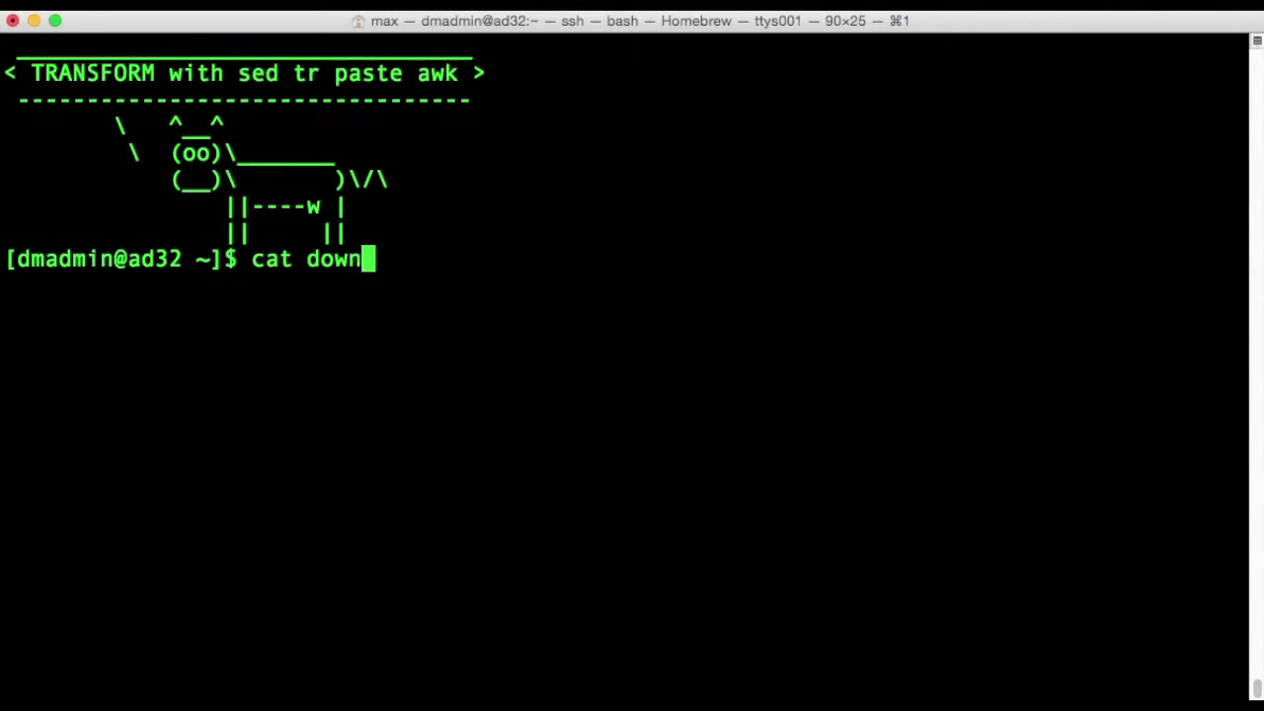
text(loadsalesreport.cfm)
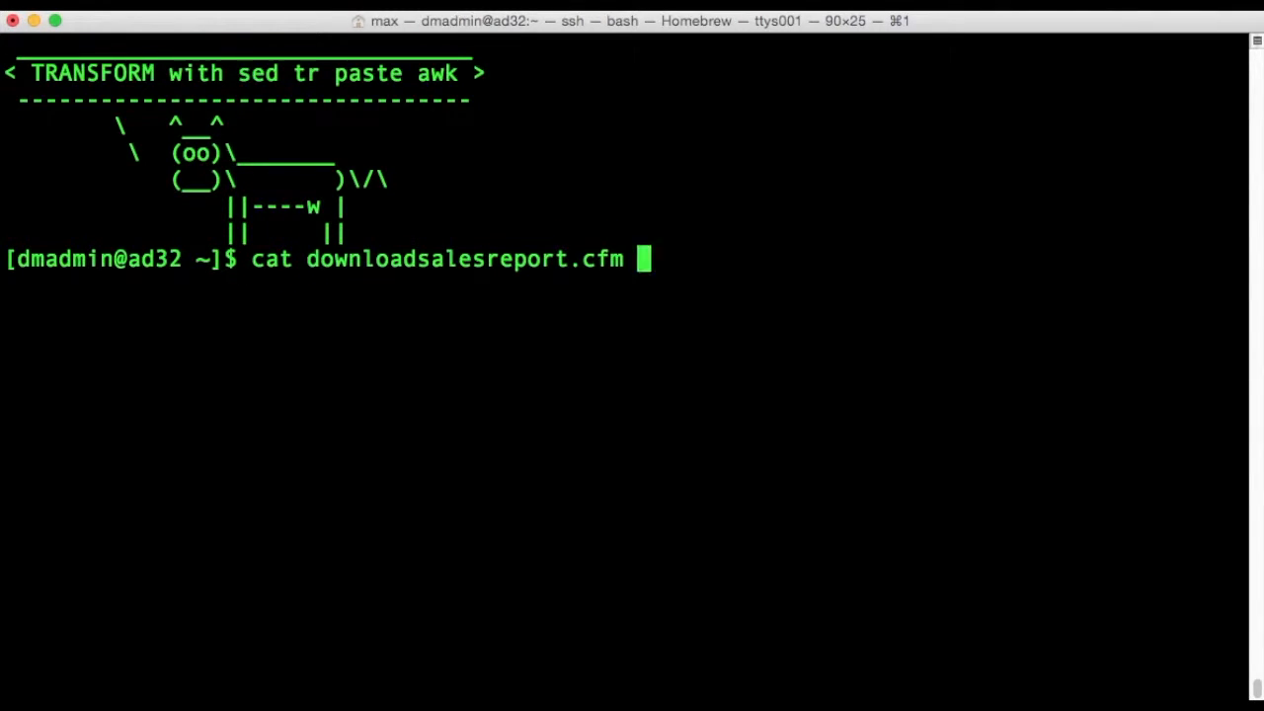
text(| sed 's/<[^>]\+>/\n/g')
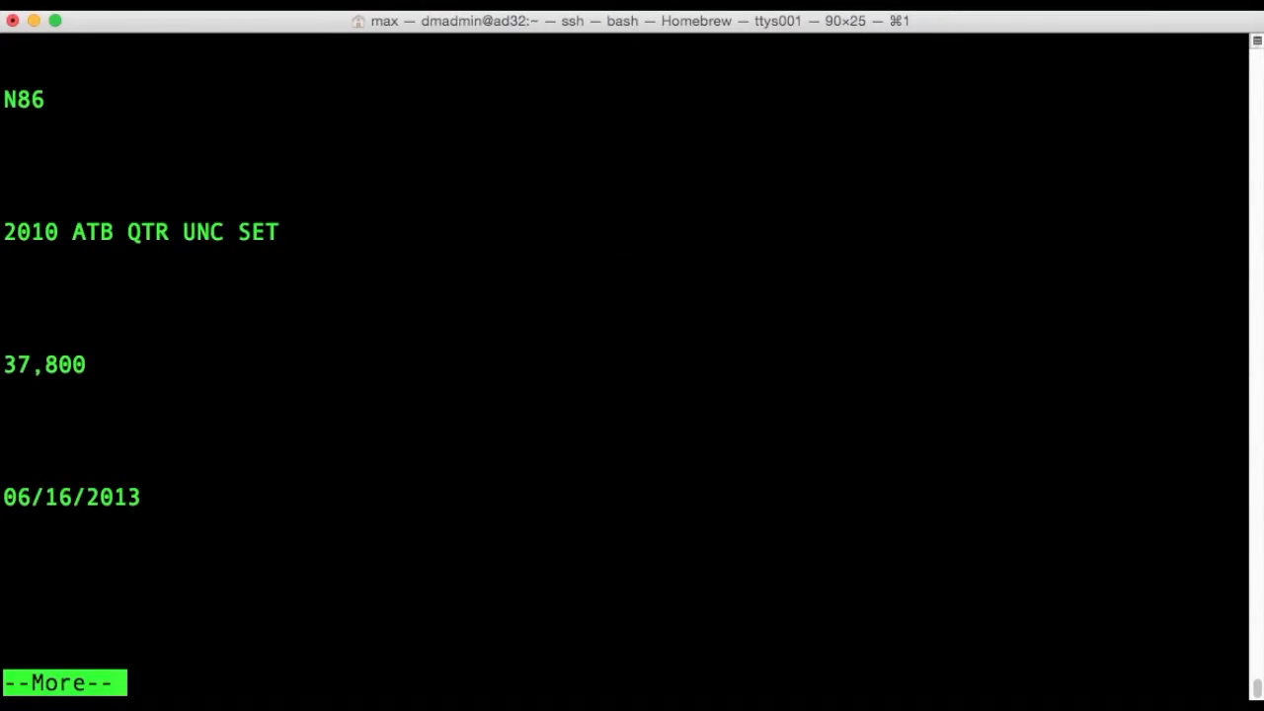
Step: Count the cleaned value lines with nl | tail (151055) and divide by 5 with echo
key(space)
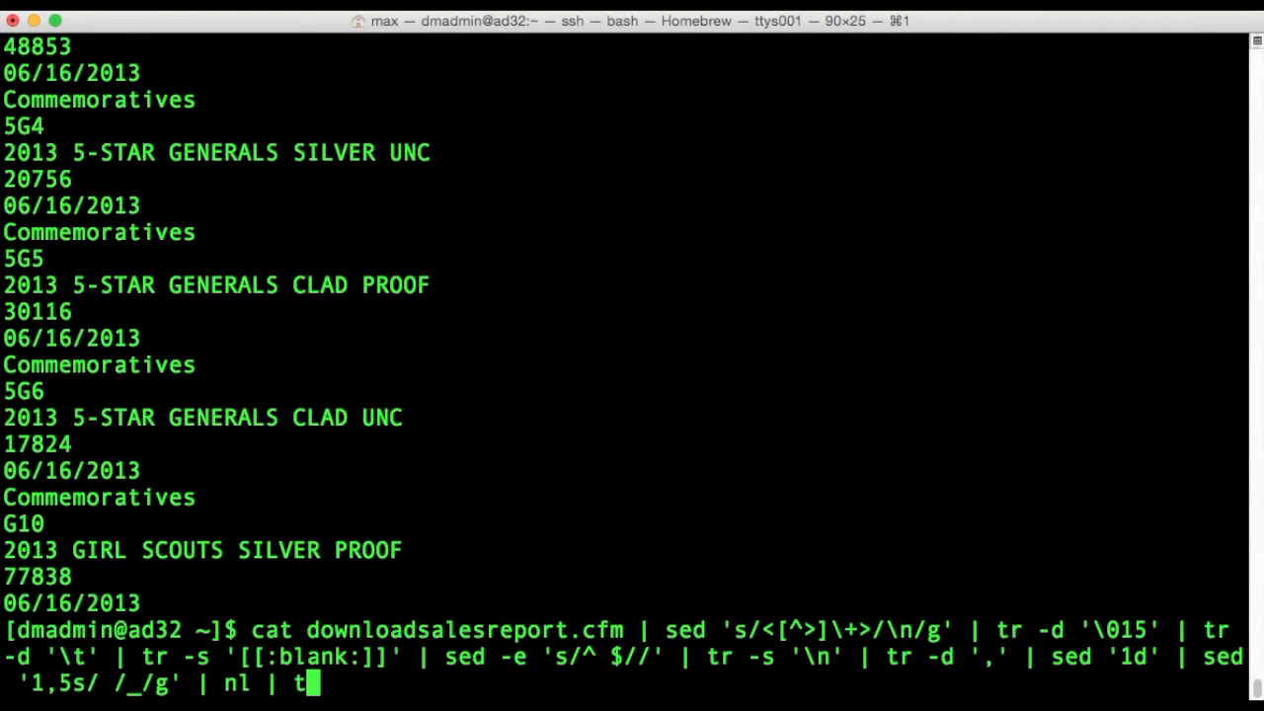
text(ail)
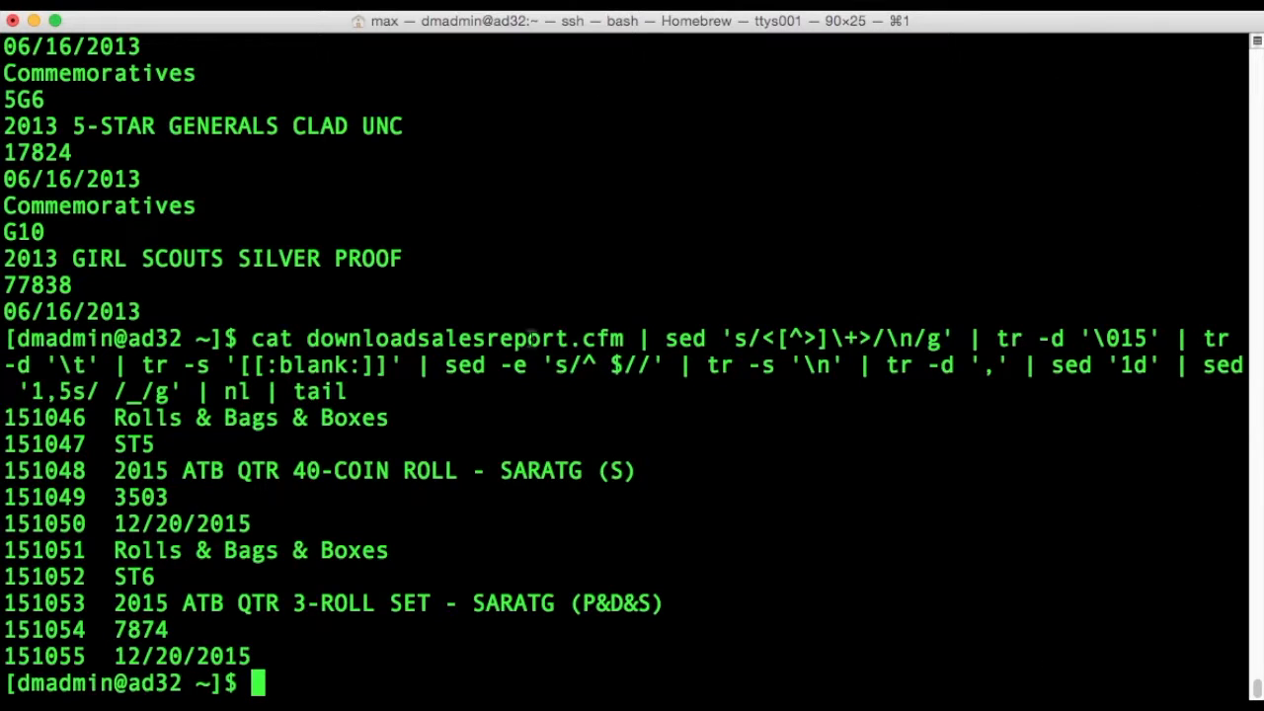
double_click(48, 652)
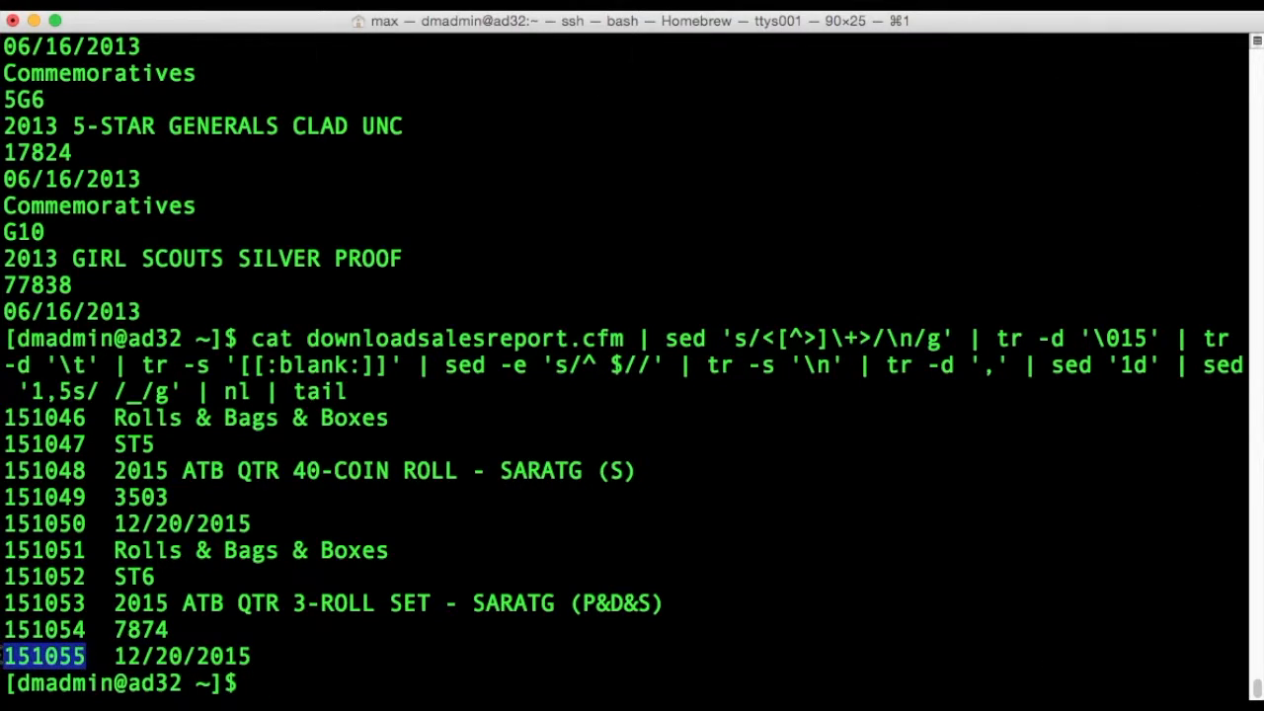
text(echo $((151055/5)))
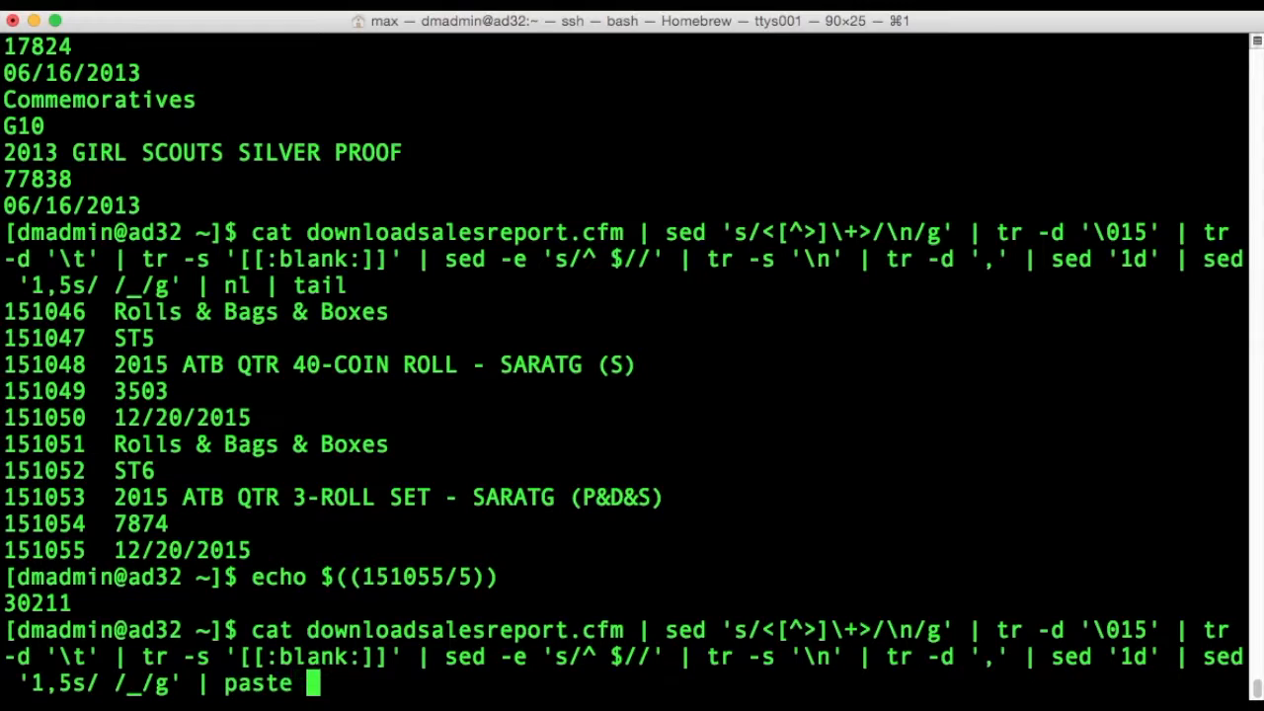
Step: Group every five values into comma-separated rows with paste -d, - - - - - and page through them
text(-d)
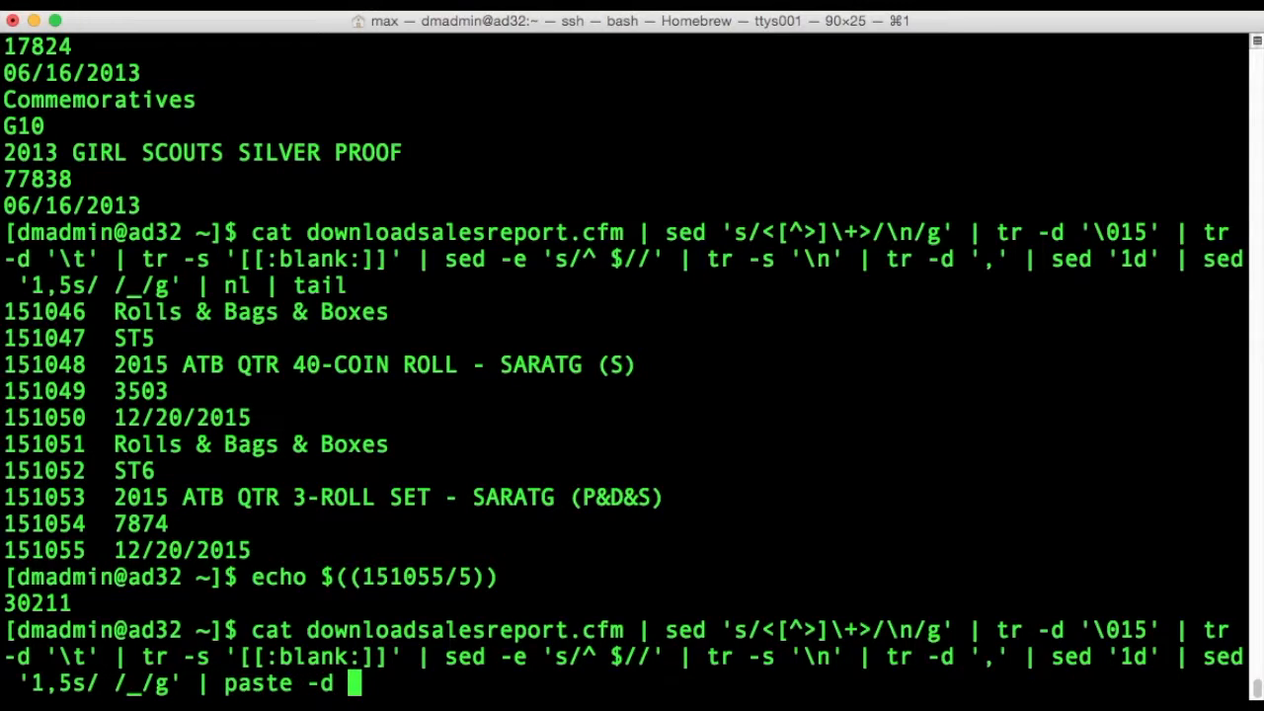
text(,)
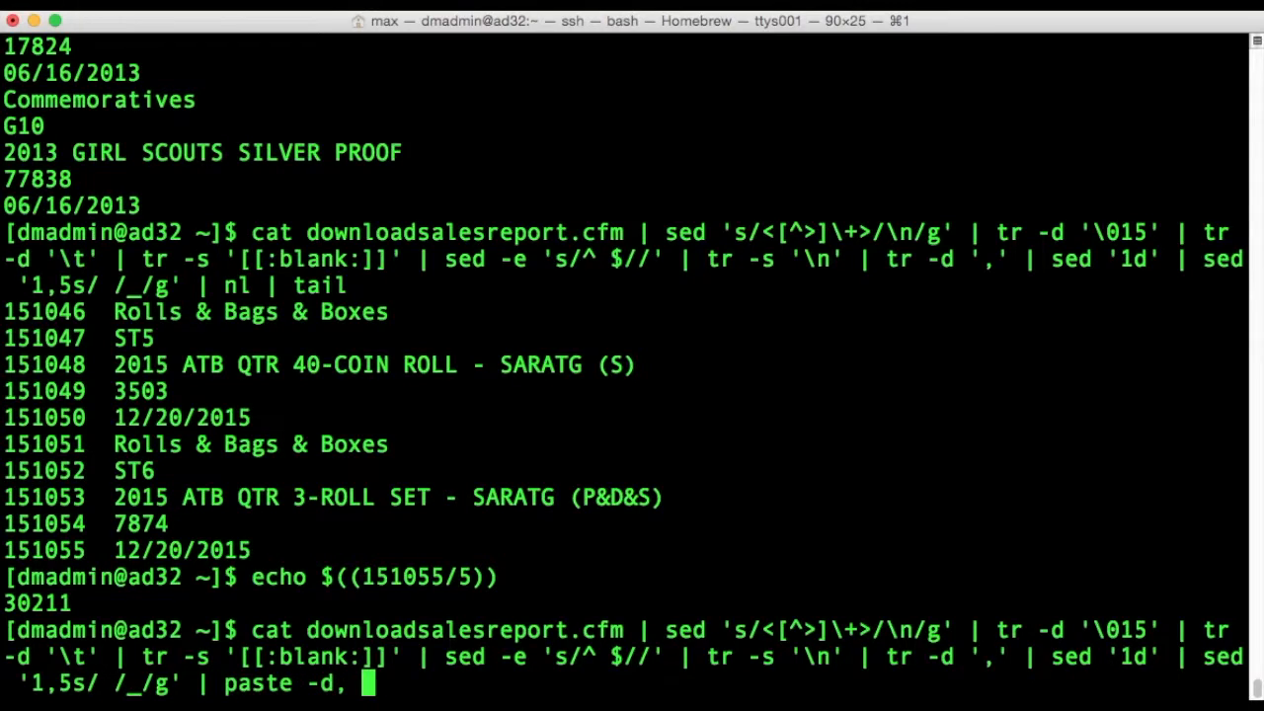
text(- - -)
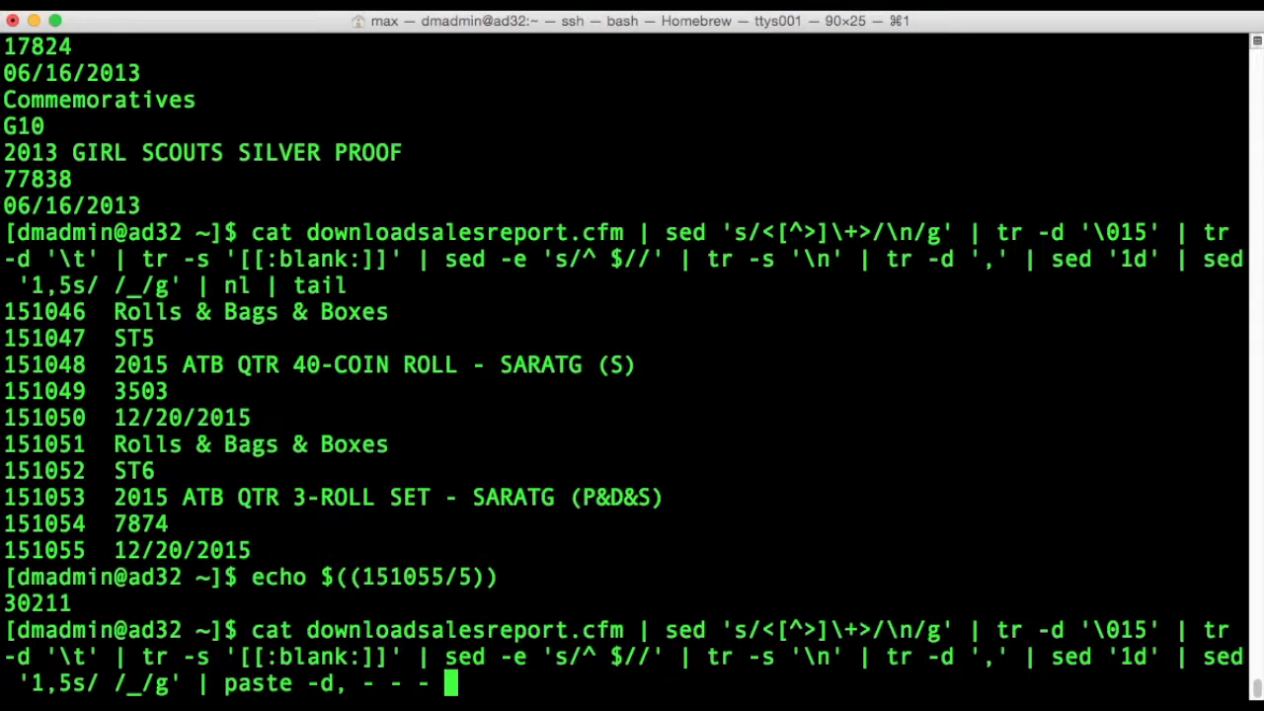
text(-)
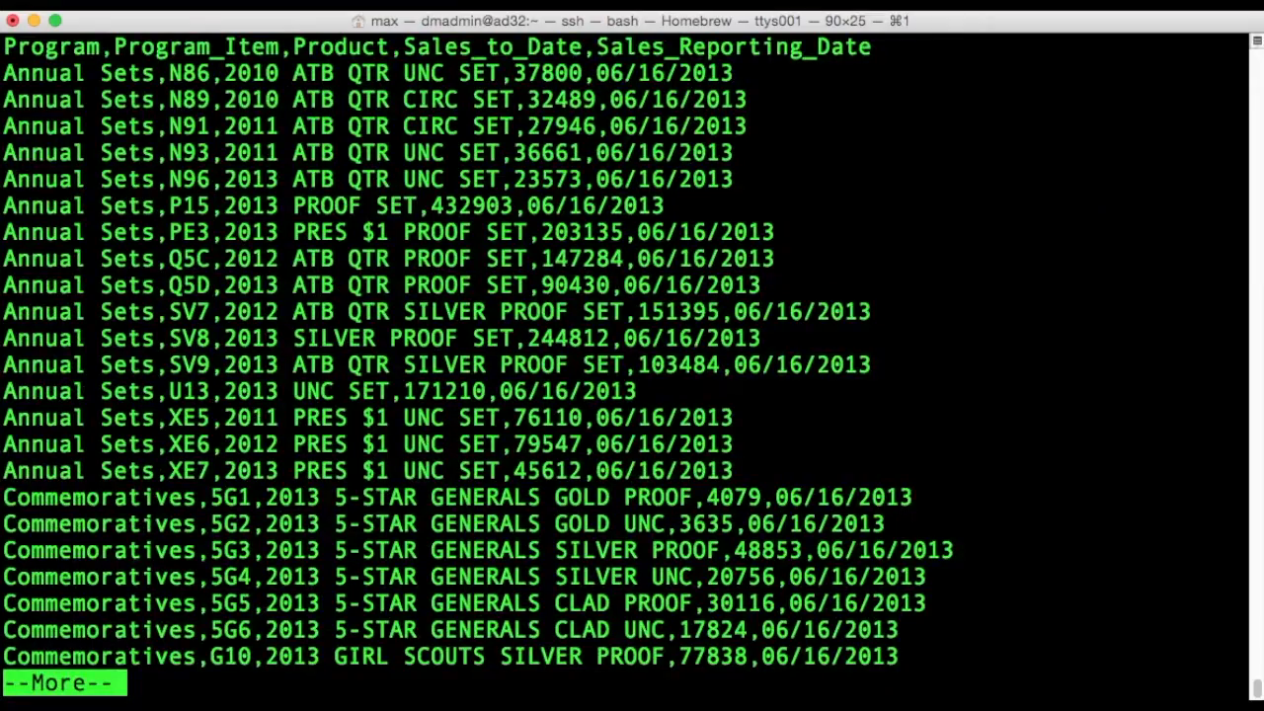
key(space)
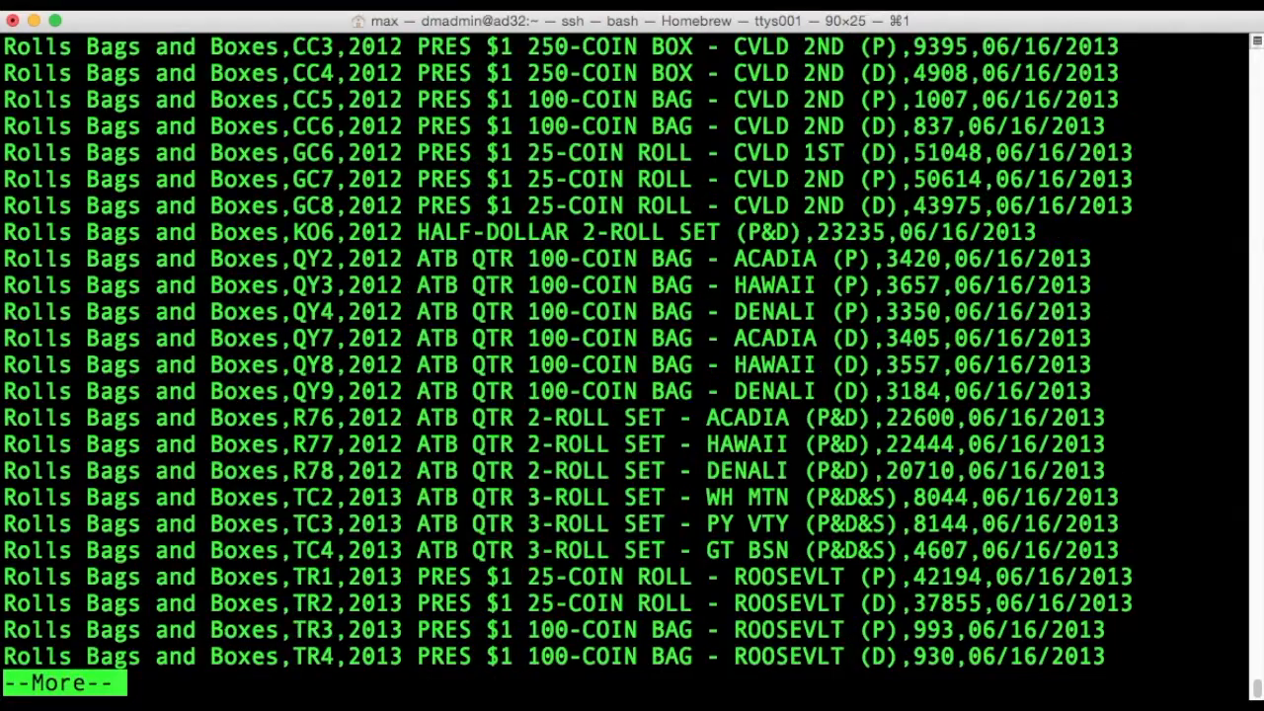
key(space)
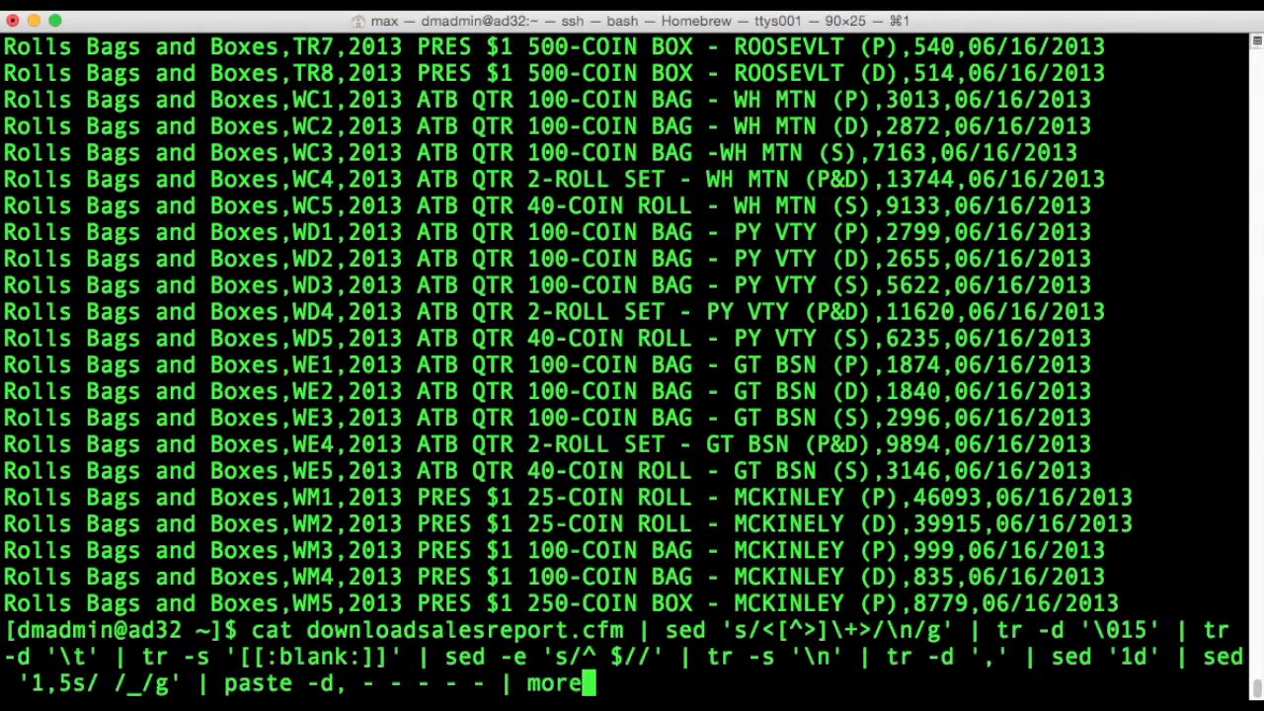
Step: Number the CSV rows with nl | tail and nl | head, confirming 30211 lines under the header
key(BackSpace)
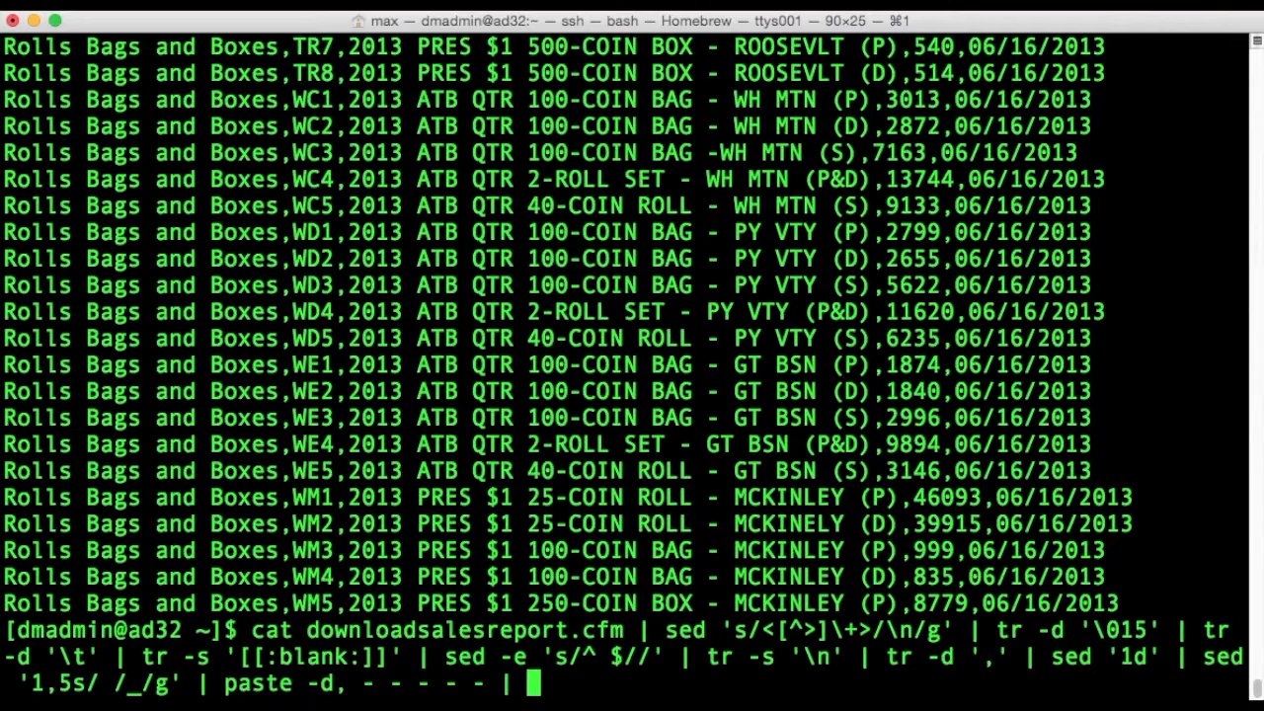
text(nl | tail)
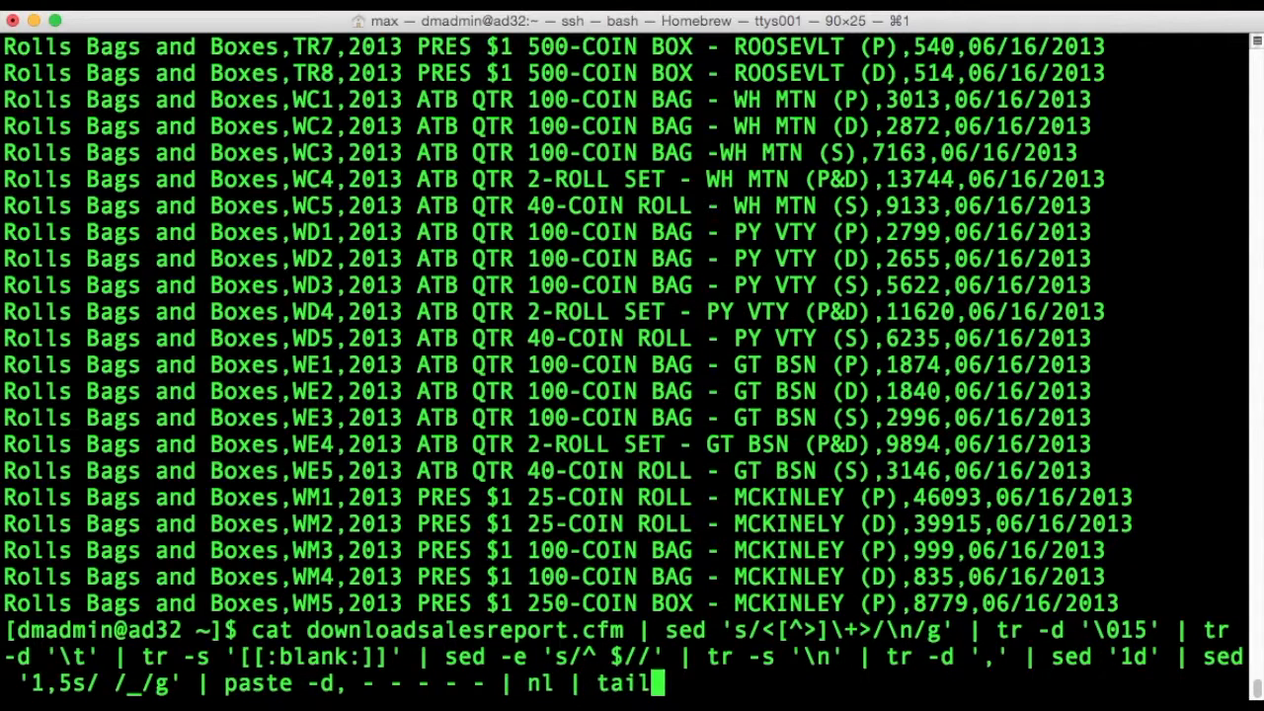
key(Return)
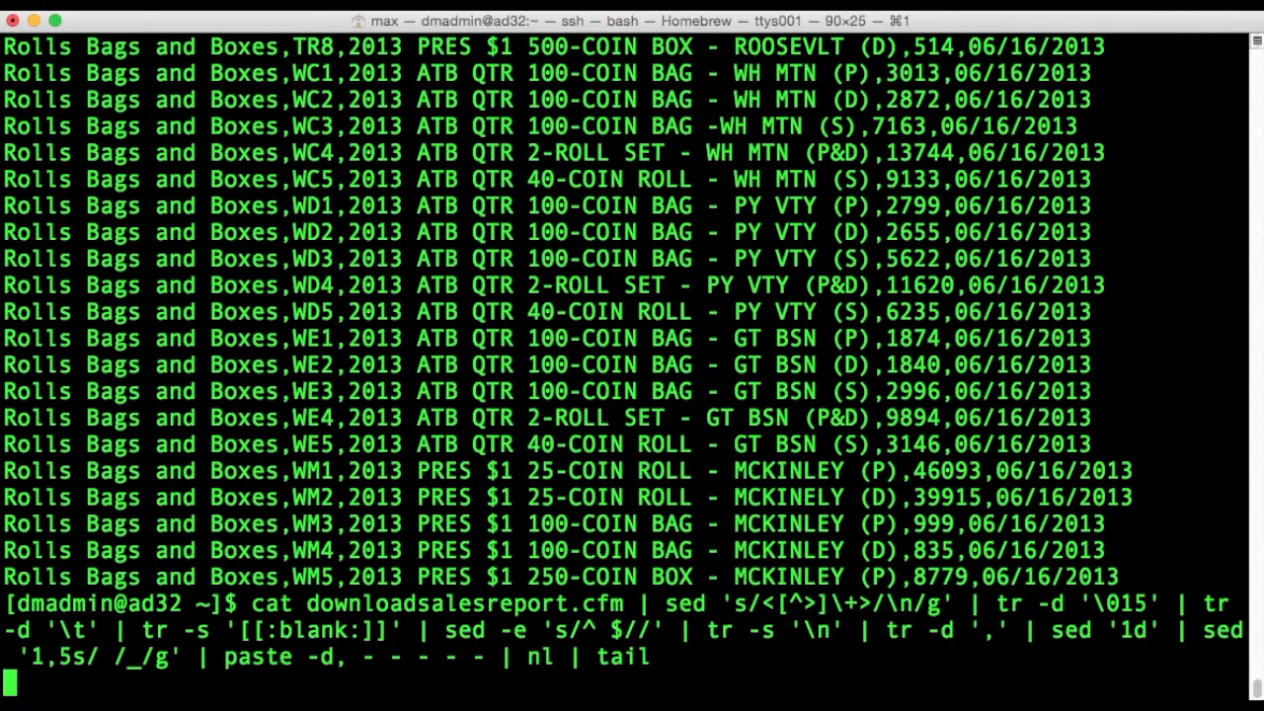
key(Return)
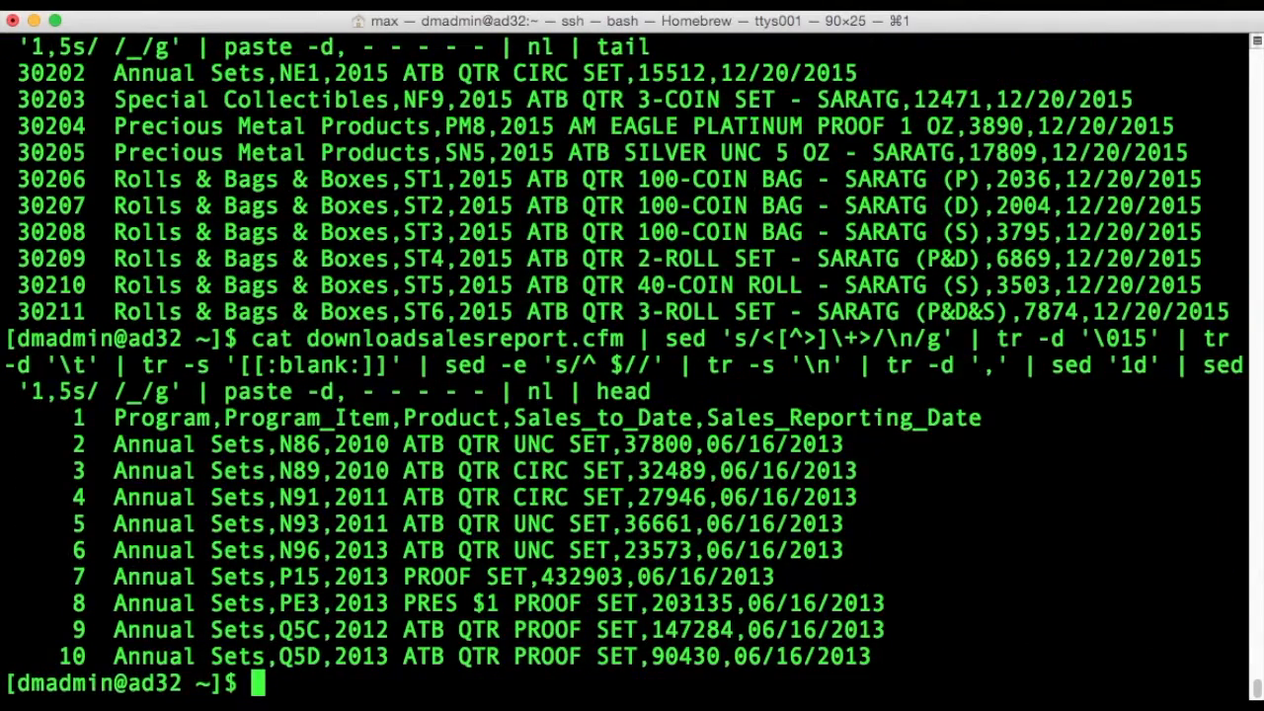
drag(352, 416, 979, 417)
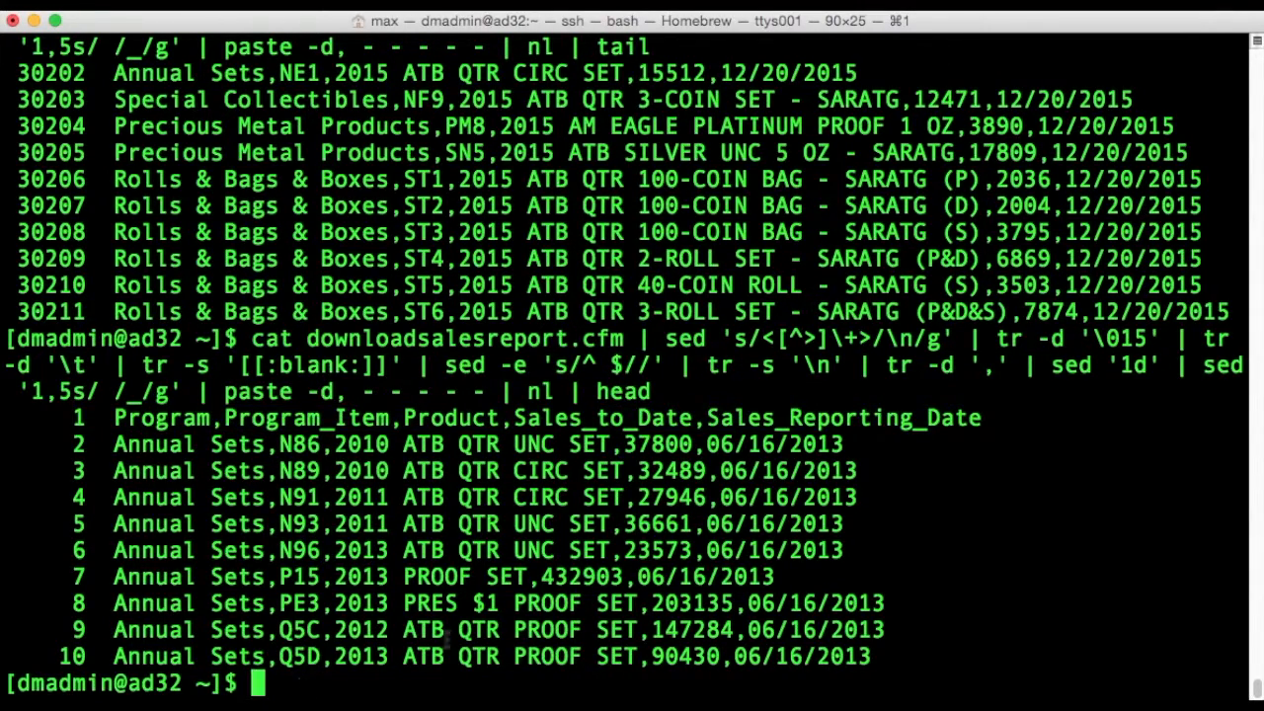
double_click(39, 312)
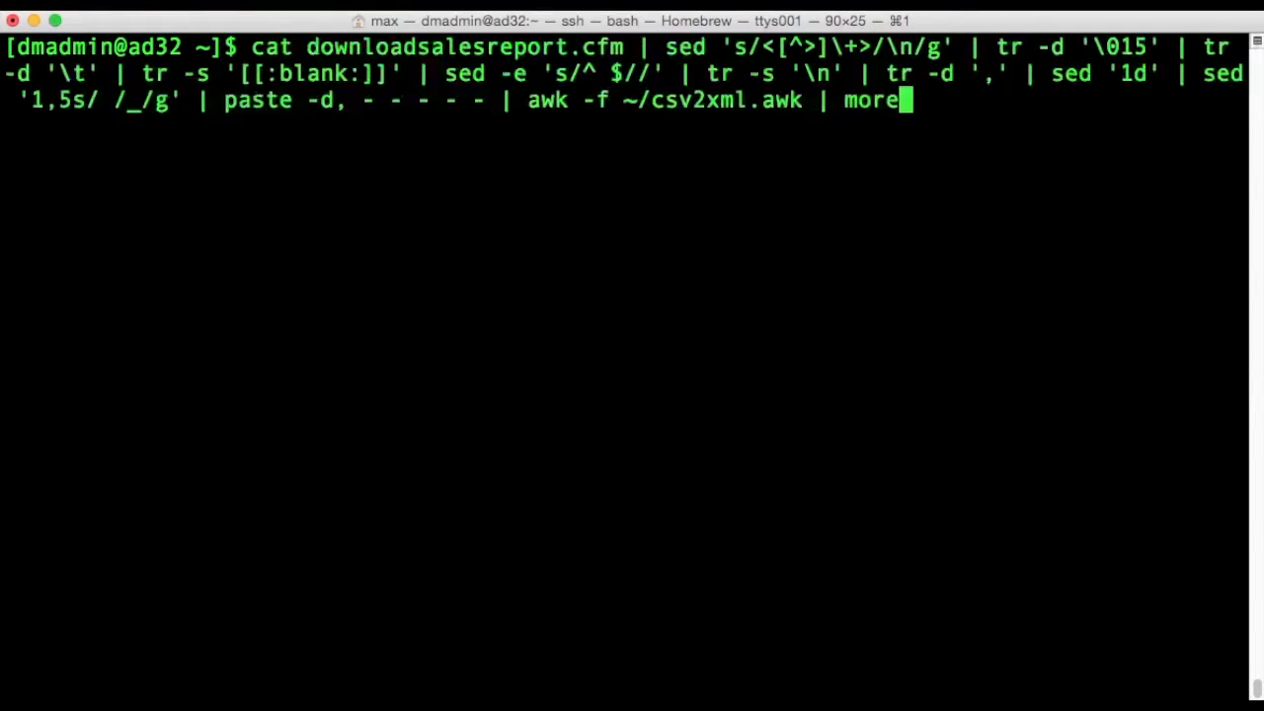
Step: Pipe the rows through csv2xml.awk and page through the resulting COIN_ISSUE XML records
key(Backspace)
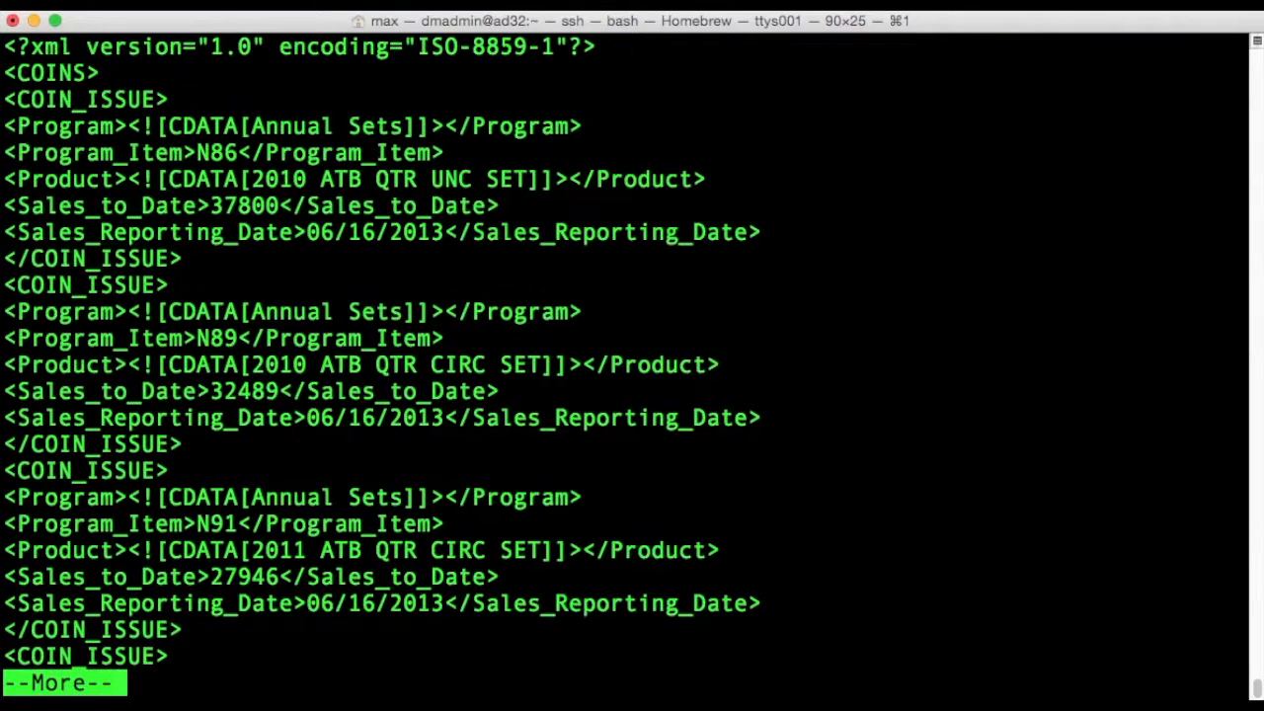
key(space)
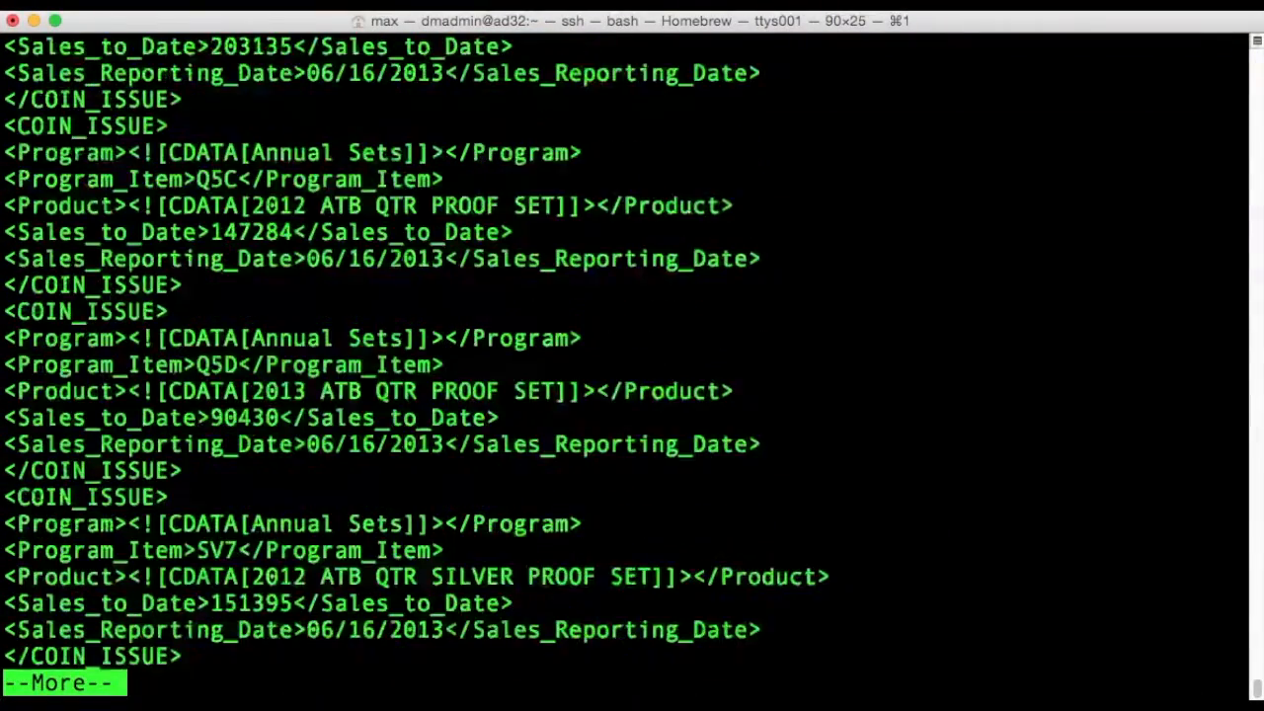
key(space)
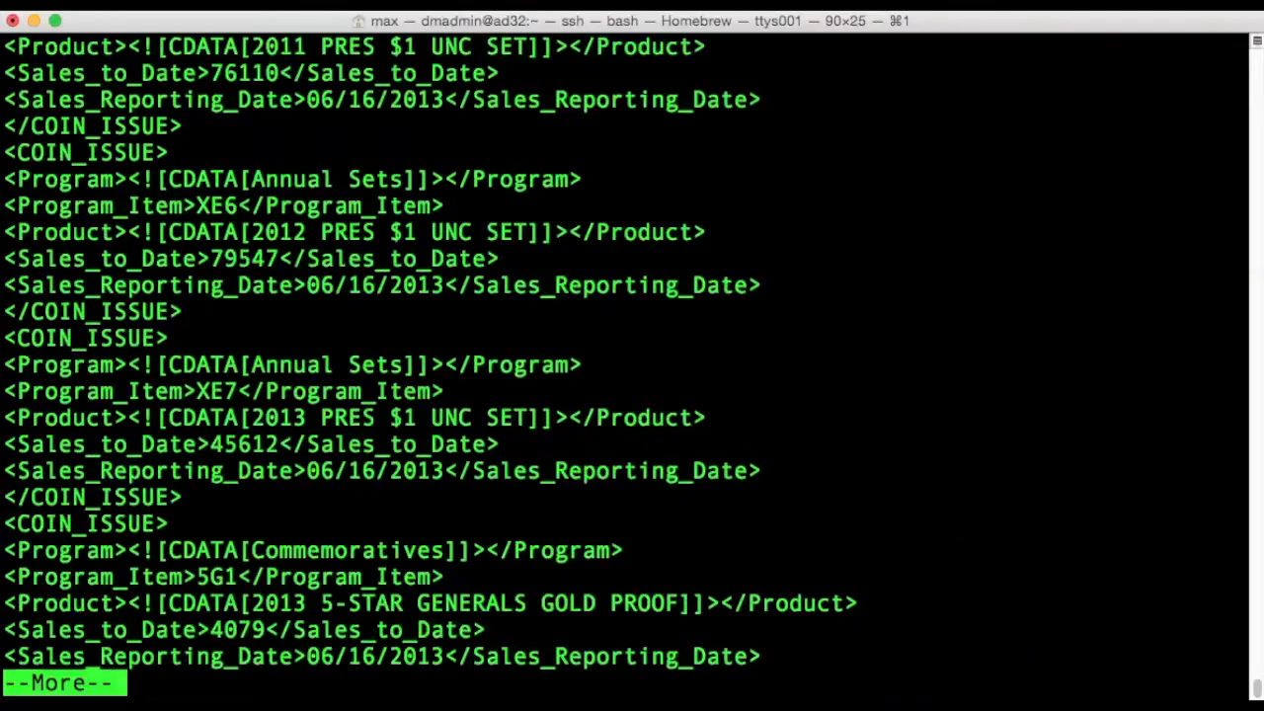
key(space)
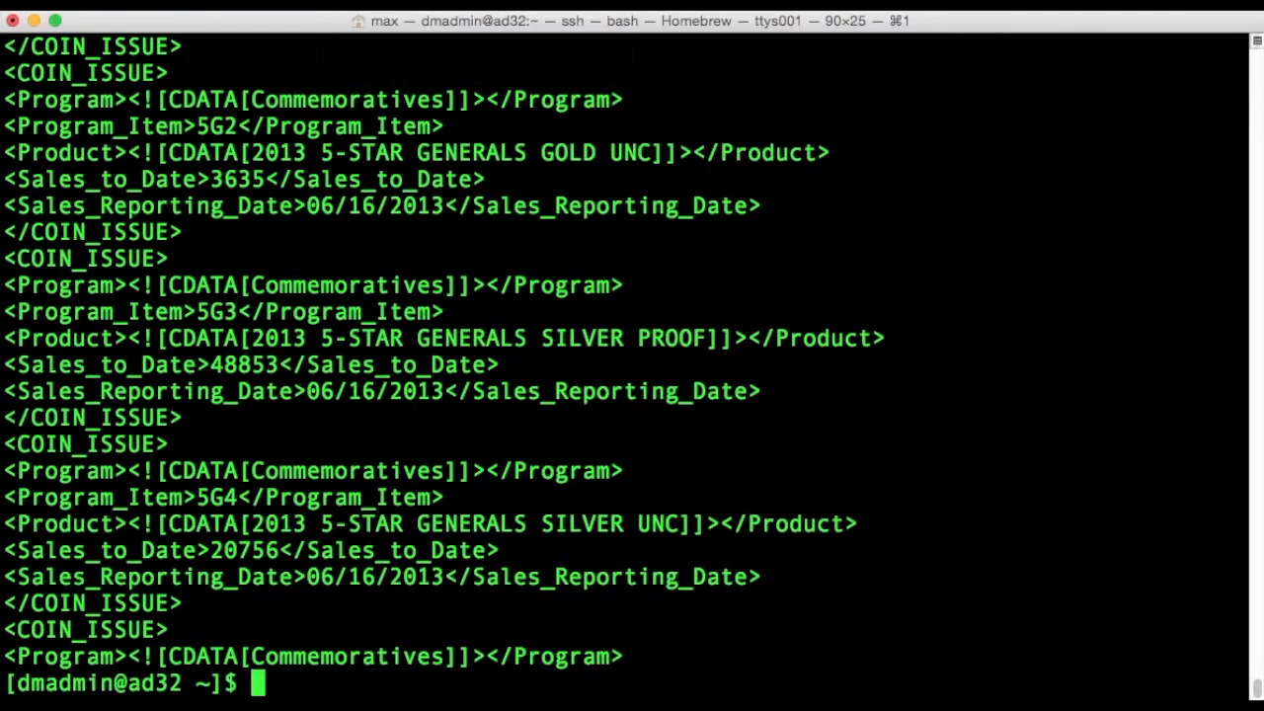
scroll(down, 3)
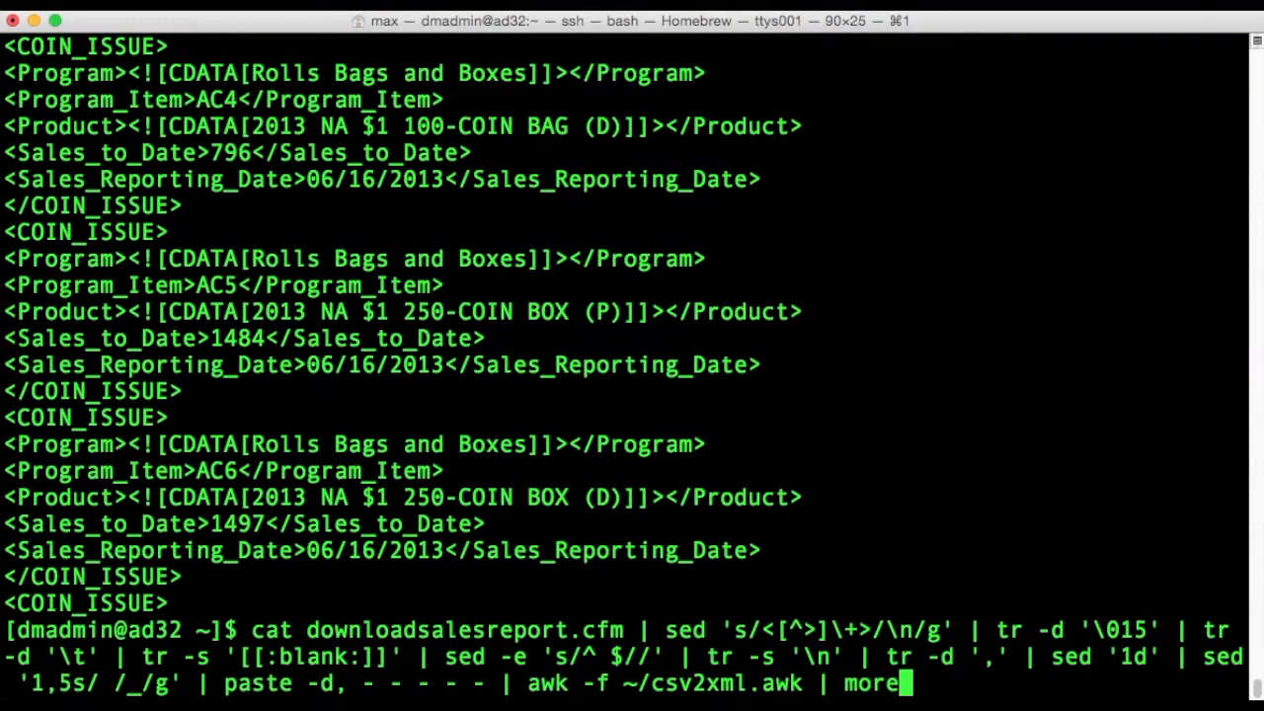
Step: Redirect the awk conversion's XML output into ~/retired/us_mint_data.xml and run it
key(Backspace)
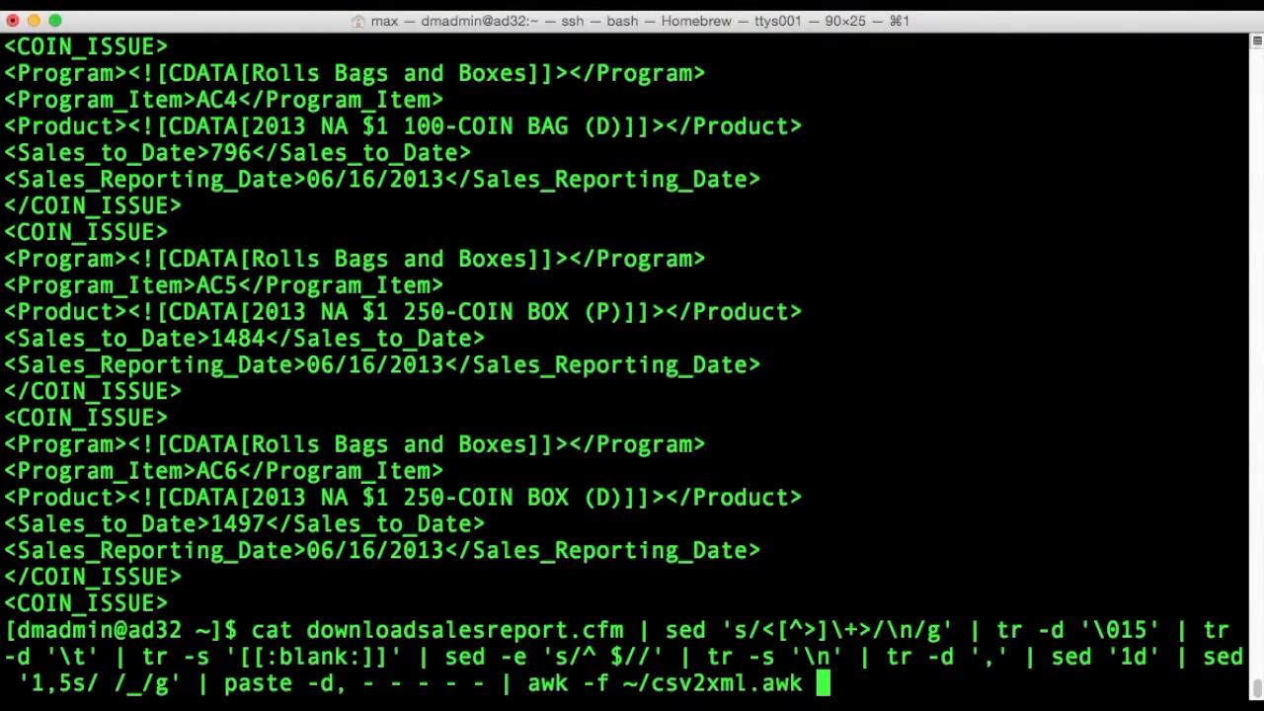
text(>)
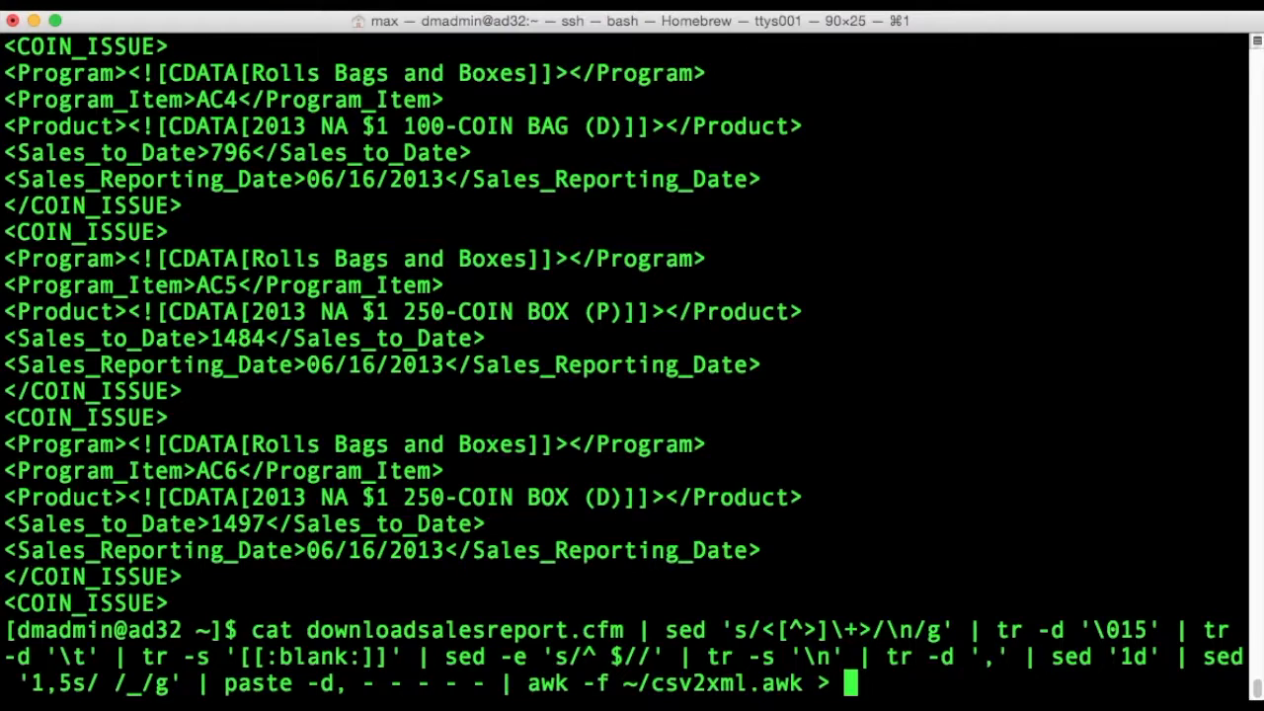
text(~)
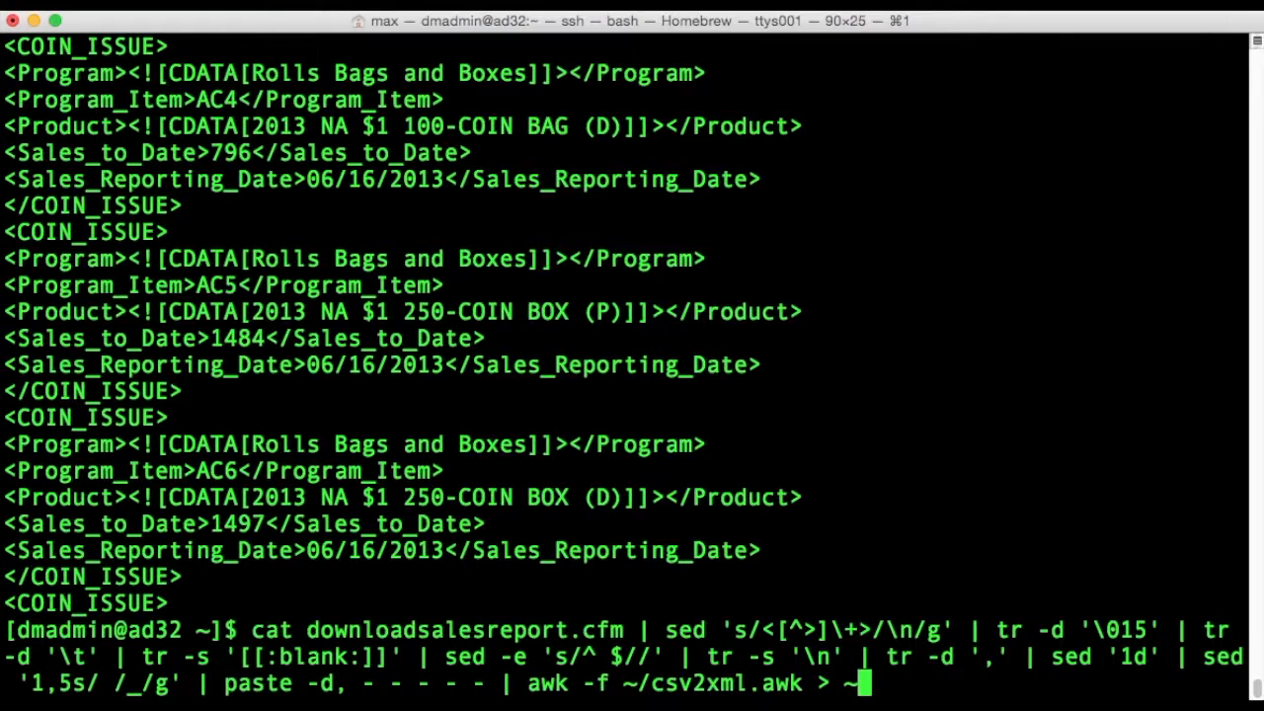
text(retired/)
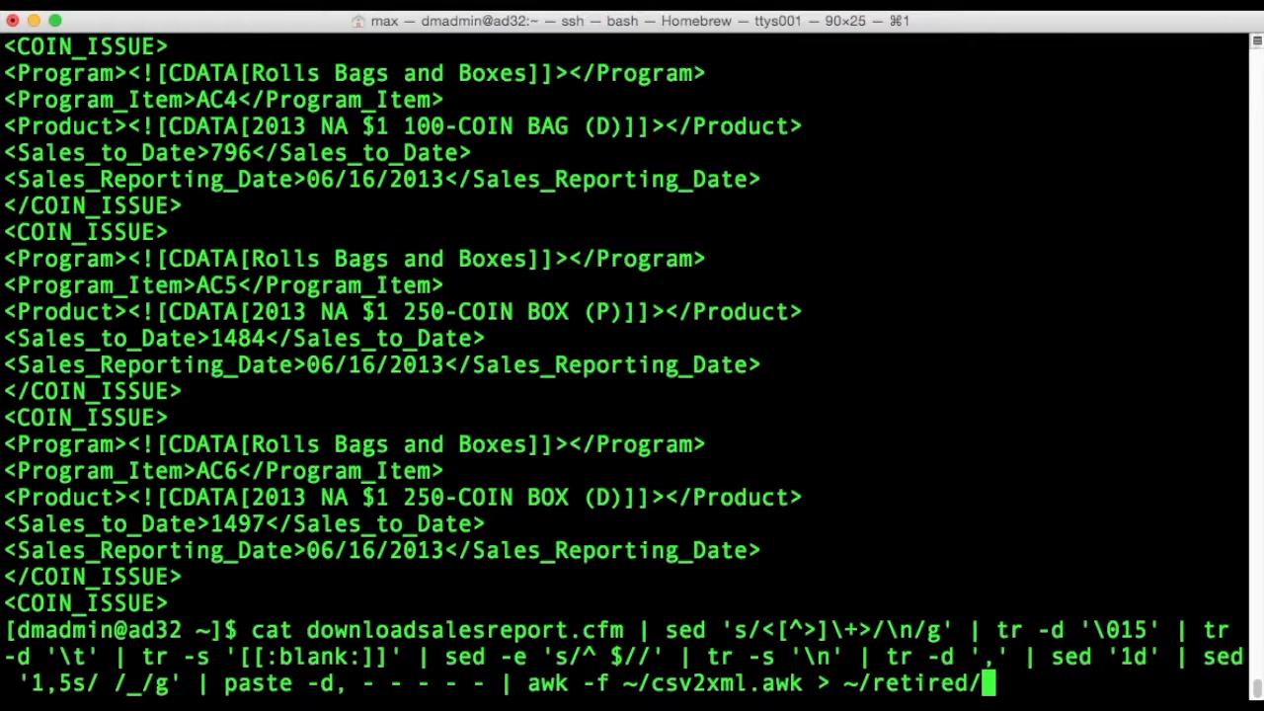
text(us)
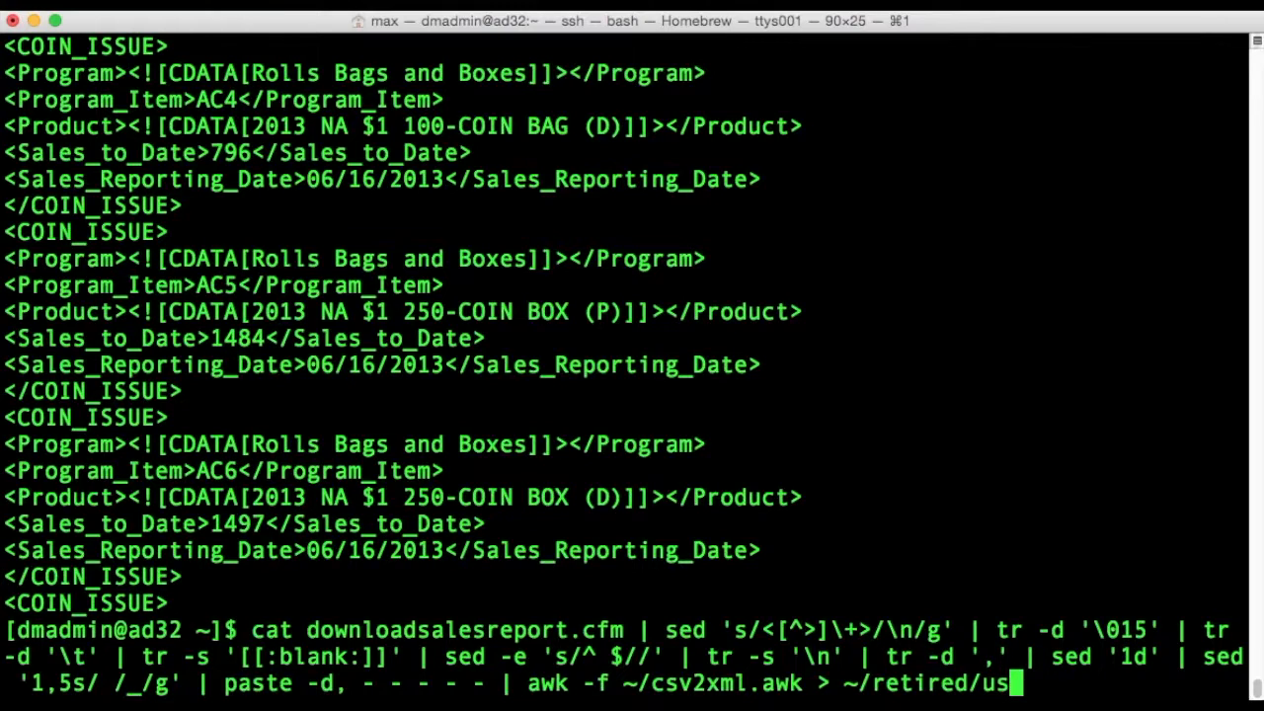
text(_mint_data)
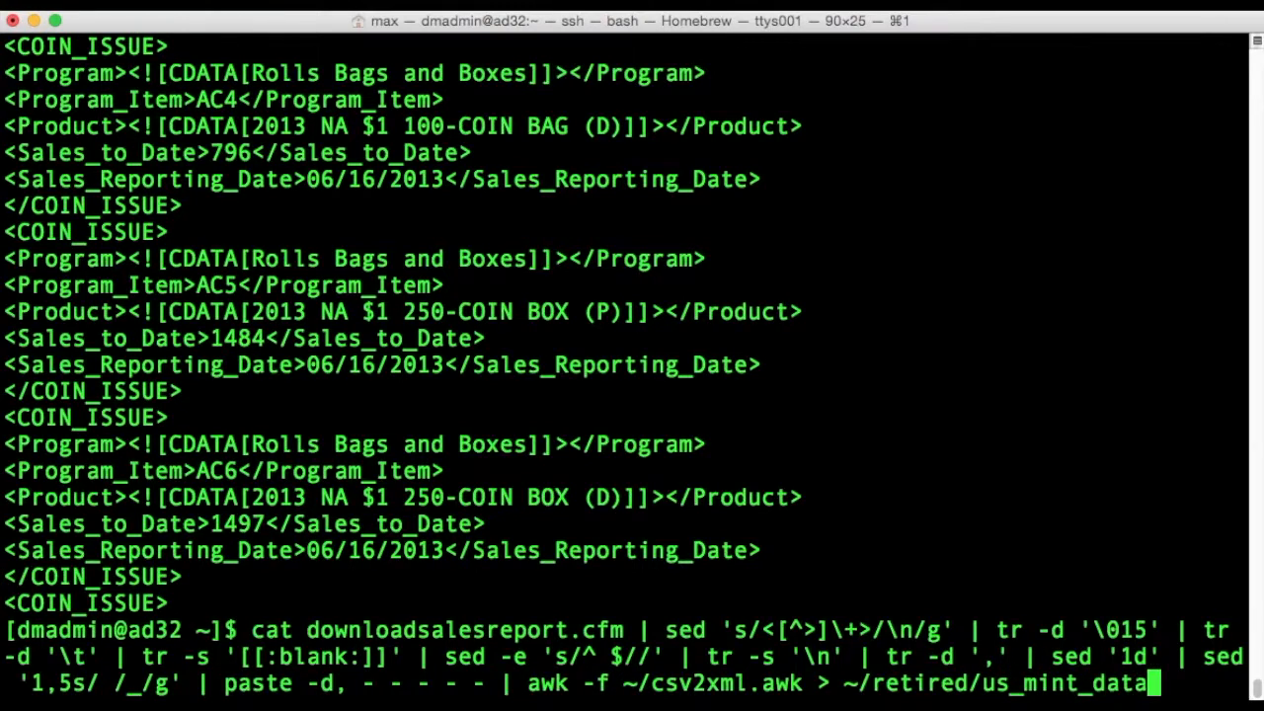
text(.xml)
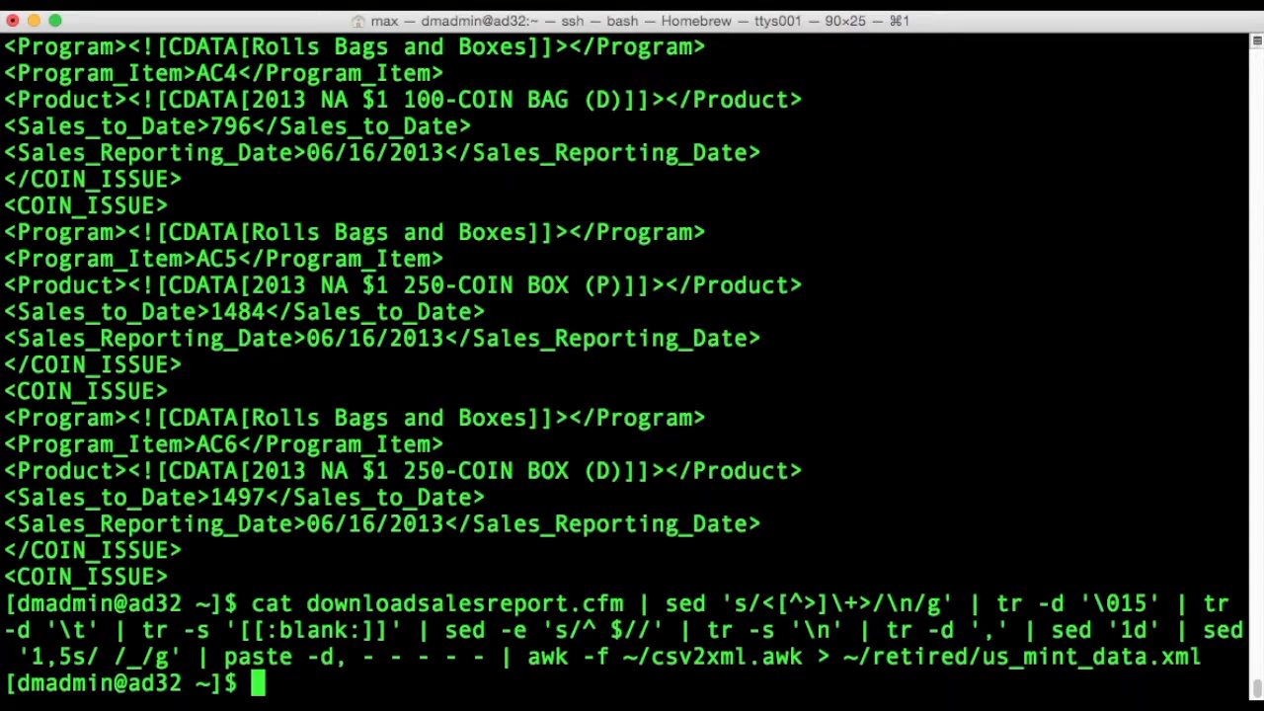
text(clear)
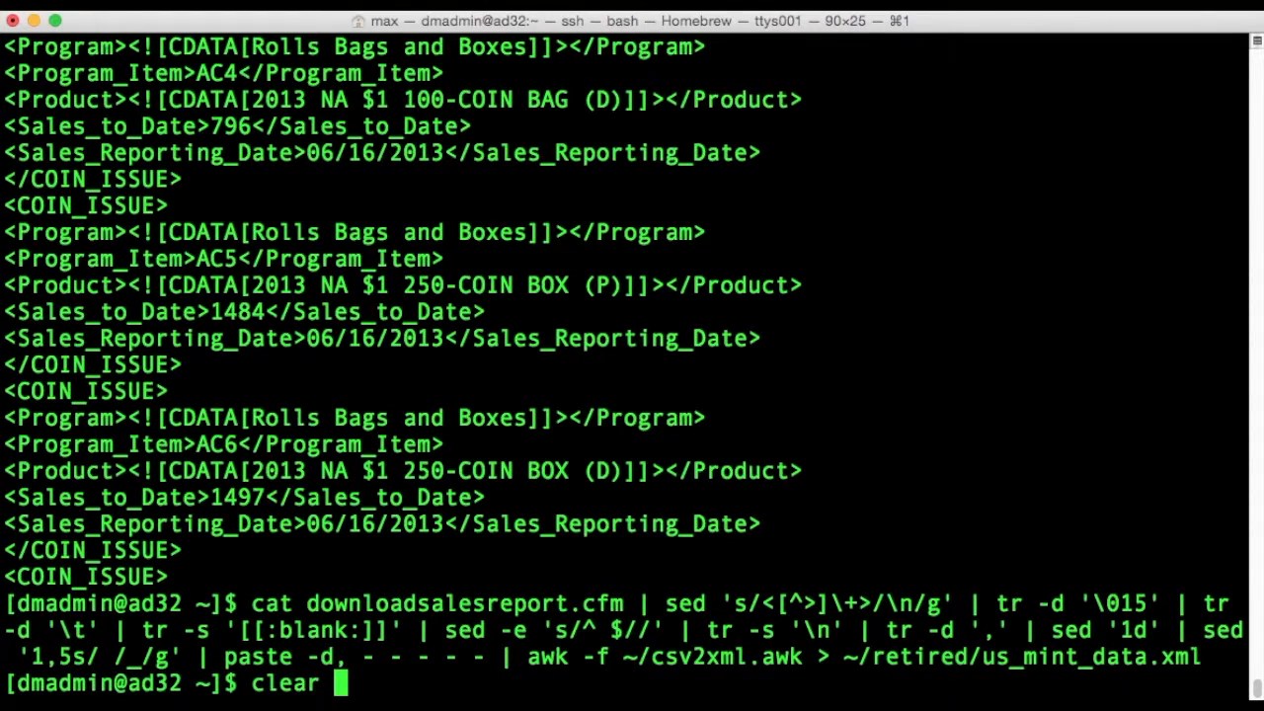
Step: Show a cowsay banner announcing the load into InfoArchive using runDirectImport.sh
text(; cowsay)
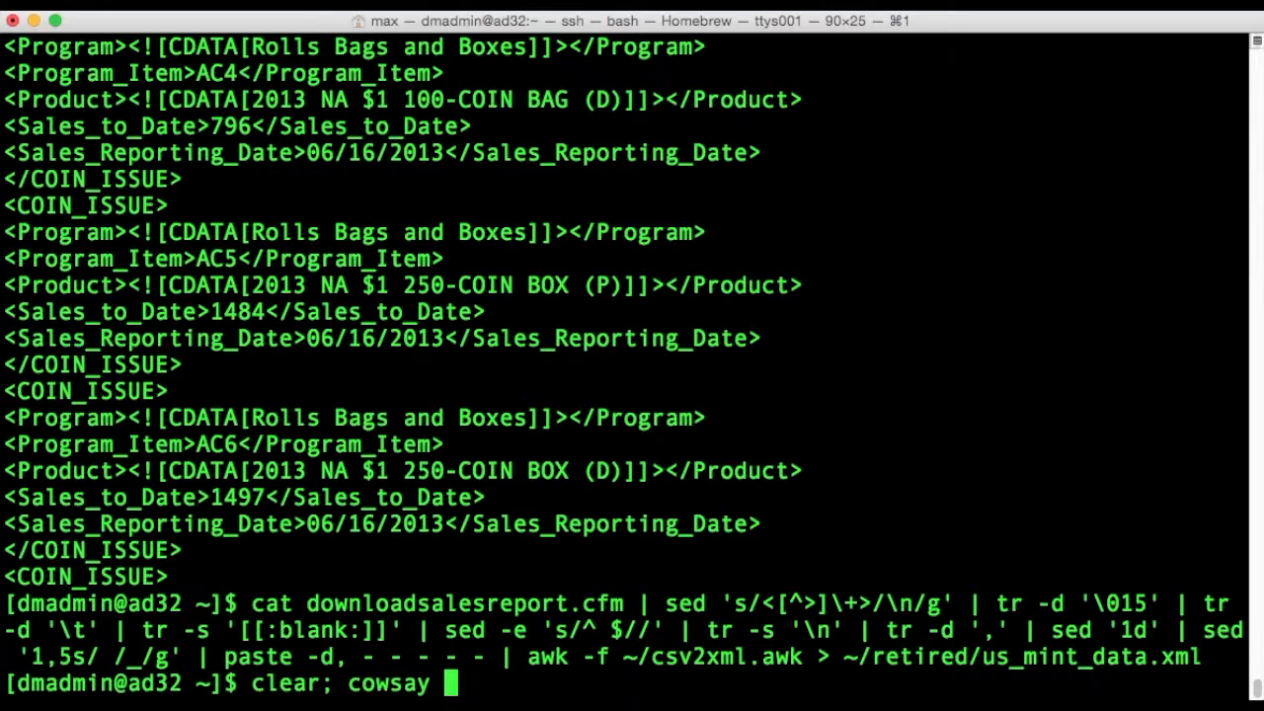
text('LOAD)
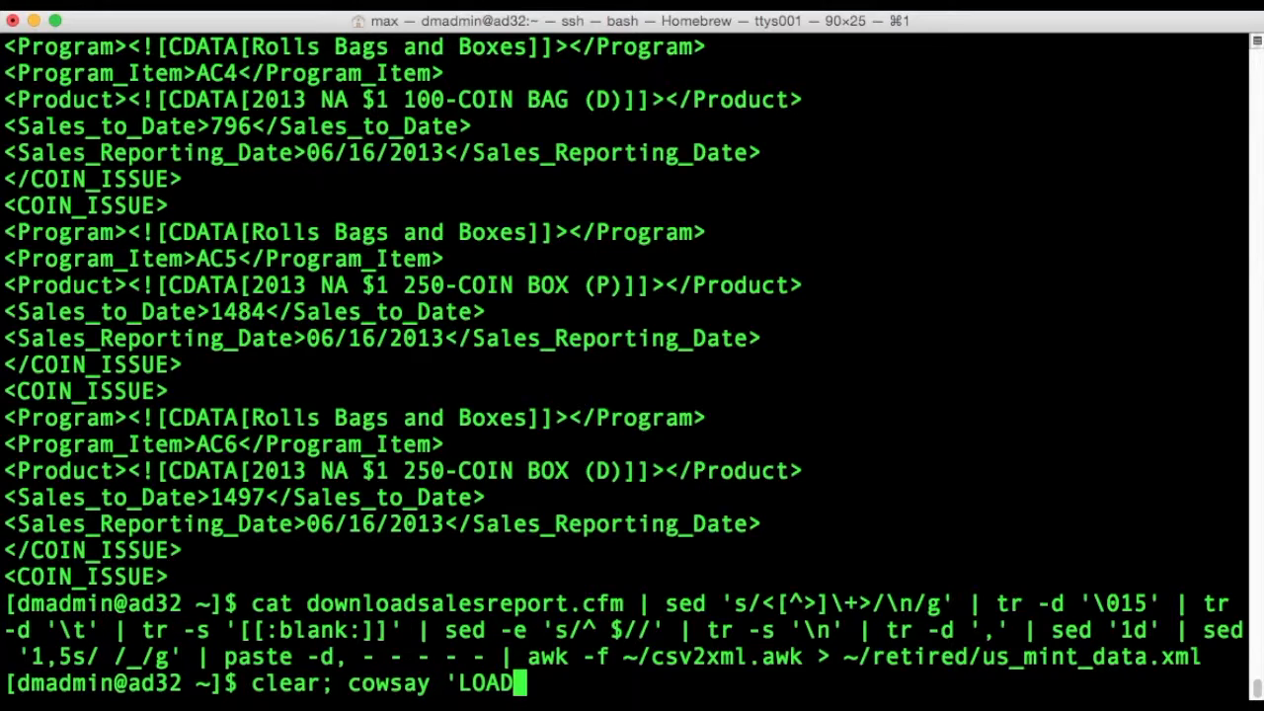
text(into)
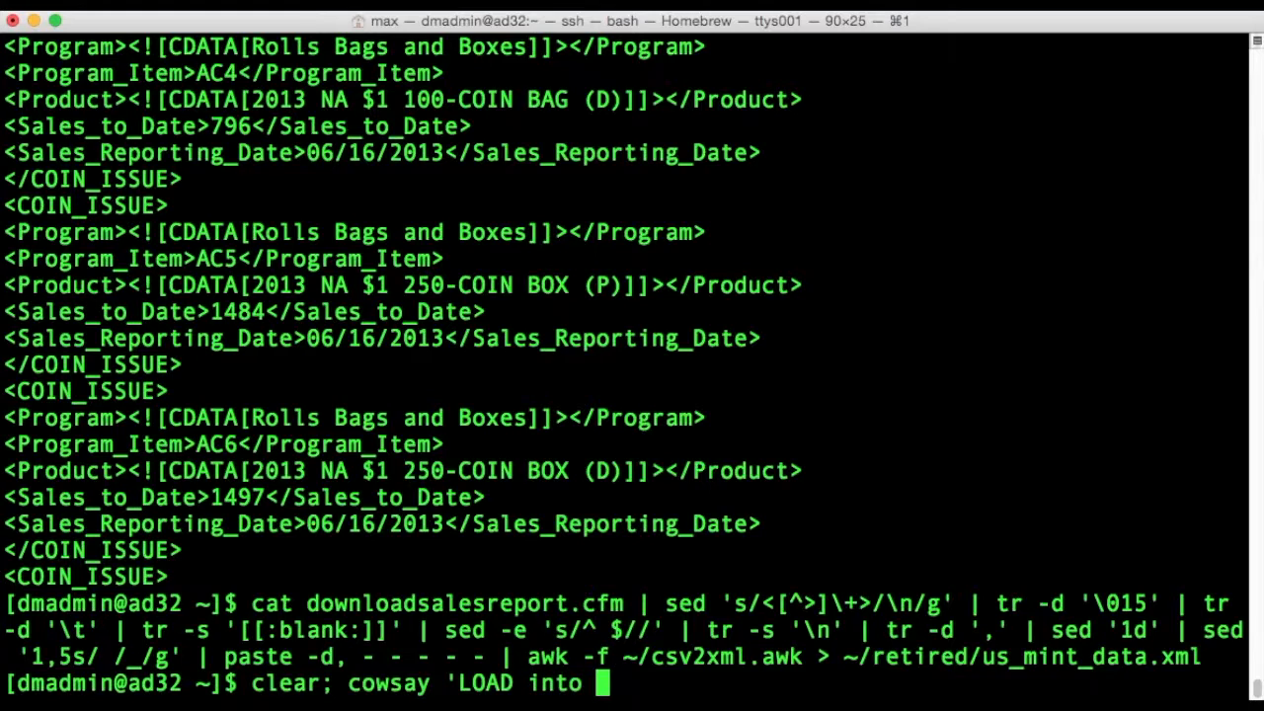
text(InfoArchive)
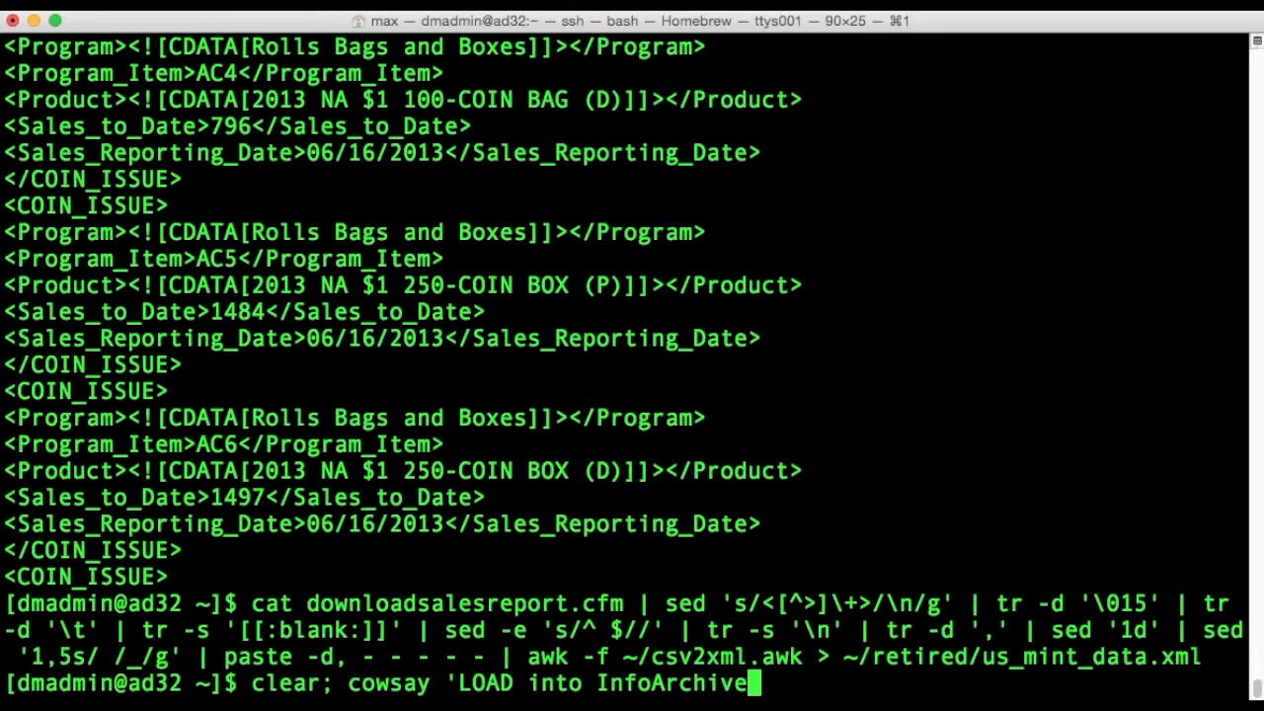
text(using)
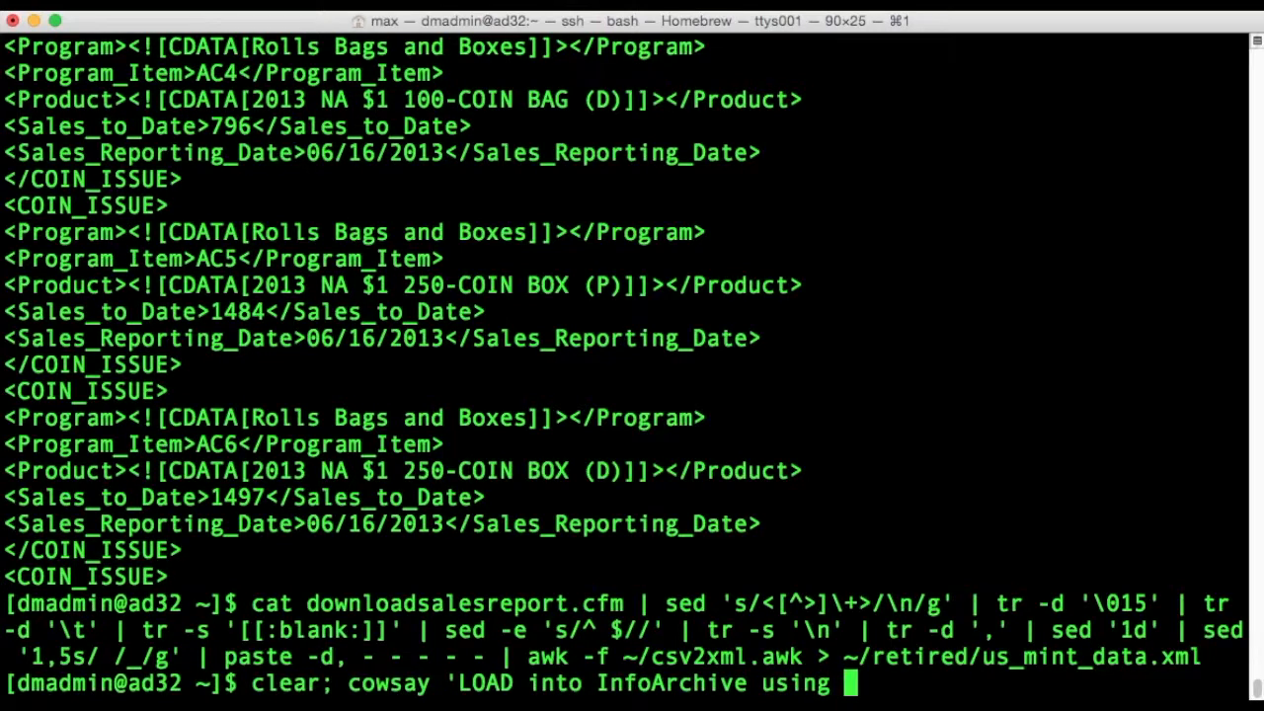
text(runDIre)
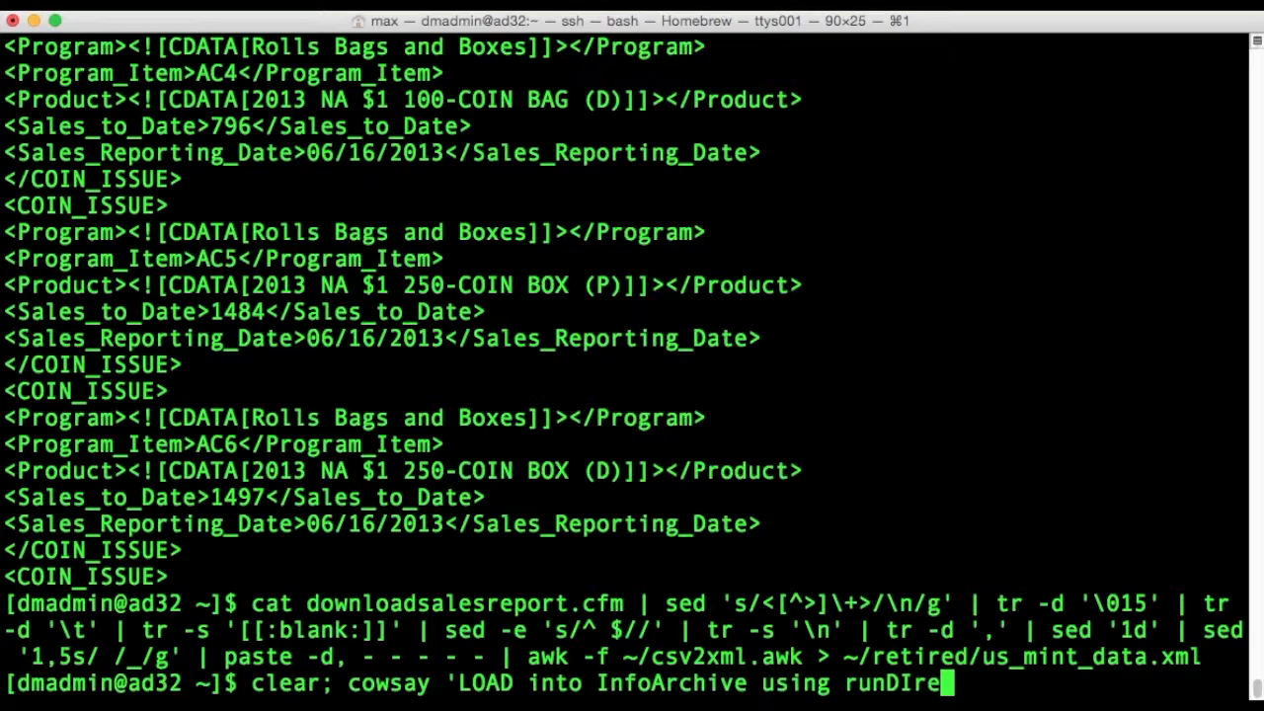
text(ctImport)
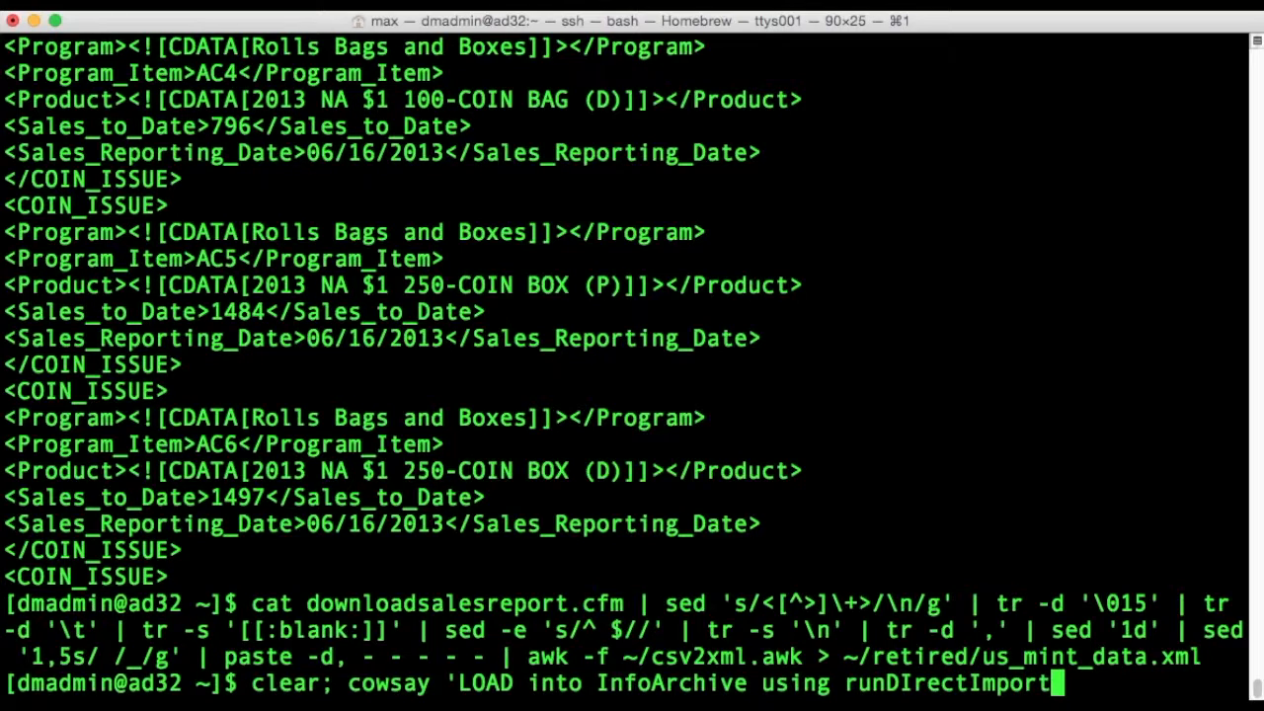
text(.sh)
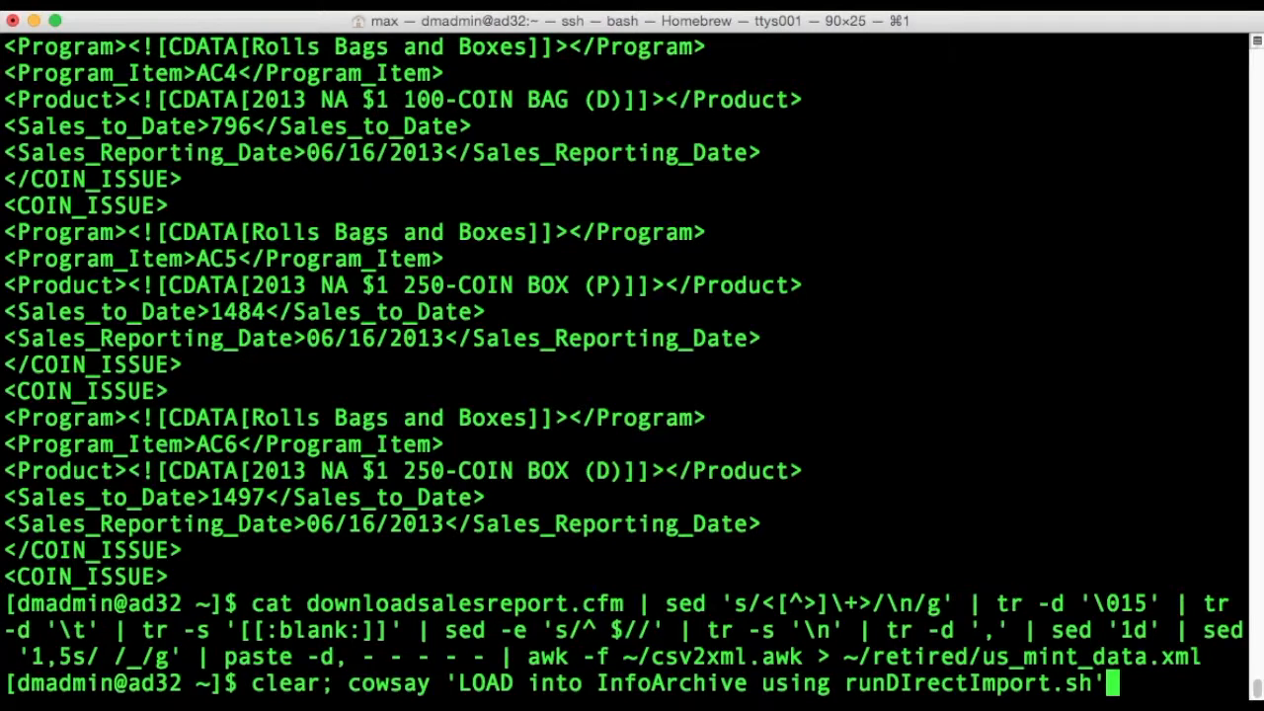
key(Return)
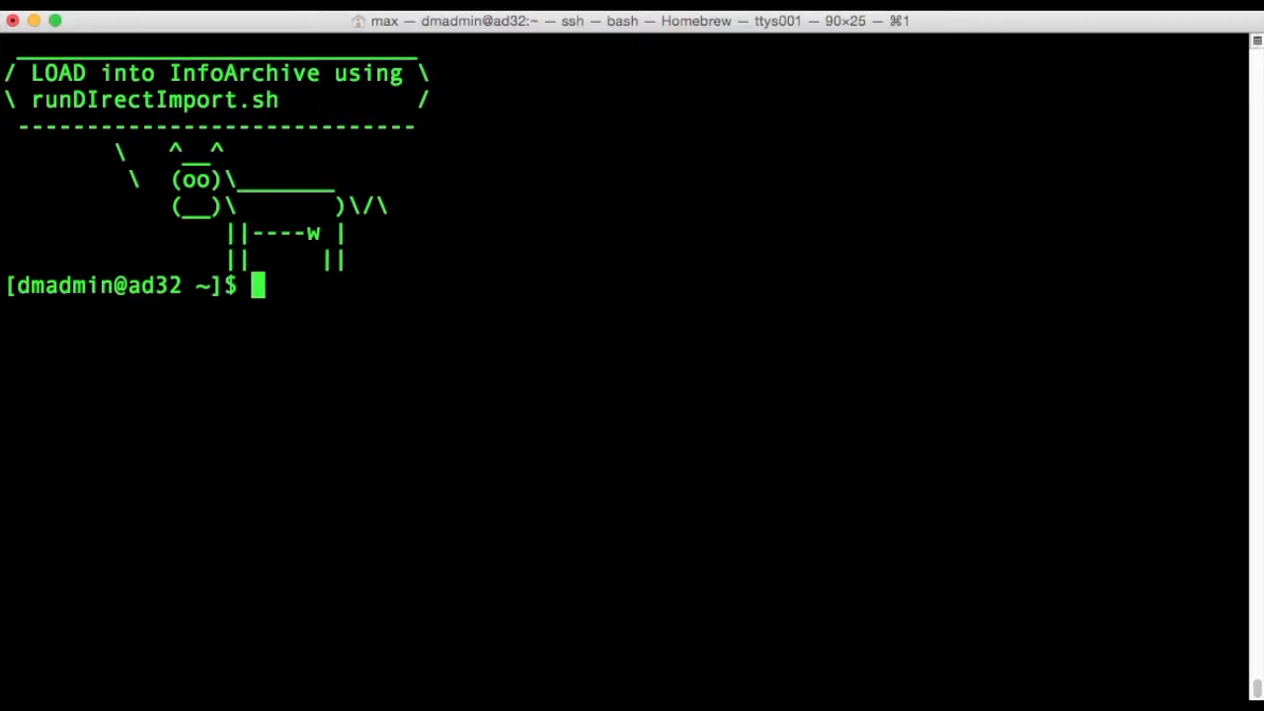
Step: Run runDirectImport.sh COINS ~/retired 1 document false false false to import the XML
text(/opt/InfoArchive_AD-3.2/components/xdbutils/runDirectImport.sh COINS ~/retired 1 document false false false)
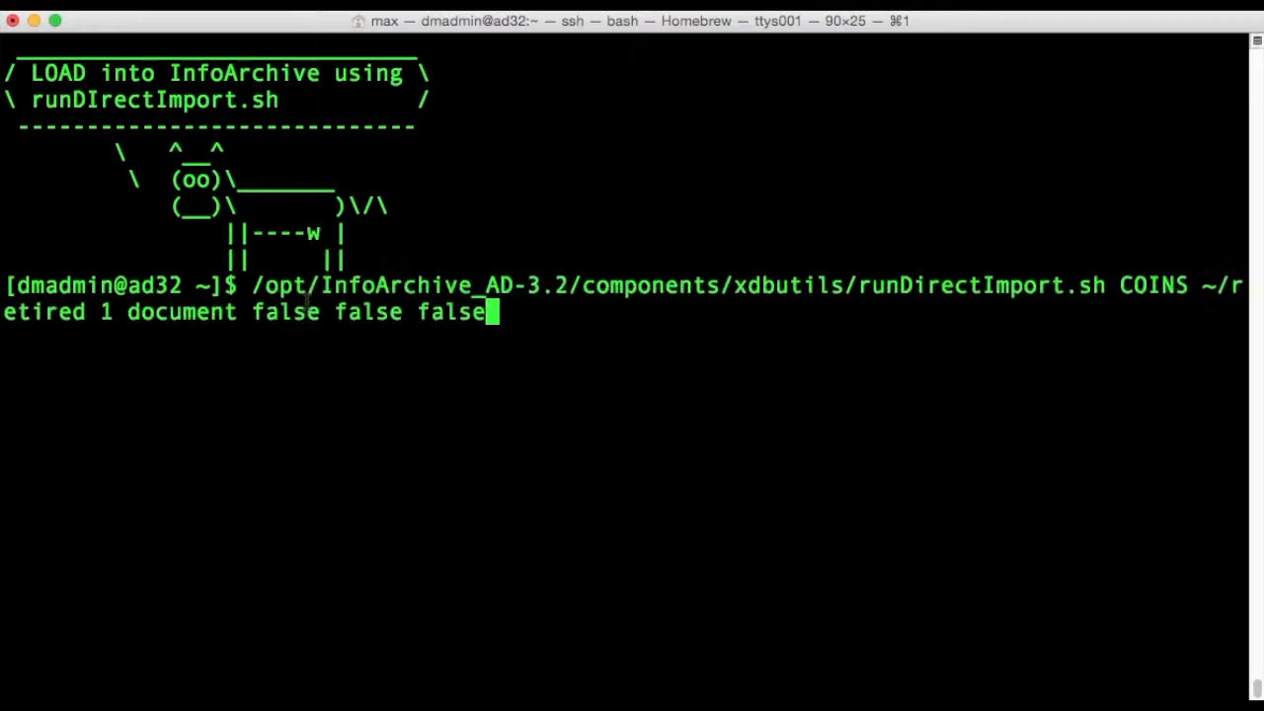
key(Return)
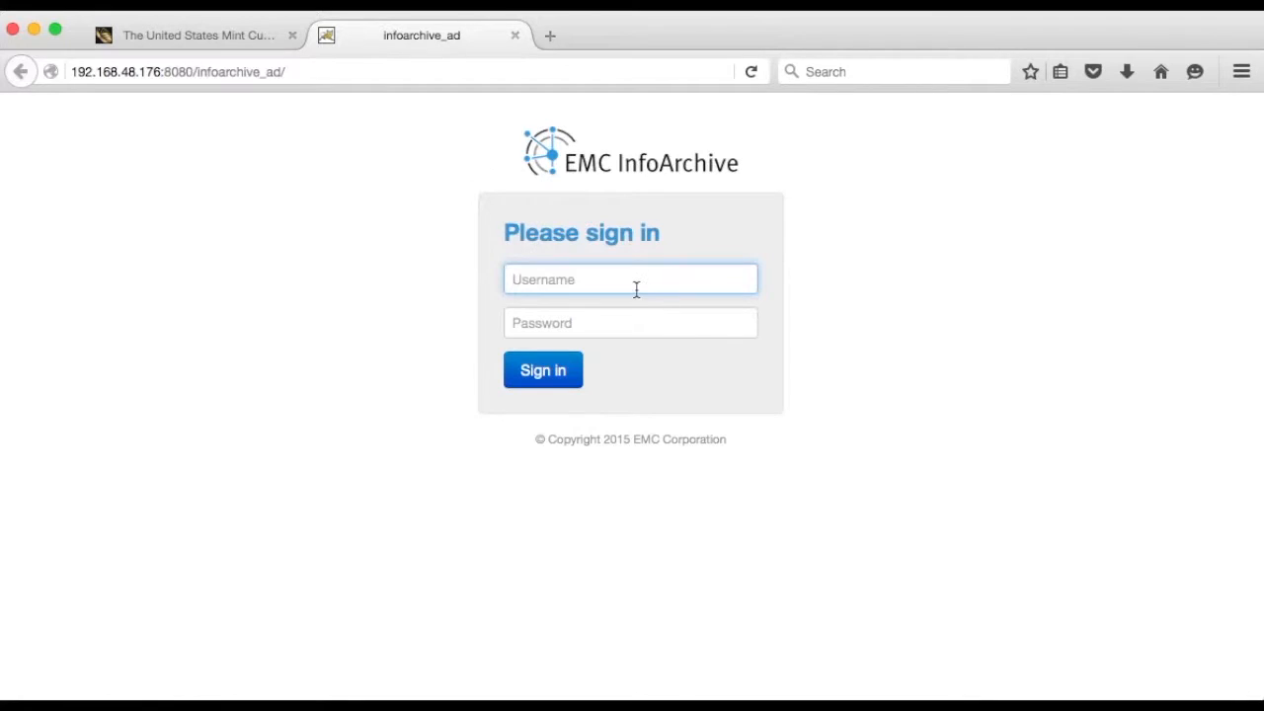
text(admin)
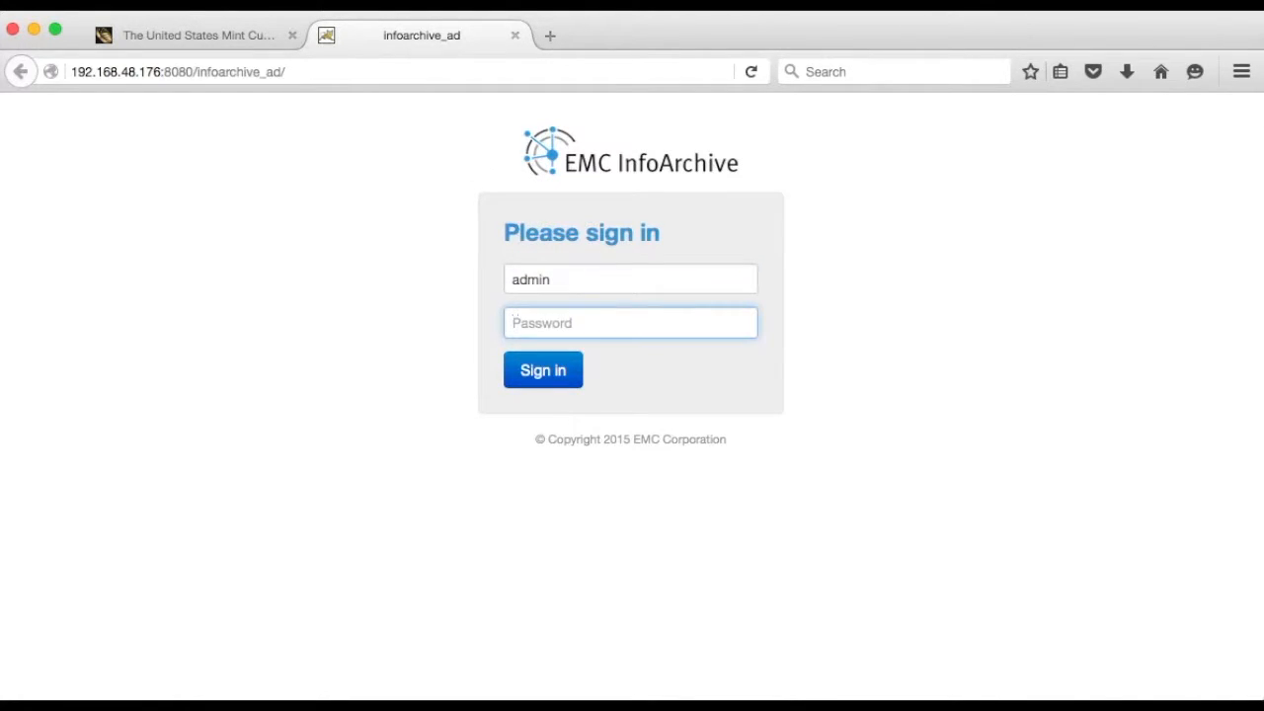
text(password)
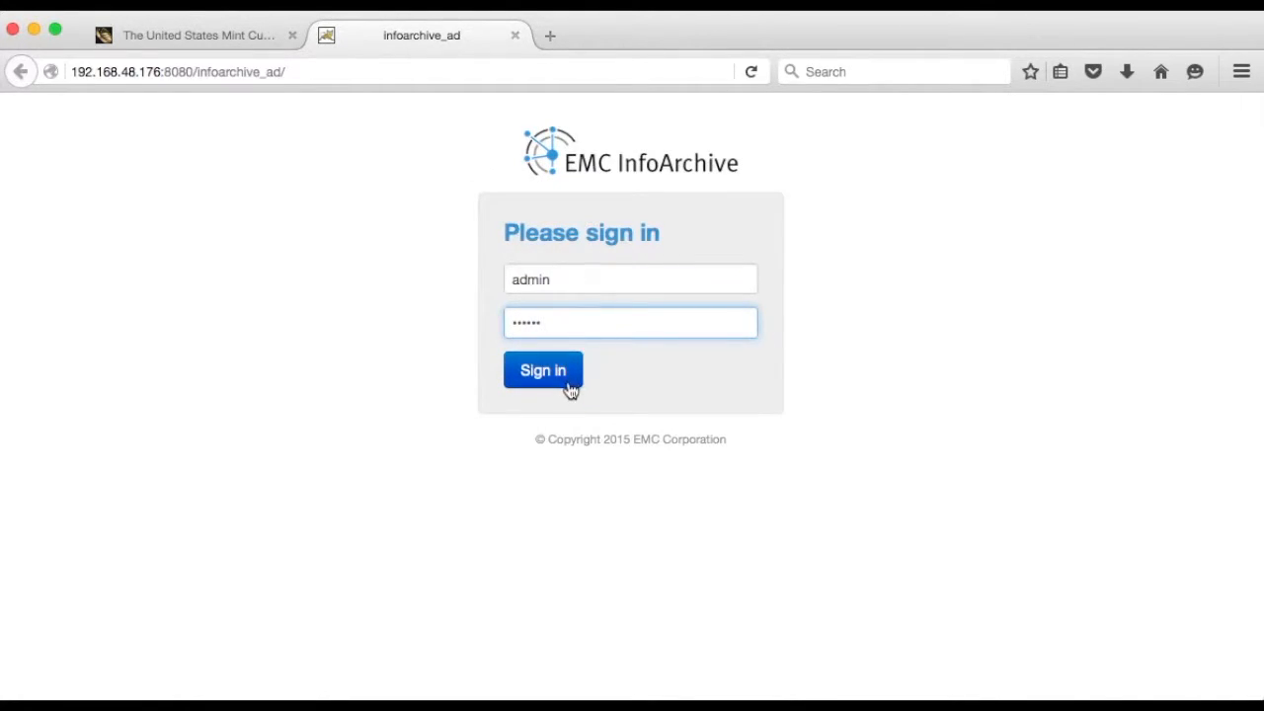
click(543, 370)
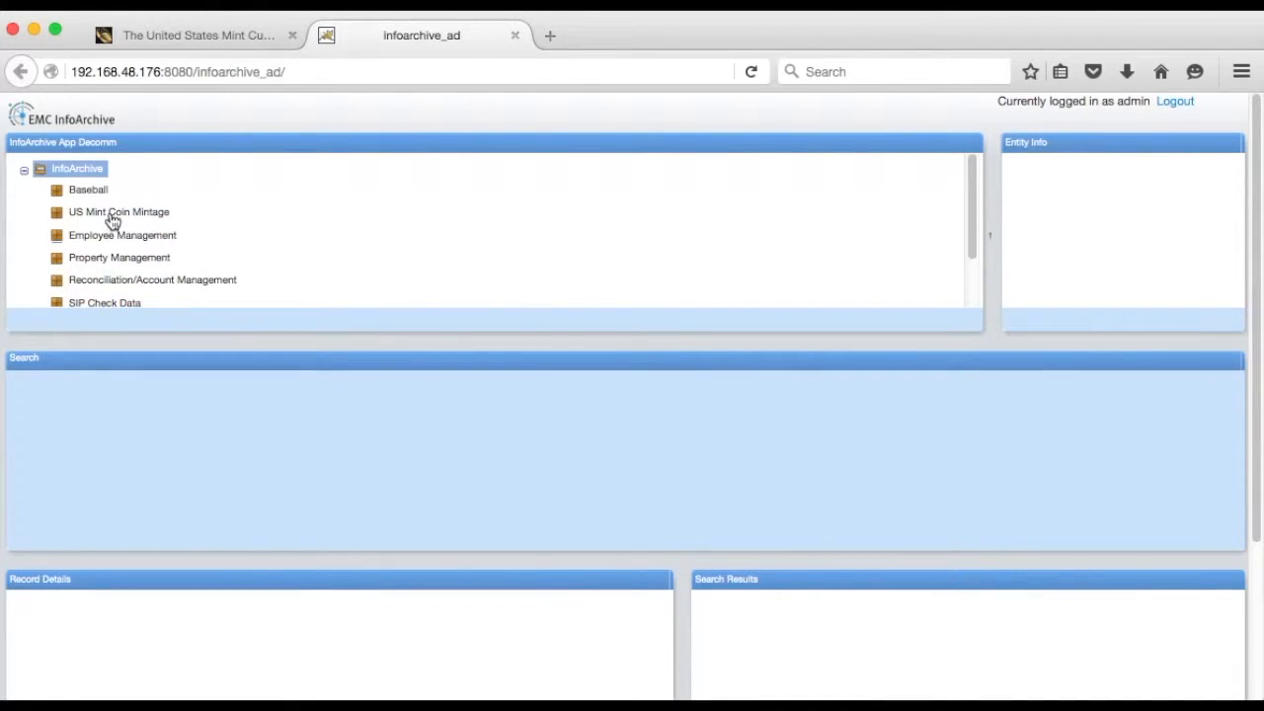
Step: Search the US Mint Coin Mintage archive and go to the last results page
click(119, 211)
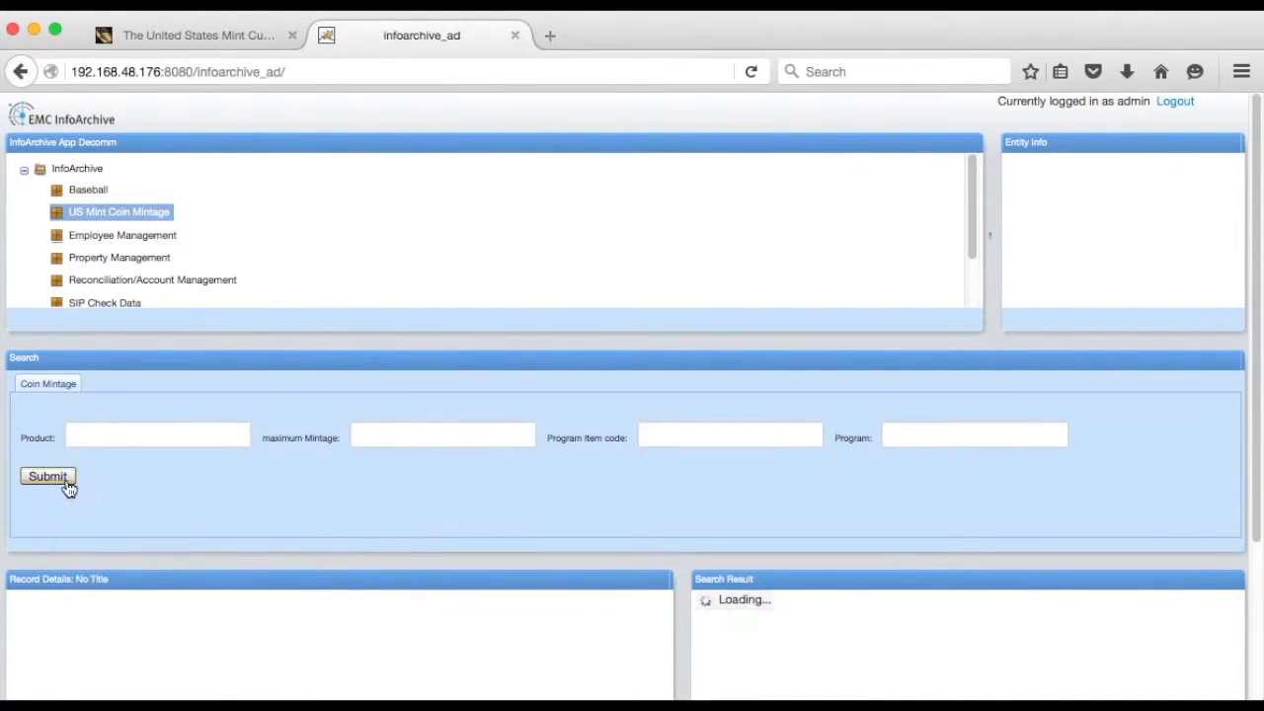
click(45, 476)
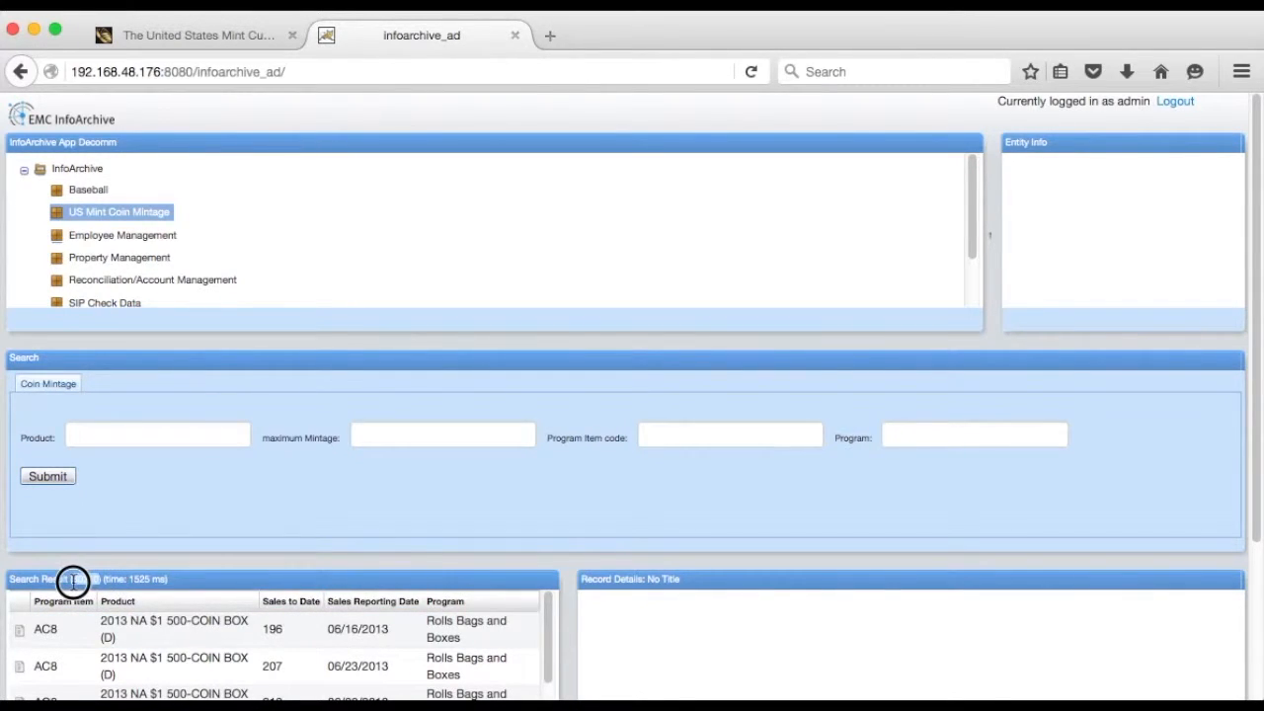
mouse_move(261, 616)
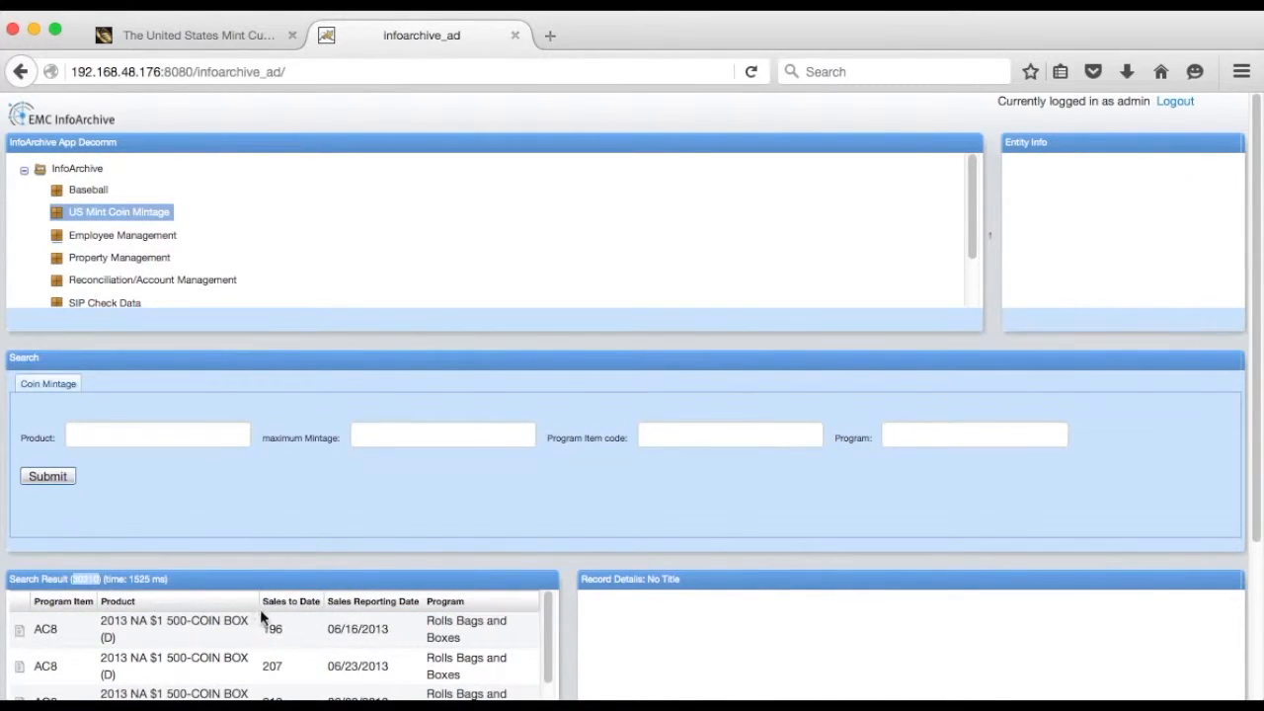
mouse_move(589, 640)
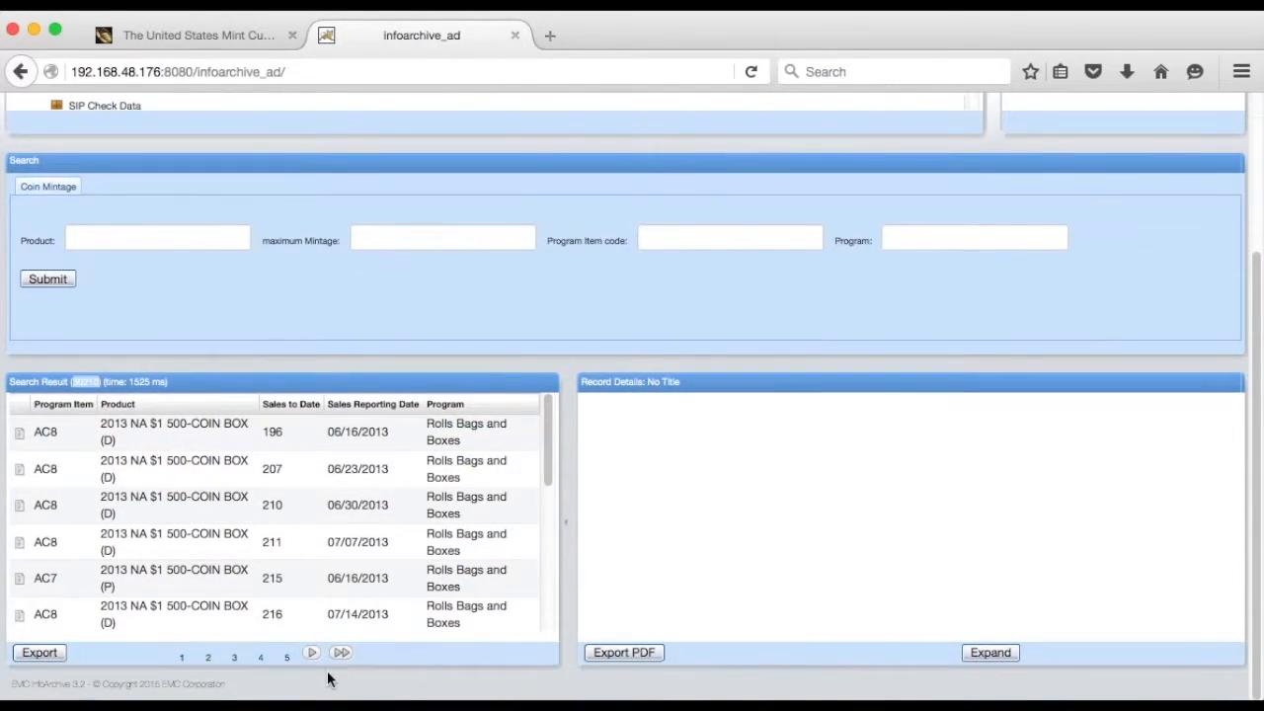
click(340, 652)
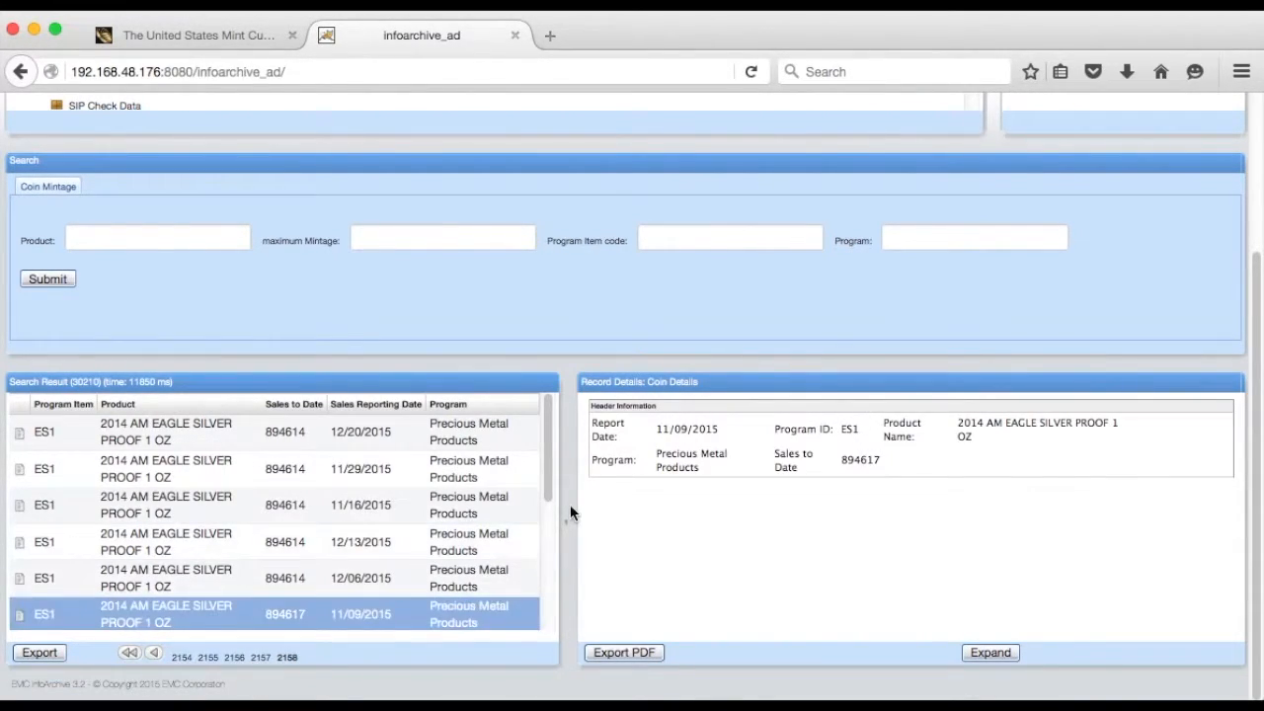
mouse_move(729, 689)
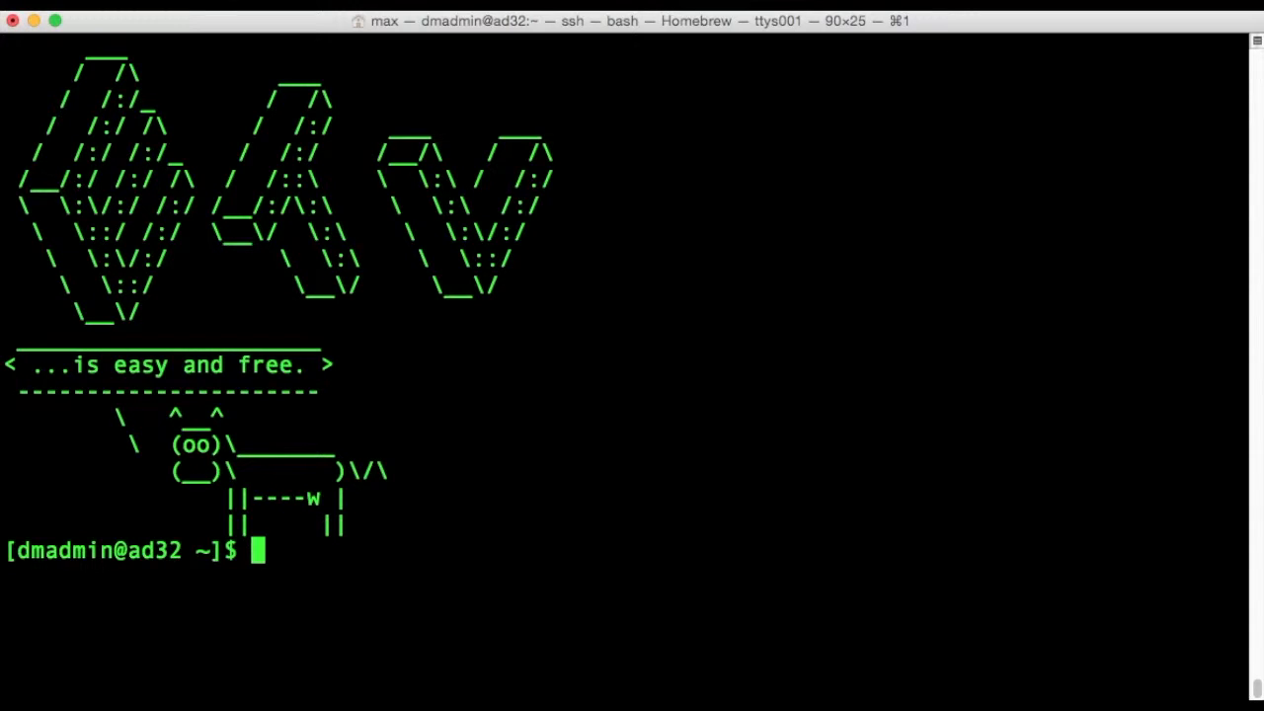
Step: Run uname -a and date on the remote host, then exit the ssh session
text(uname)
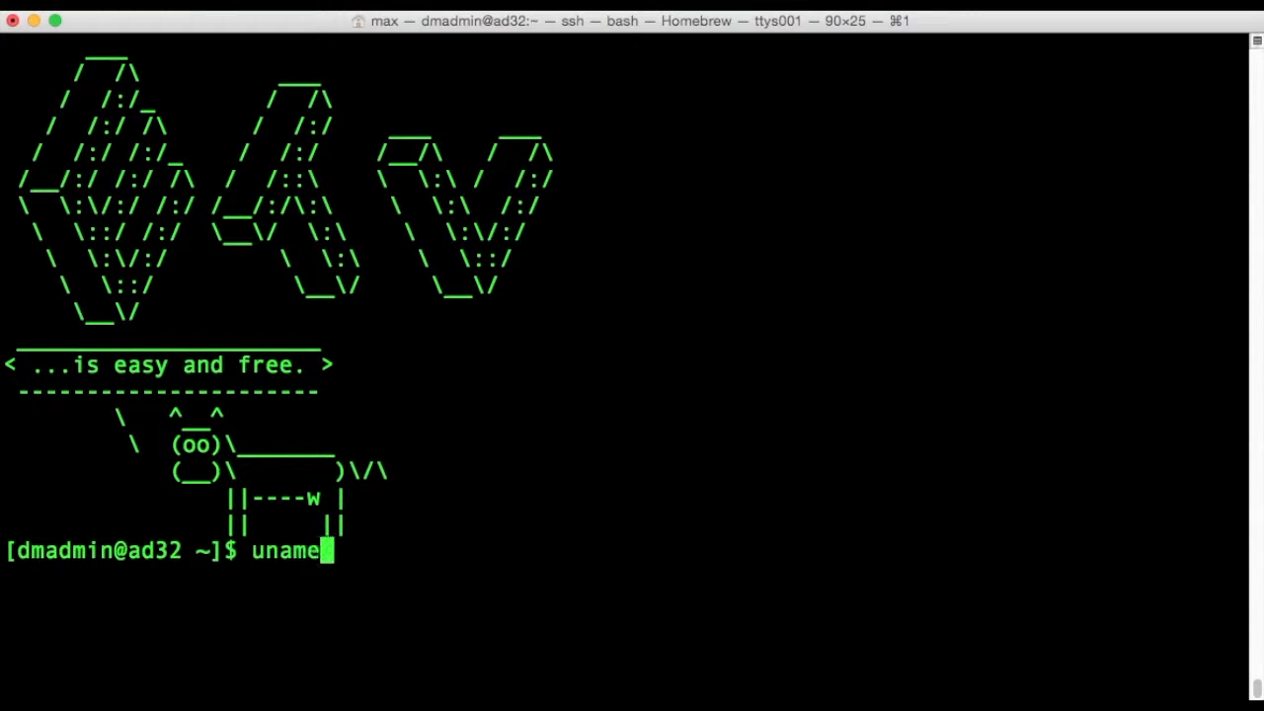
text(-a)
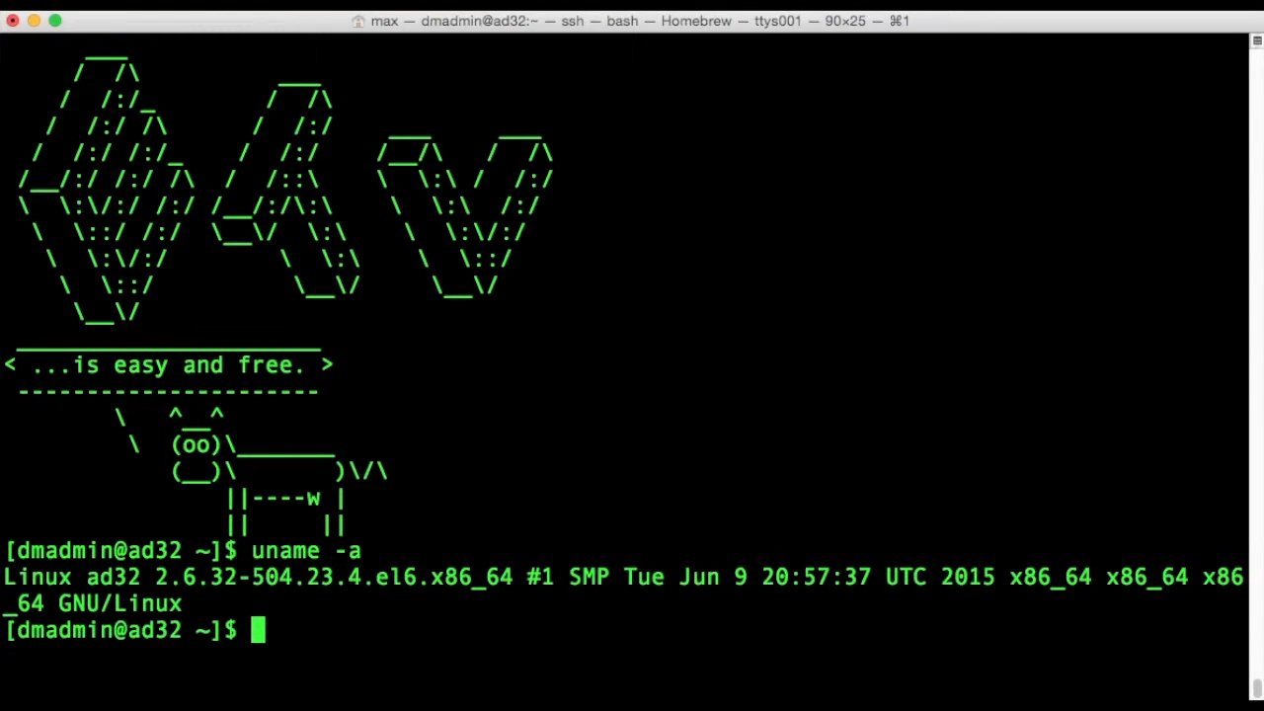
text(date)
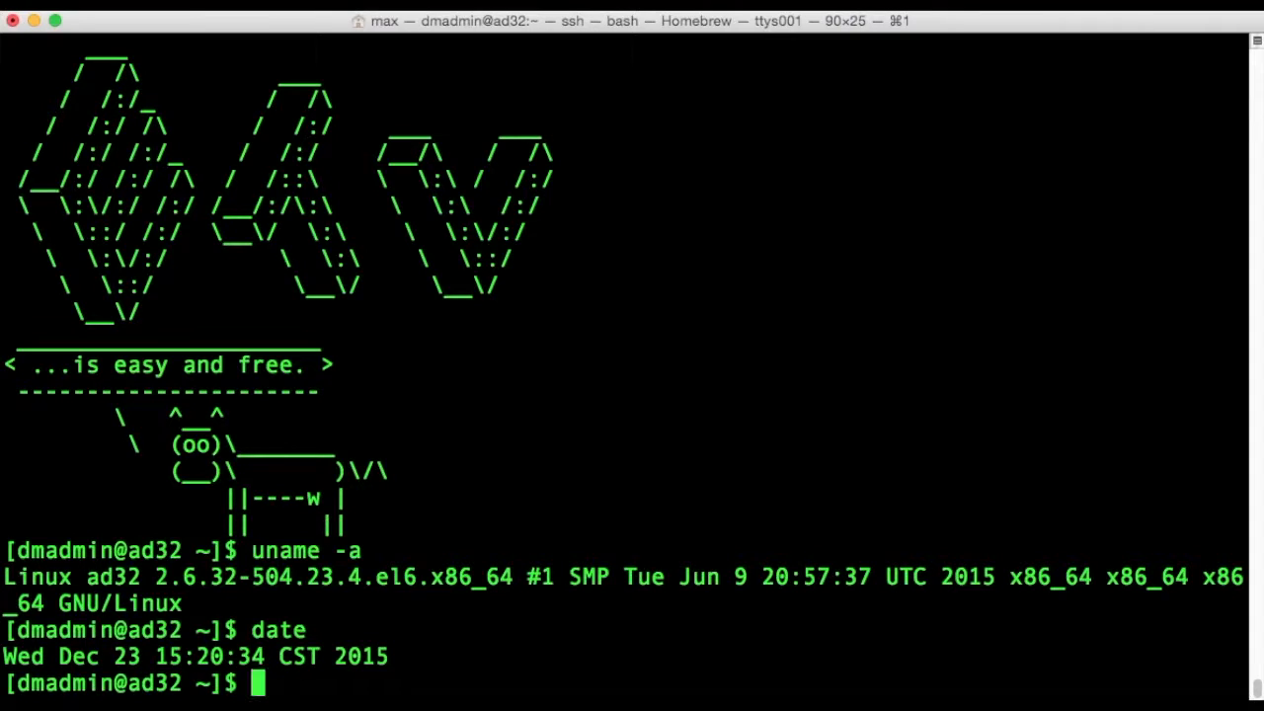
text(exit)
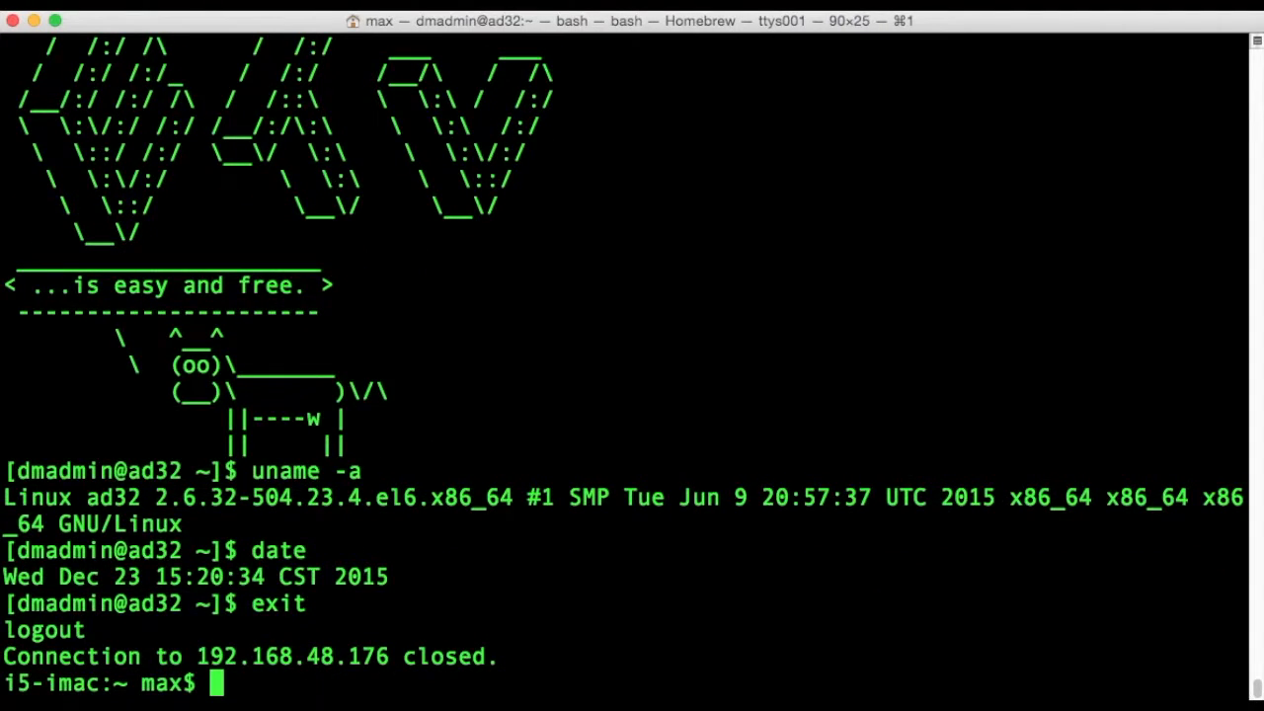